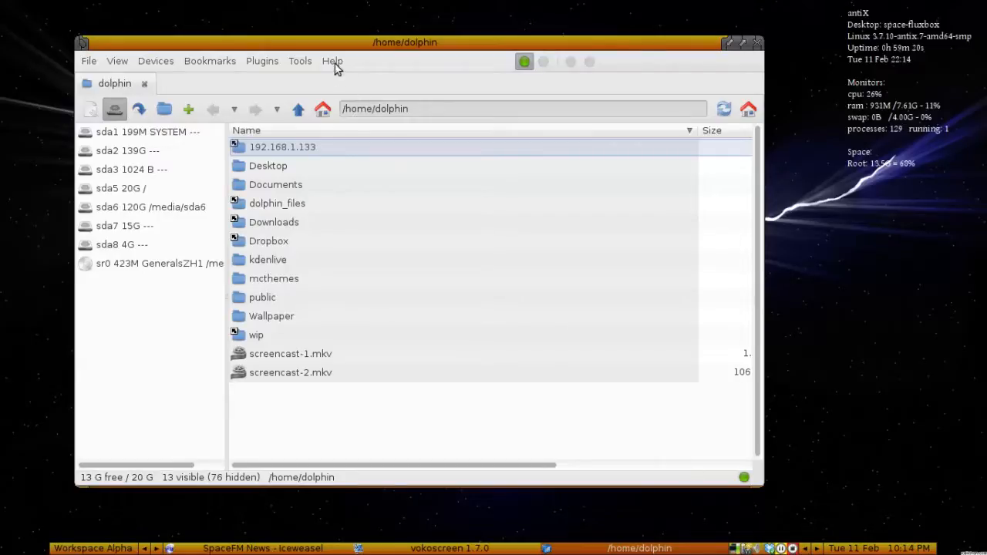
View SpaceFM's version and credits information from the Help menu, then dismiss it.
click(333, 61)
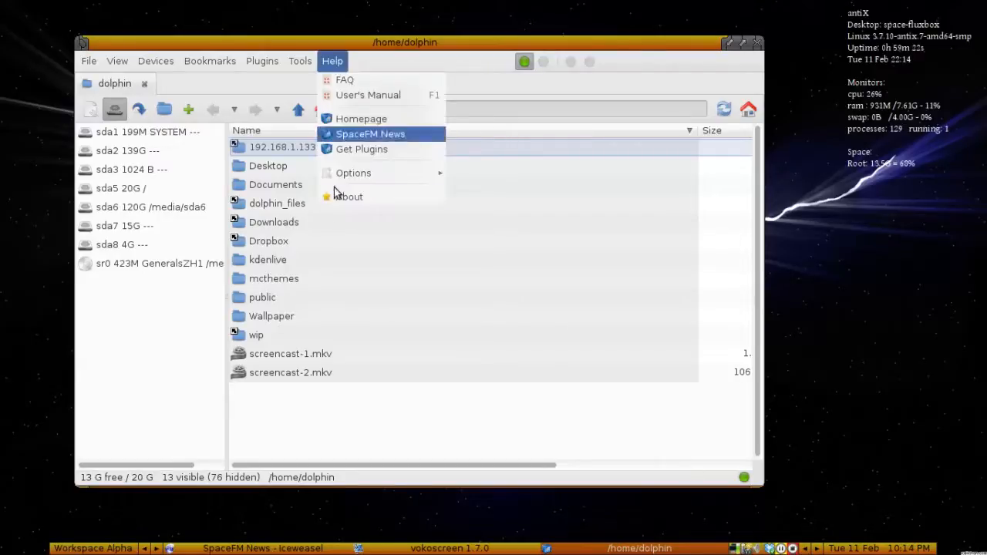
click(348, 197)
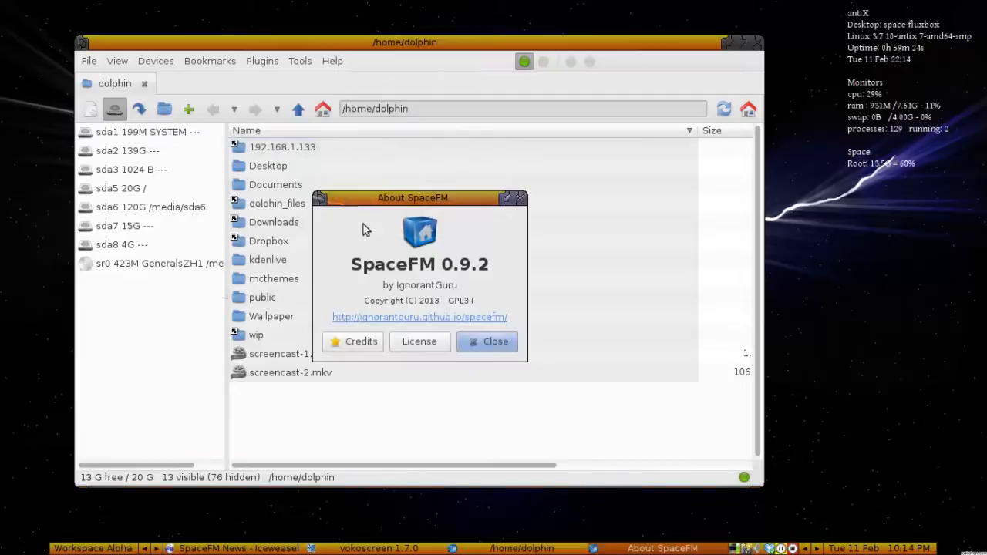
mouse_move(463, 287)
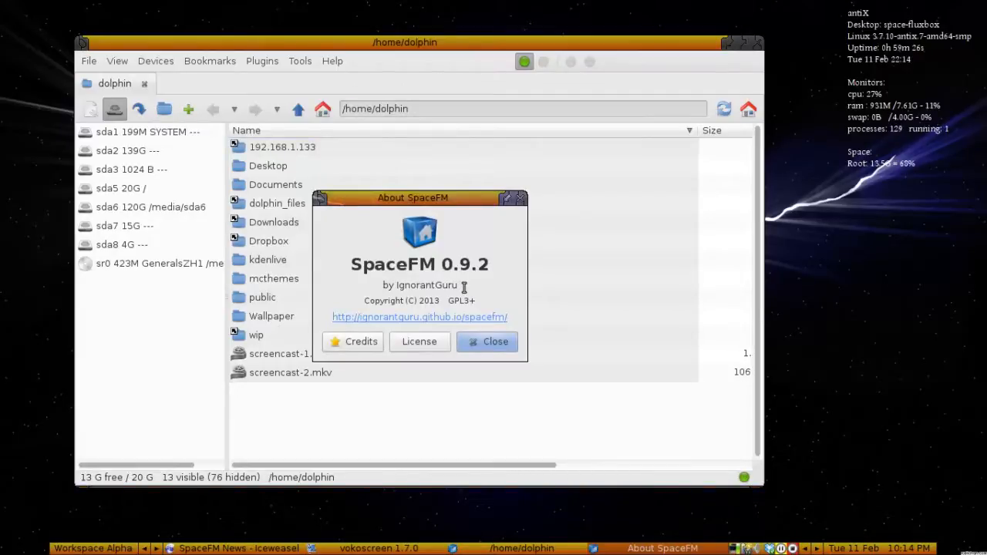
mouse_move(477, 364)
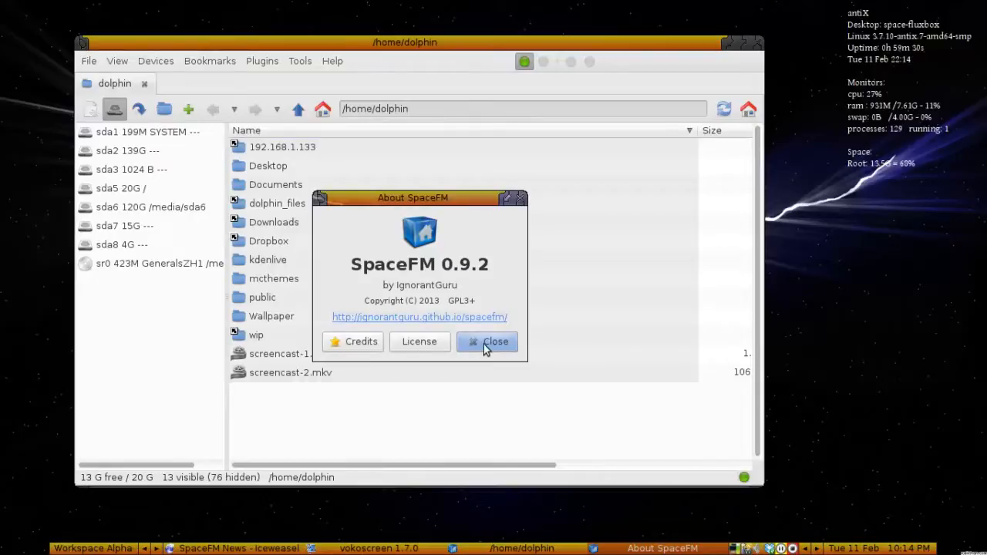
click(487, 342)
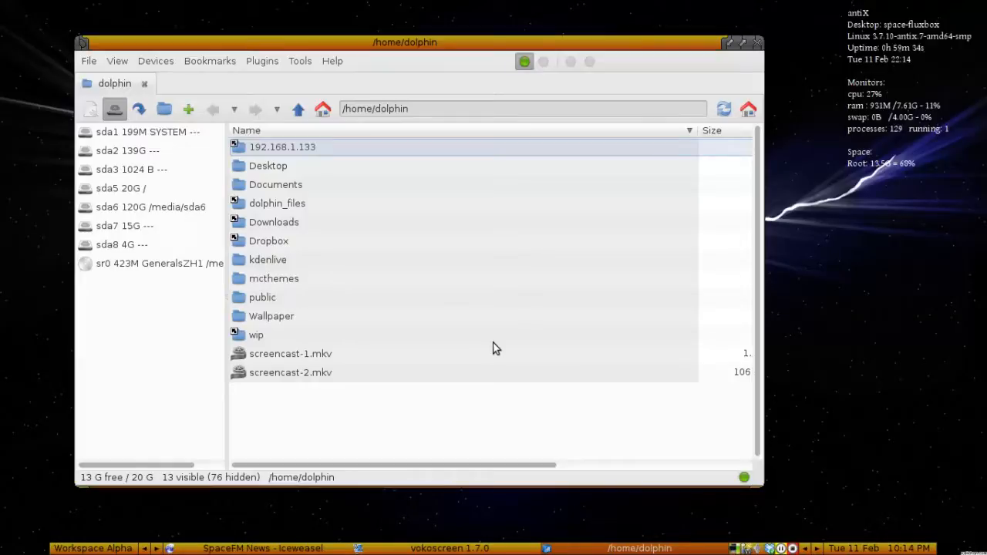
mouse_move(327, 307)
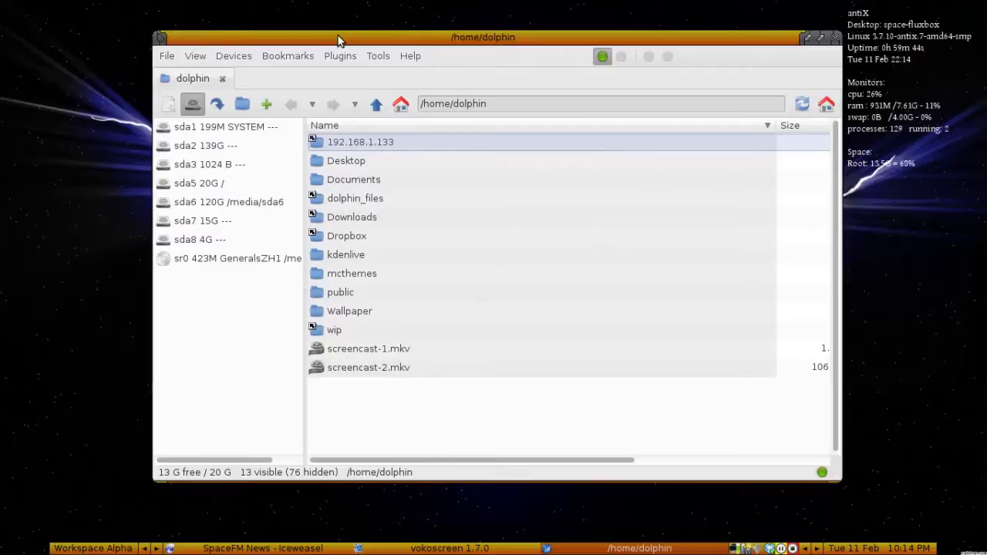
mouse_move(955, 19)
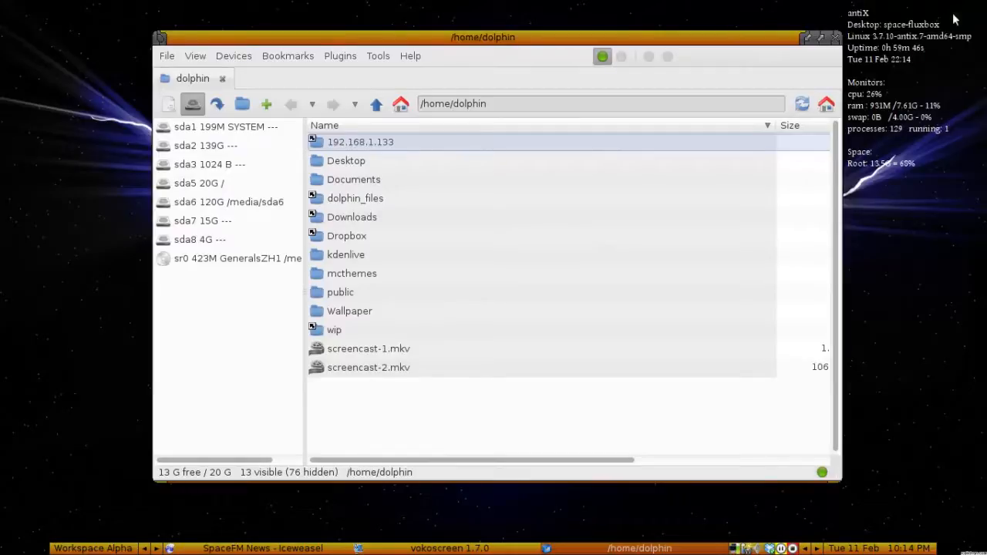
mouse_move(859, 49)
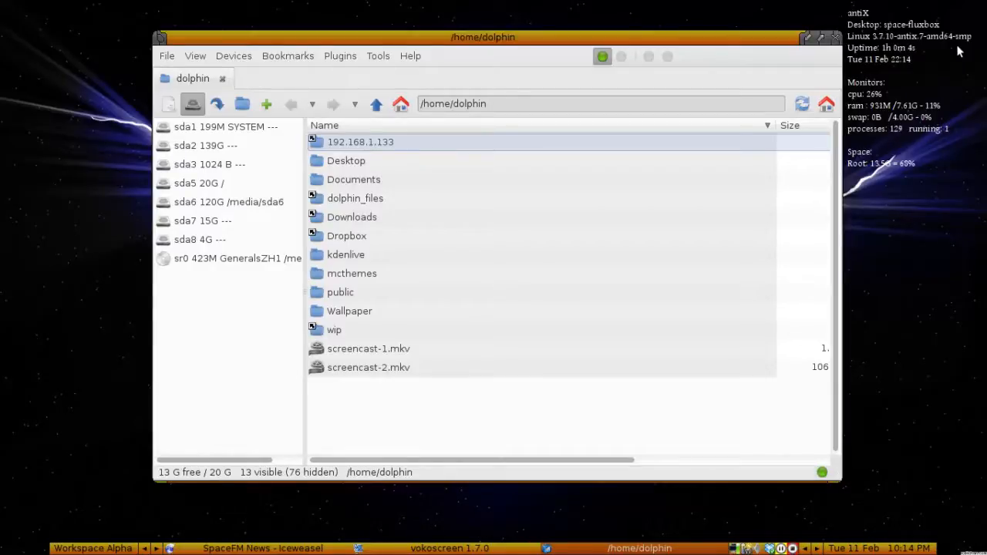
mouse_move(344, 191)
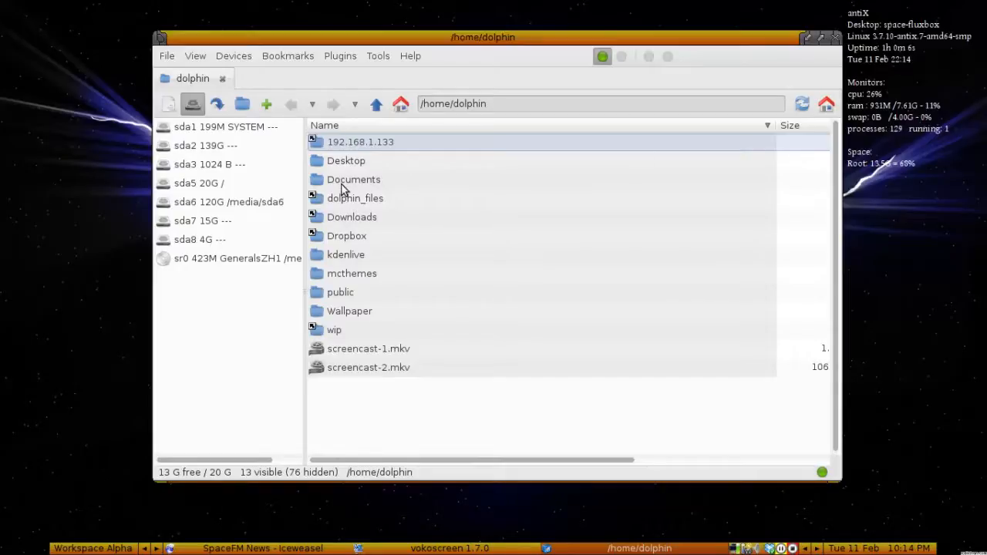
Move the Debian_libre_antiX file from Documents onto the desktop.
double_click(353, 179)
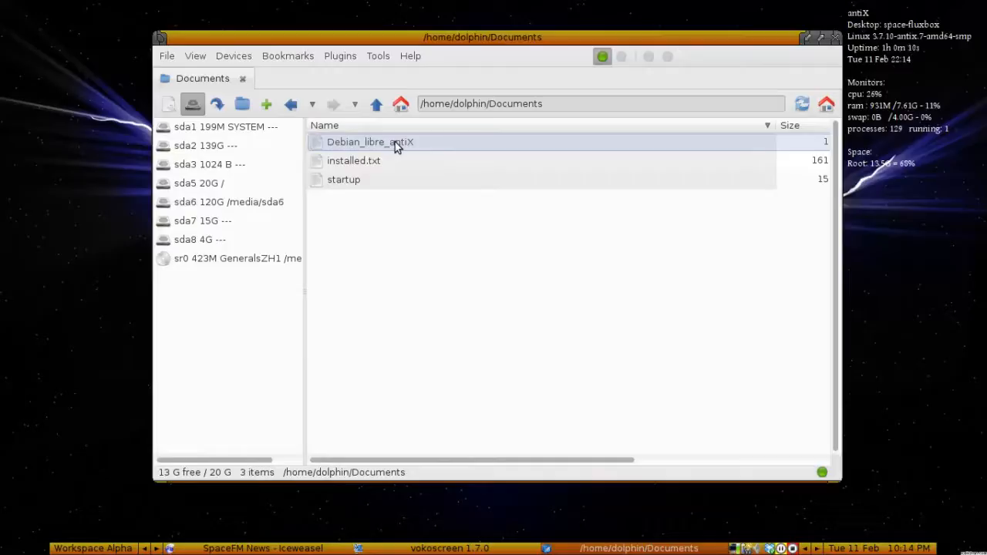
mouse_move(387, 150)
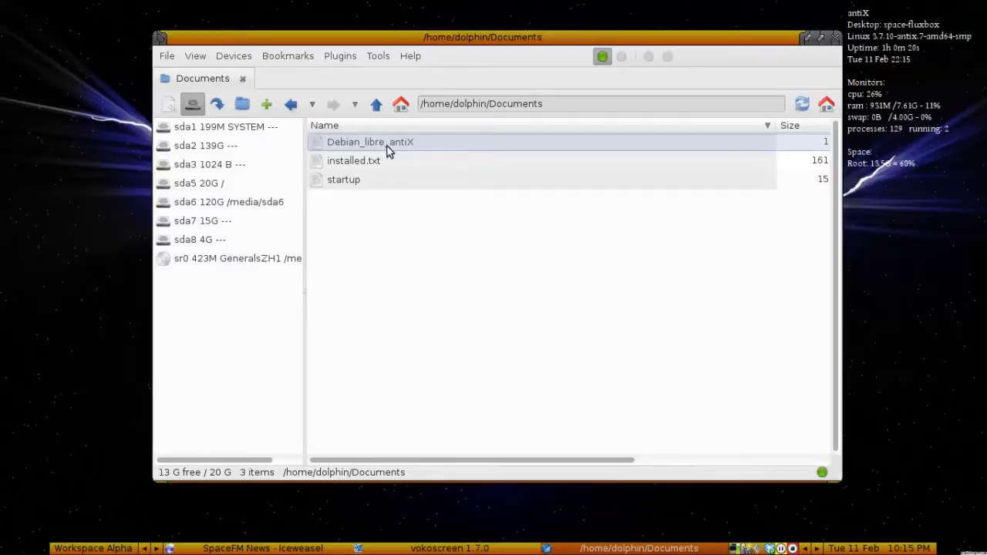
click(371, 142)
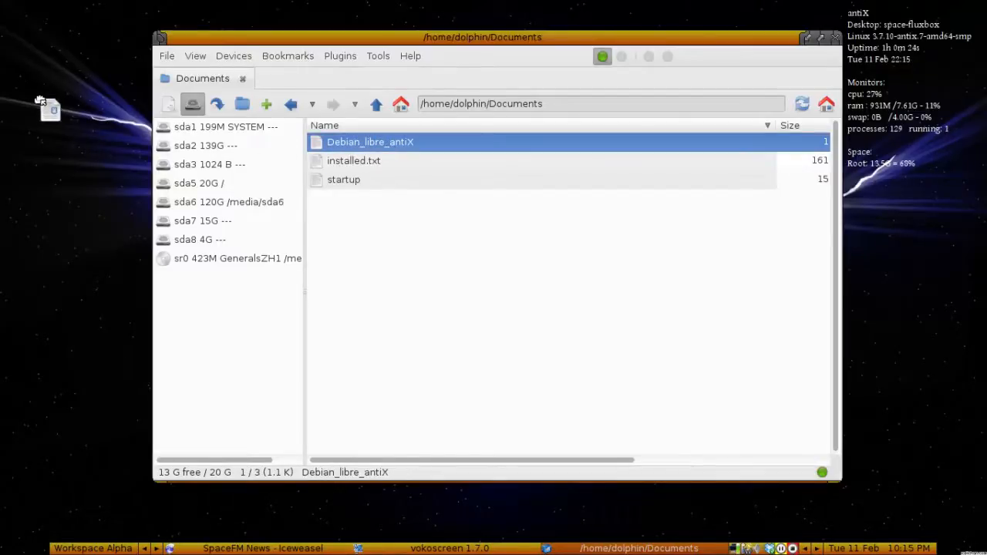
drag(370, 142, 45, 100)
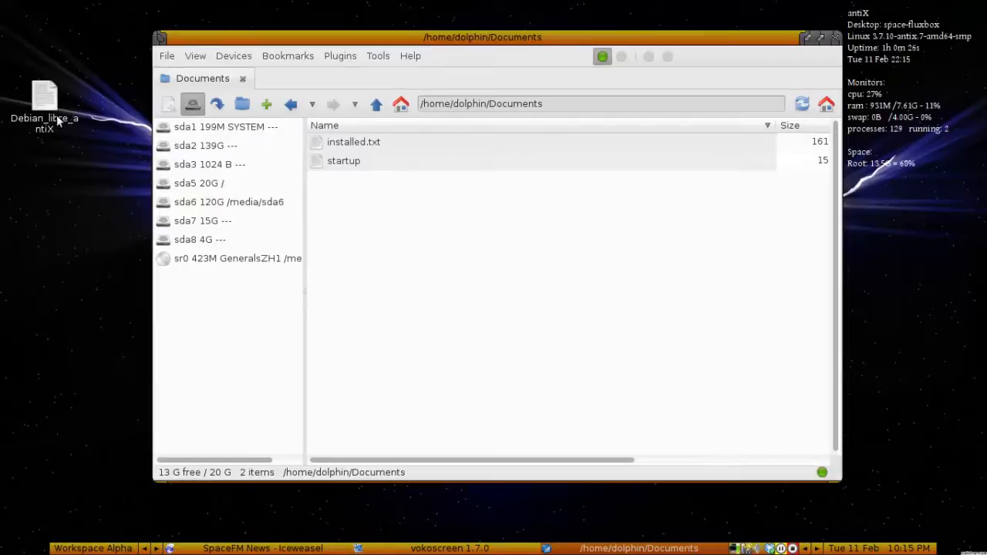
mouse_move(436, 261)
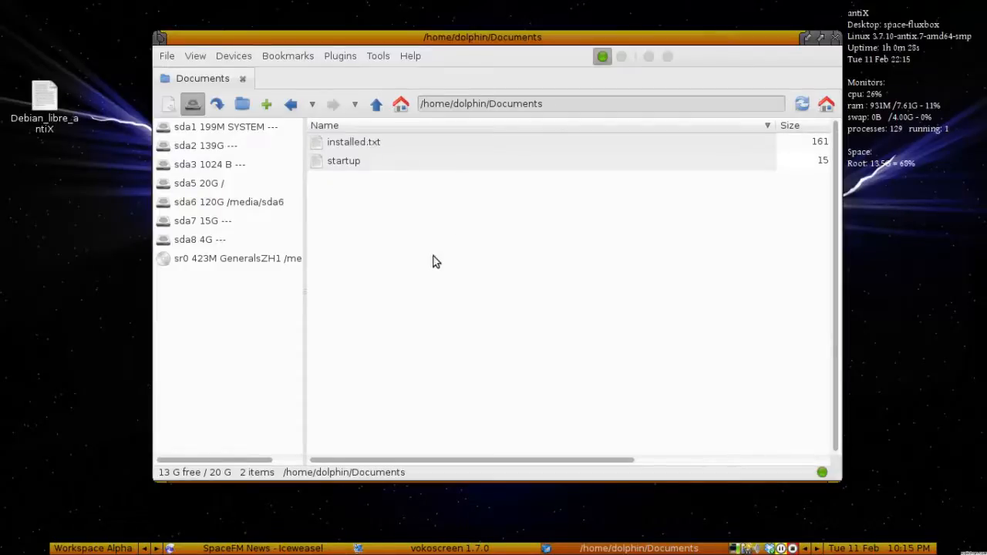
Check the Desktop folder from home, then return to the home folder.
click(376, 103)
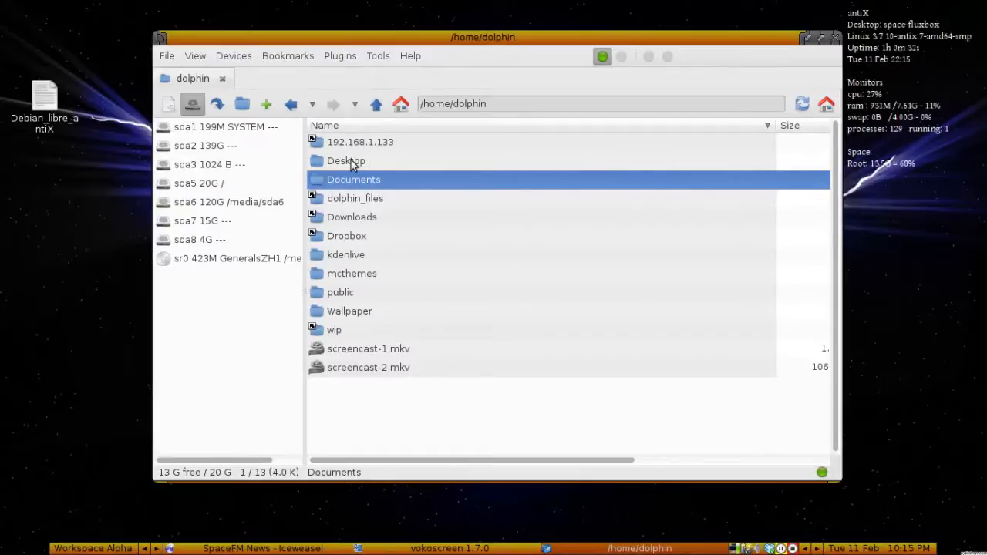
double_click(346, 161)
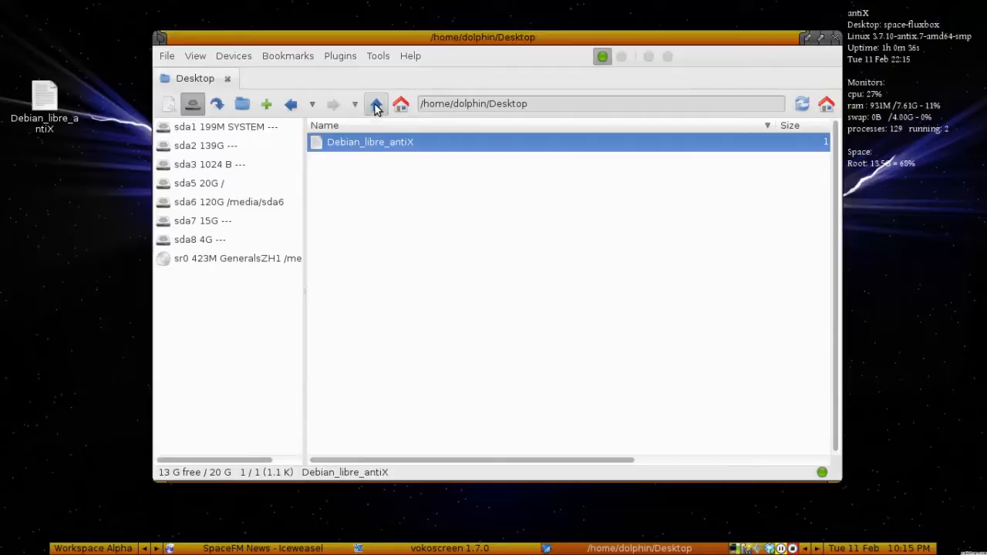
click(375, 103)
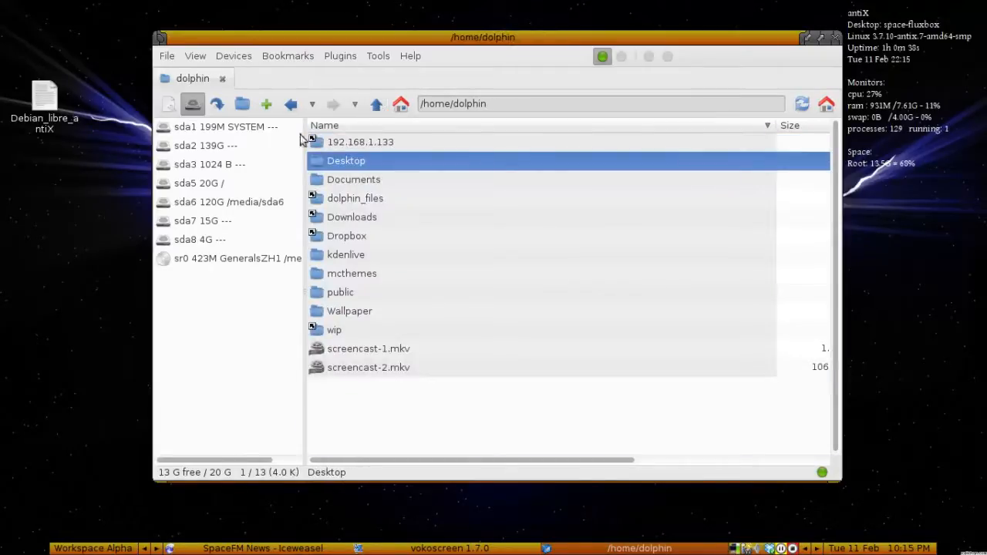
mouse_move(132, 150)
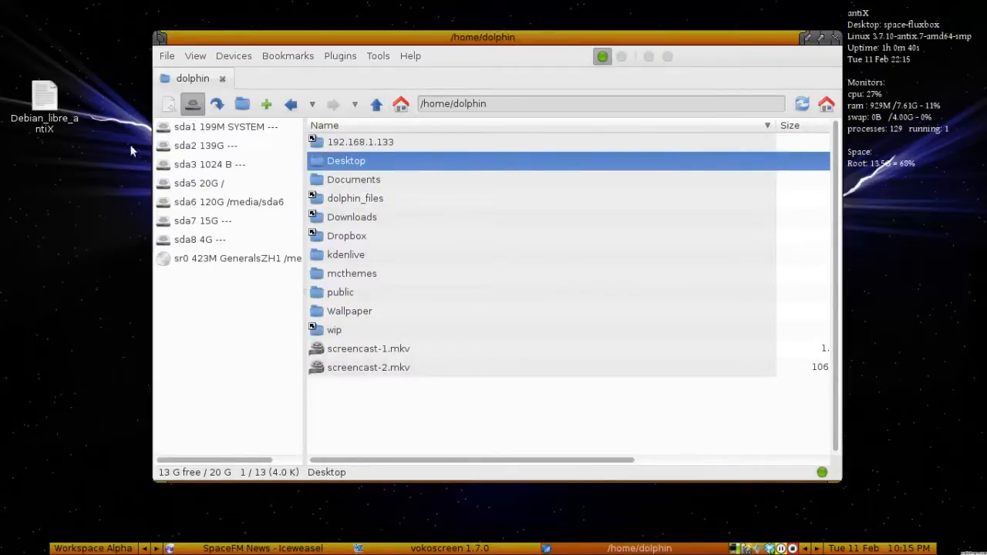
mouse_move(234, 146)
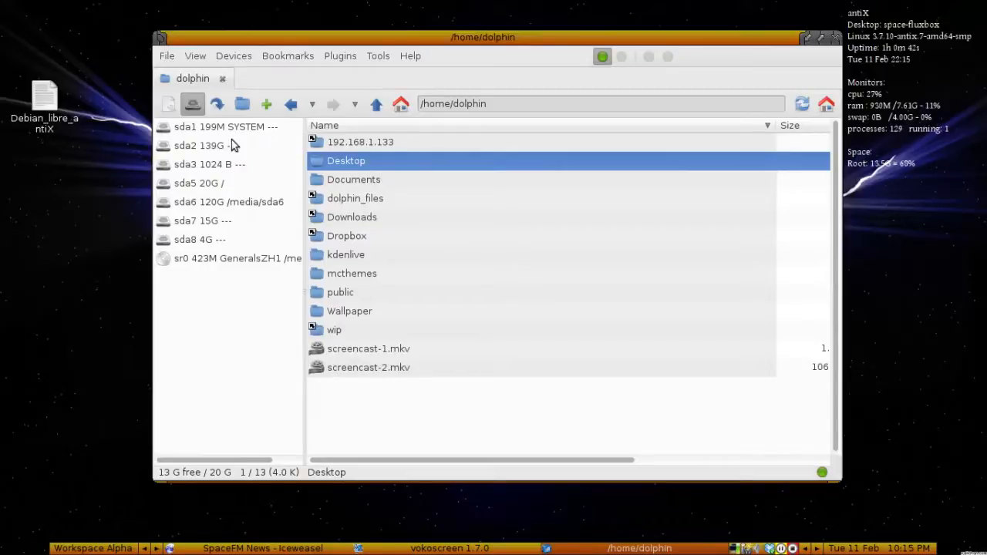
mouse_move(249, 139)
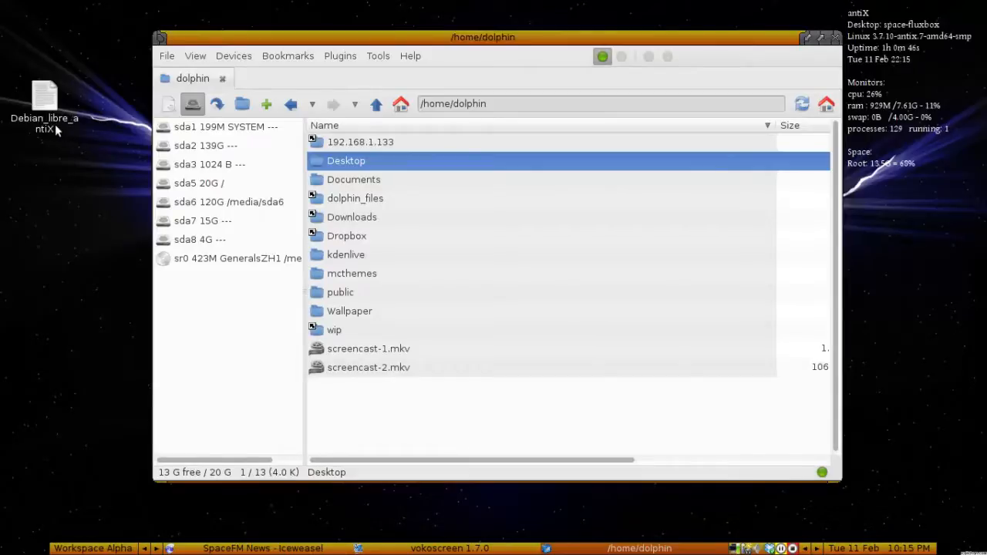
From the desktop file's context menu, start a New Desktop Application launcher.
right_click(44, 104)
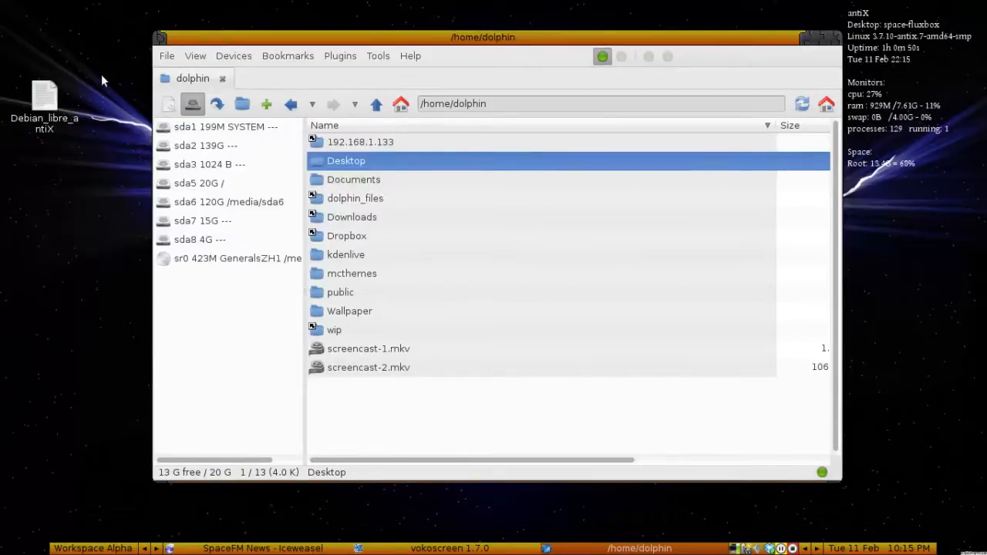
right_click(44, 108)
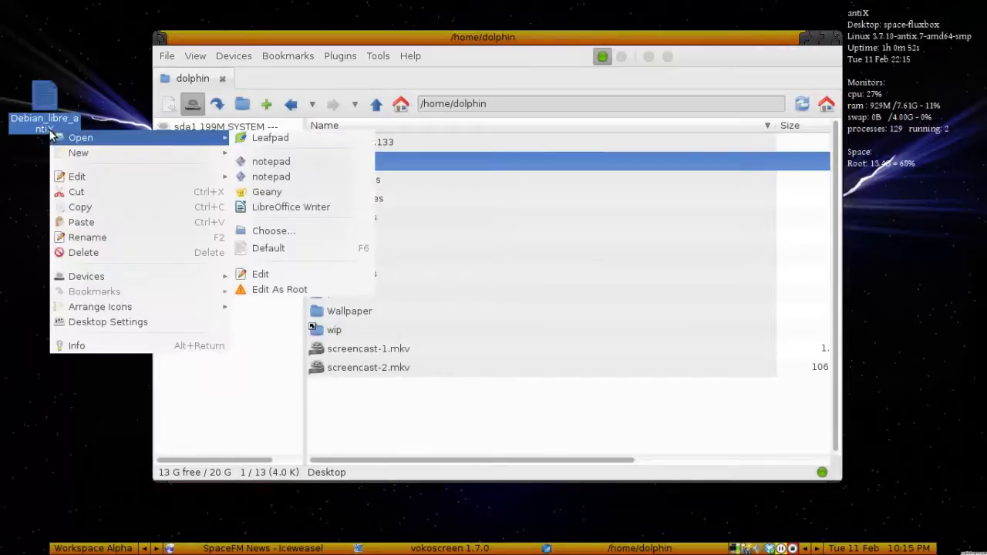
mouse_move(86, 277)
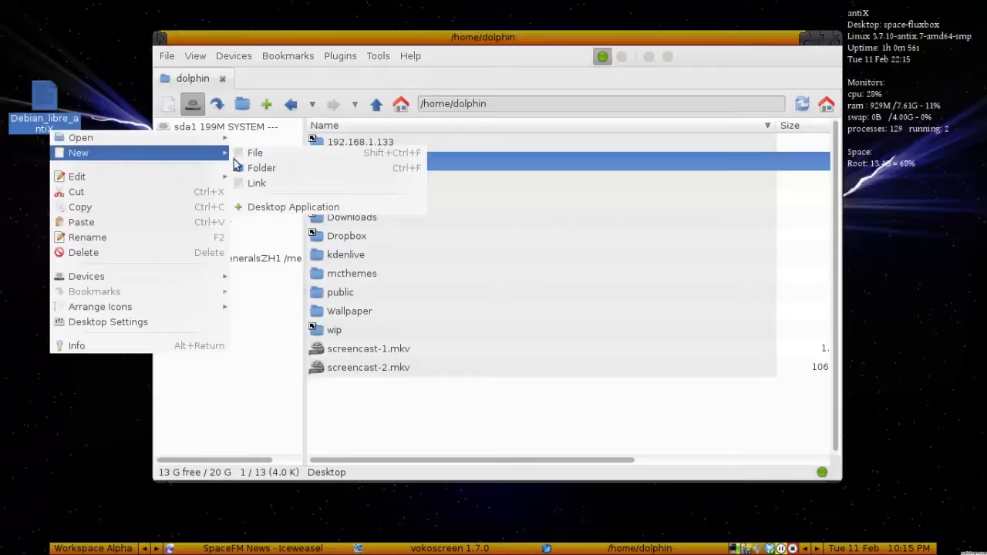
mouse_move(293, 206)
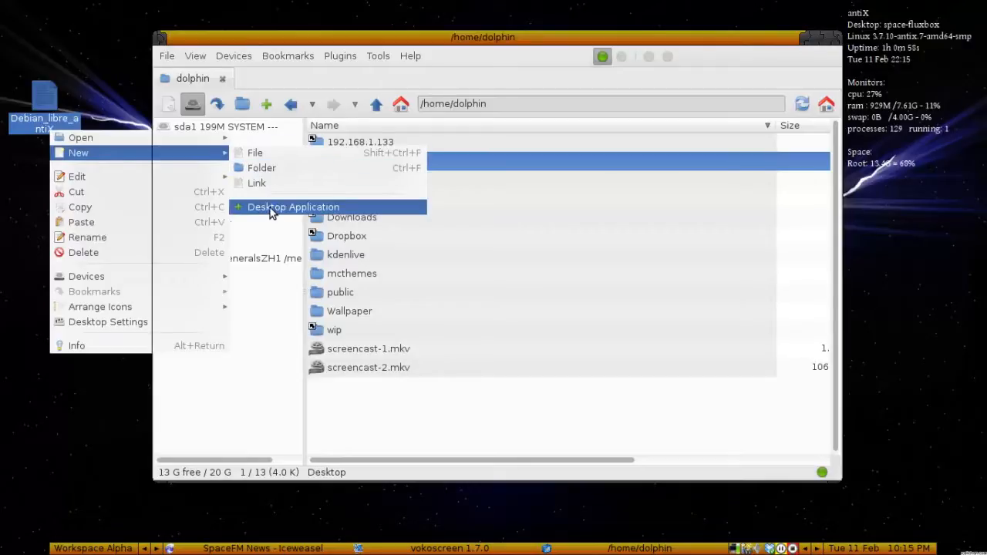
click(293, 207)
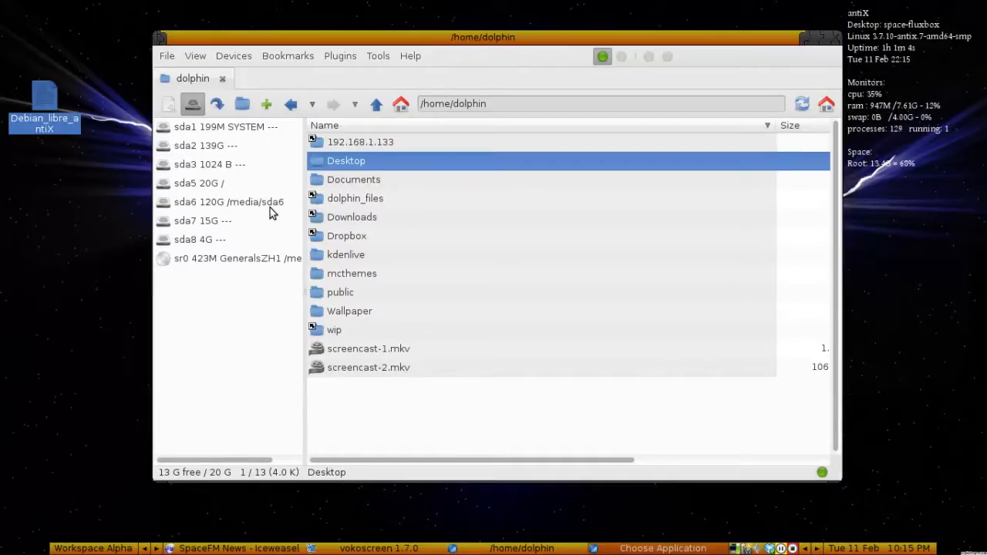
mouse_move(725, 122)
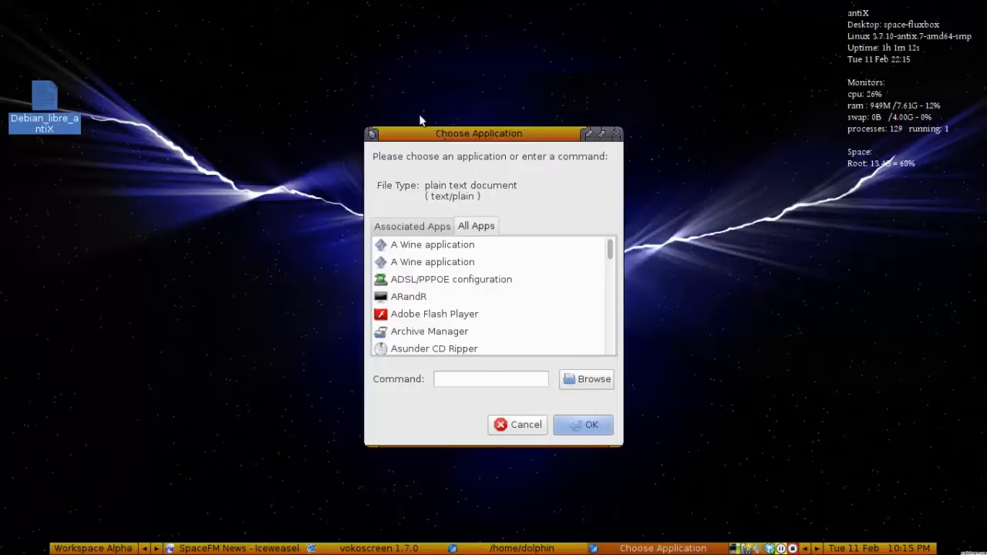
Choose Oracle VM VirtualBox in the application chooser, confirm, and select the new launcher.
drag(479, 132, 444, 99)
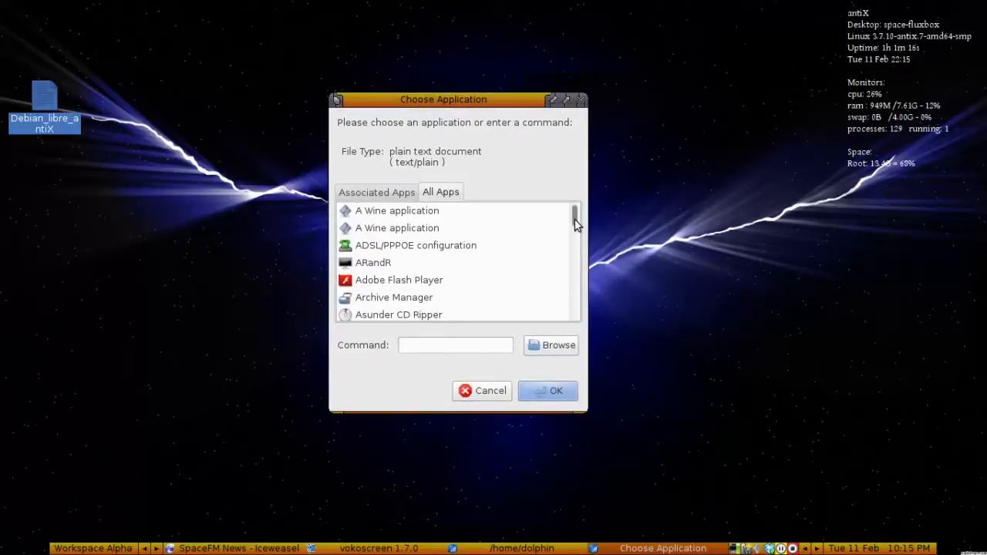
scroll(down, 3)
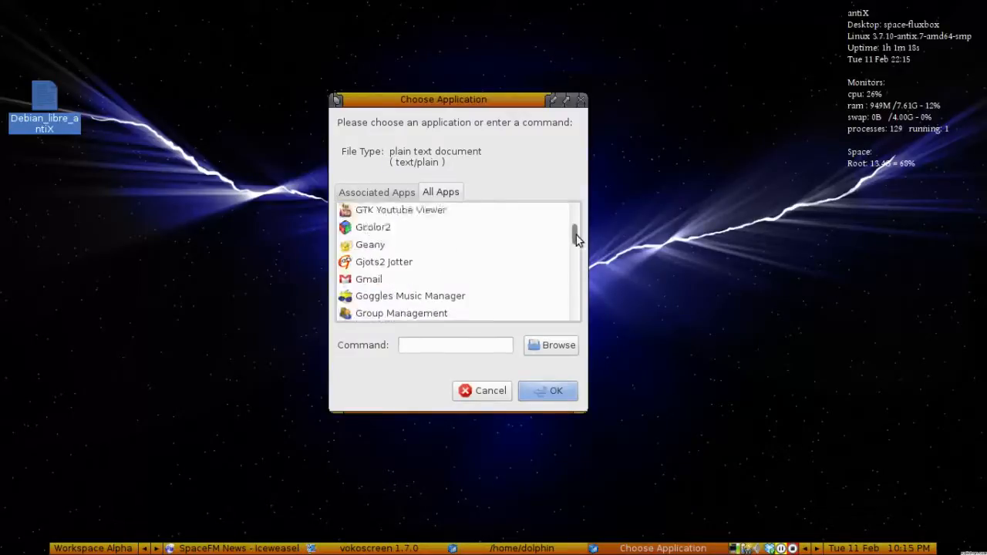
scroll(down, 3)
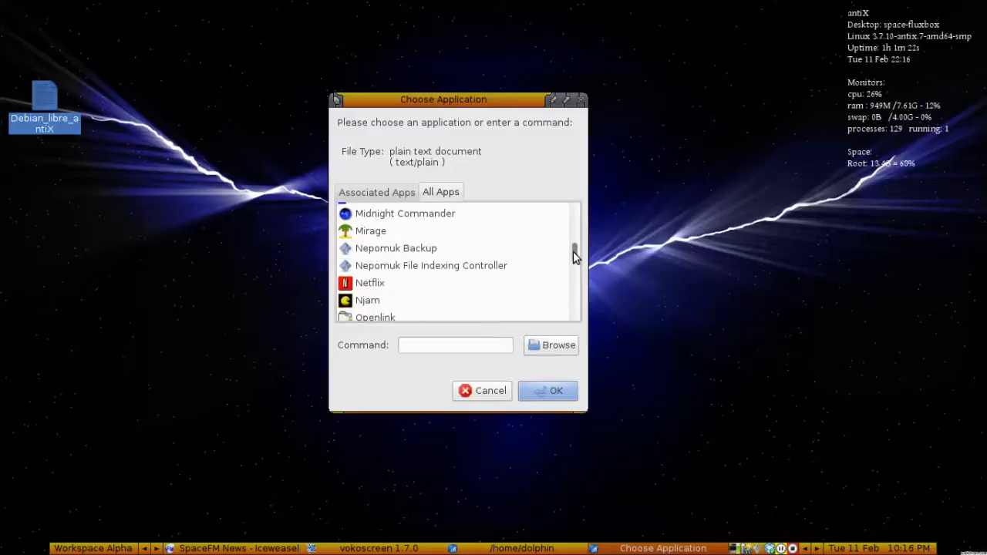
scroll(down, 3)
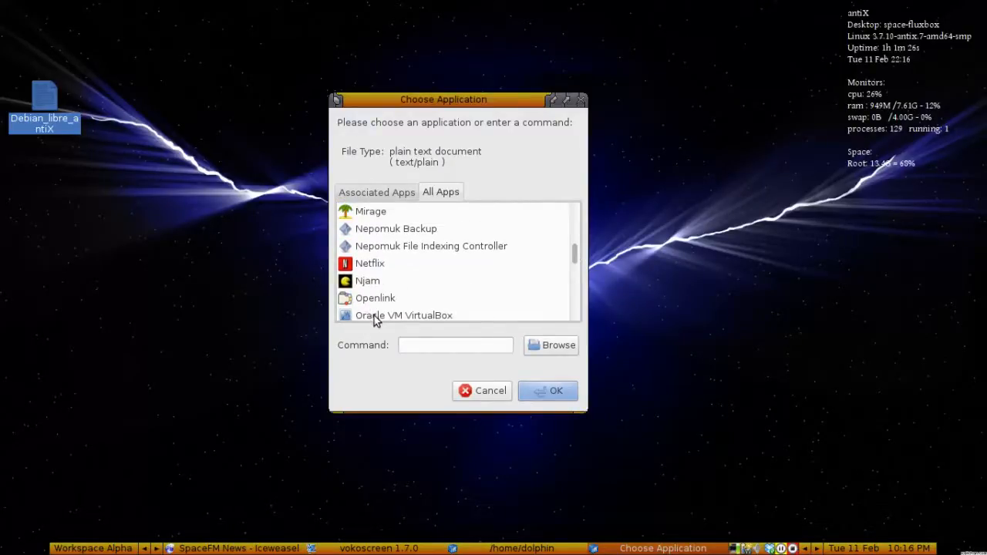
click(404, 315)
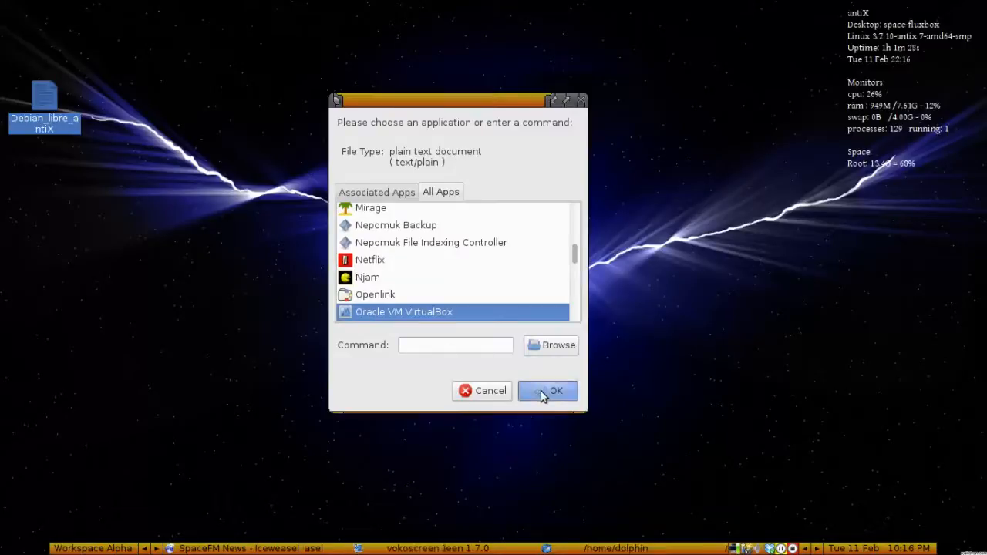
click(548, 391)
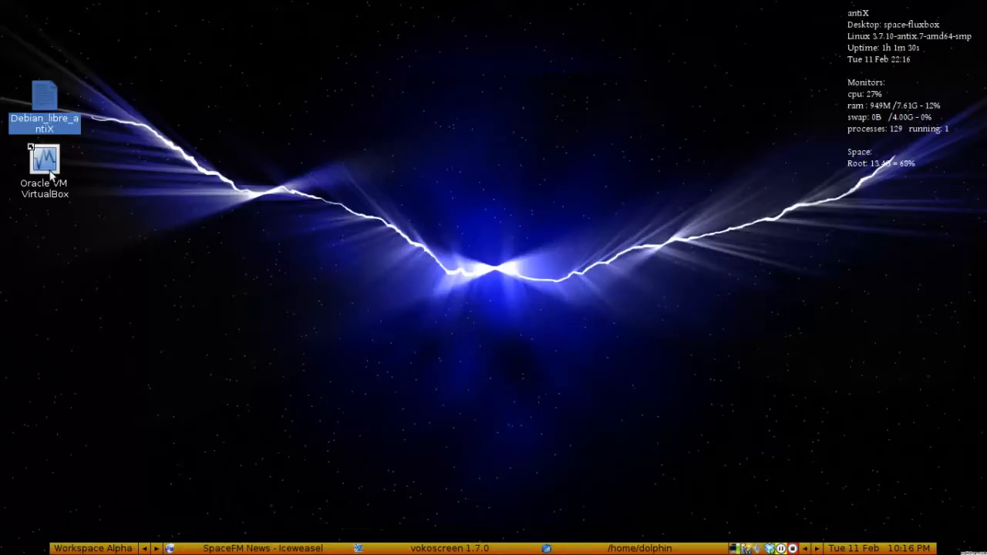
click(44, 160)
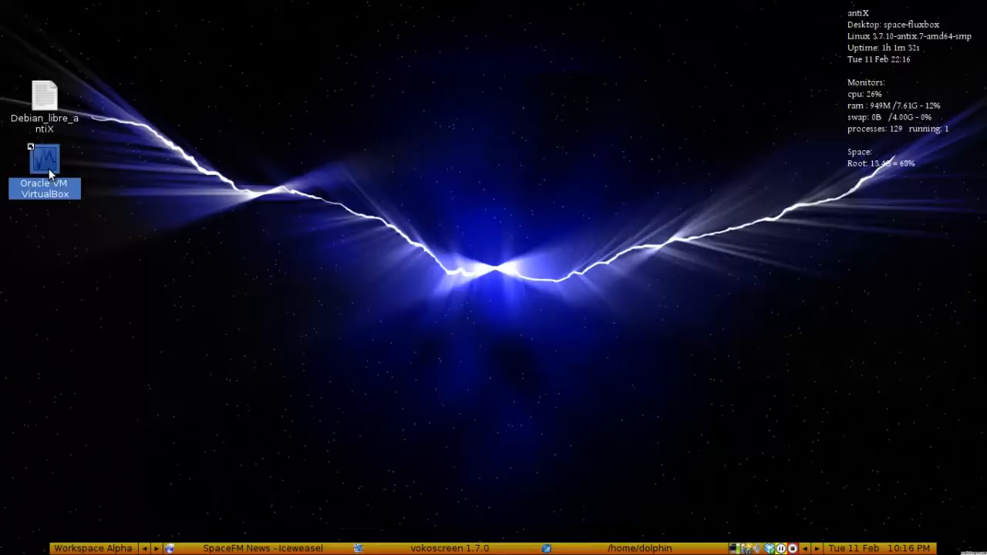
mouse_move(130, 255)
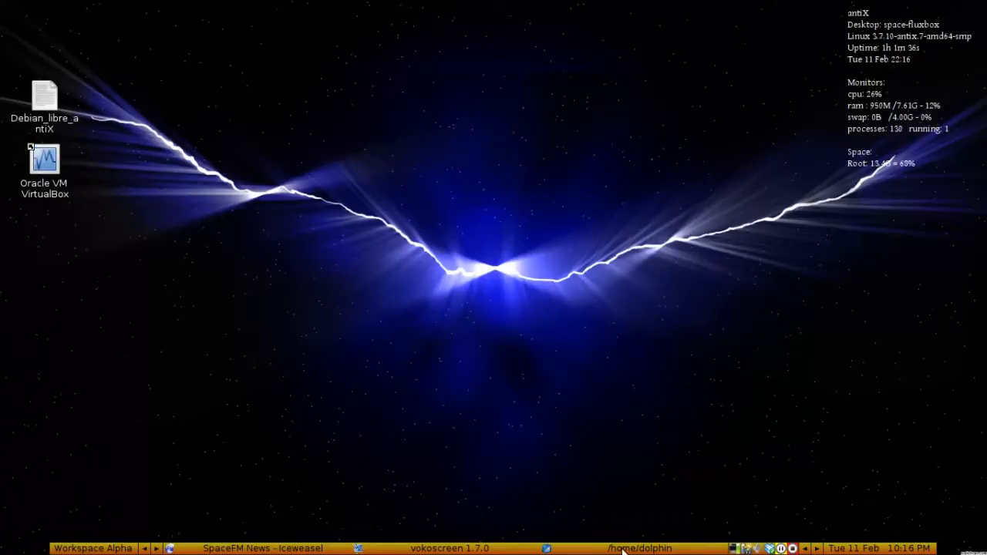
Bring the /home/dolphin SpaceFM window back from the taskbar.
click(638, 548)
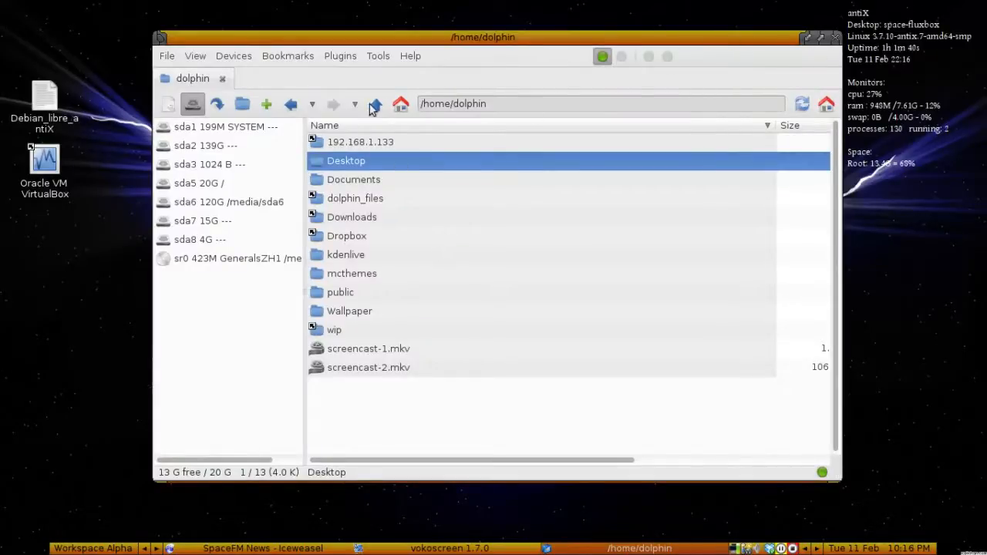
mouse_move(416, 301)
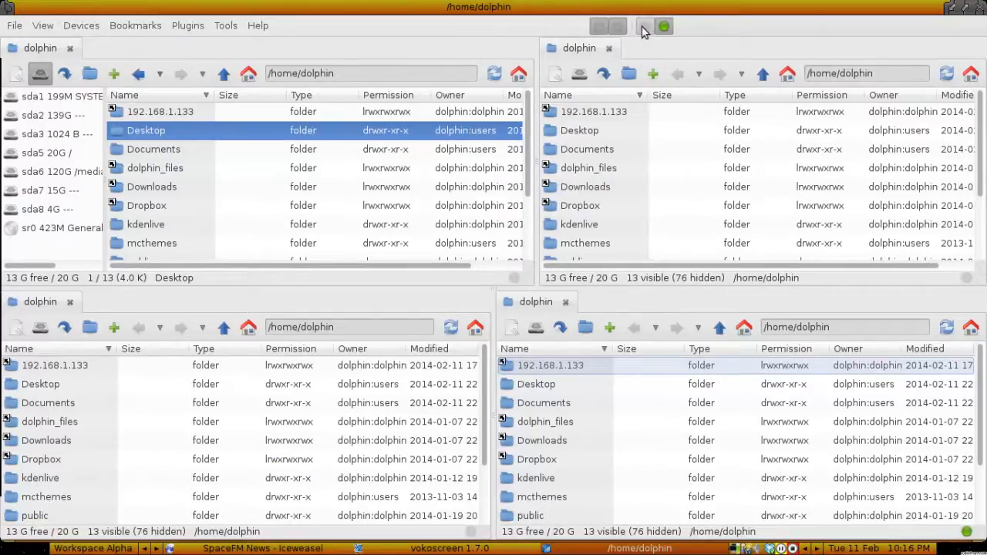
Show two panels, hide both device lists, and drag the divider to widen the right panel.
click(645, 27)
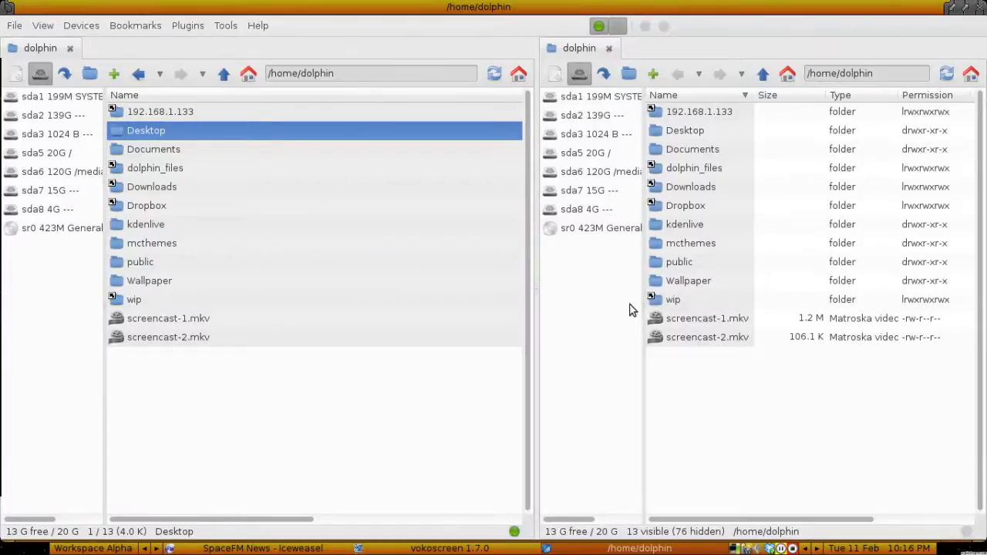
mouse_move(609, 244)
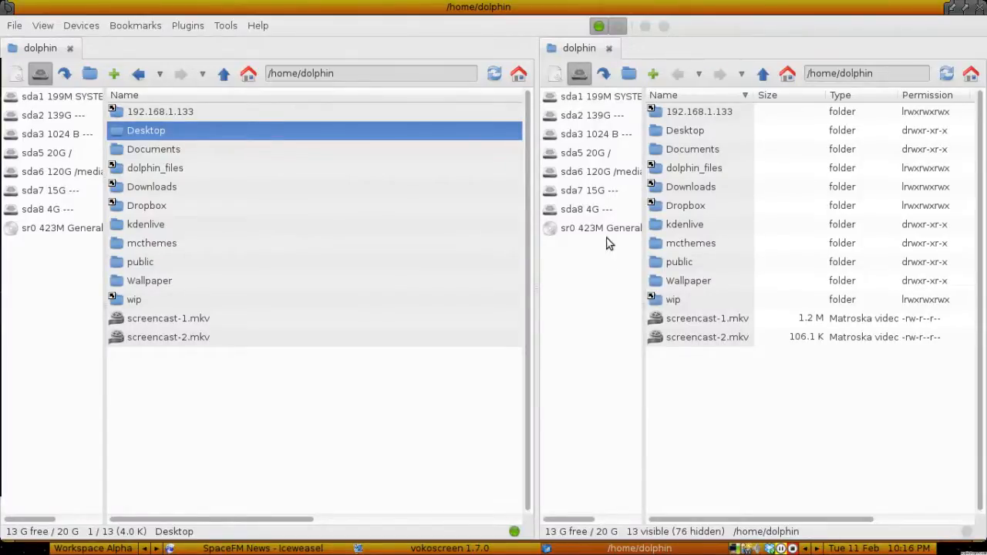
mouse_move(617, 177)
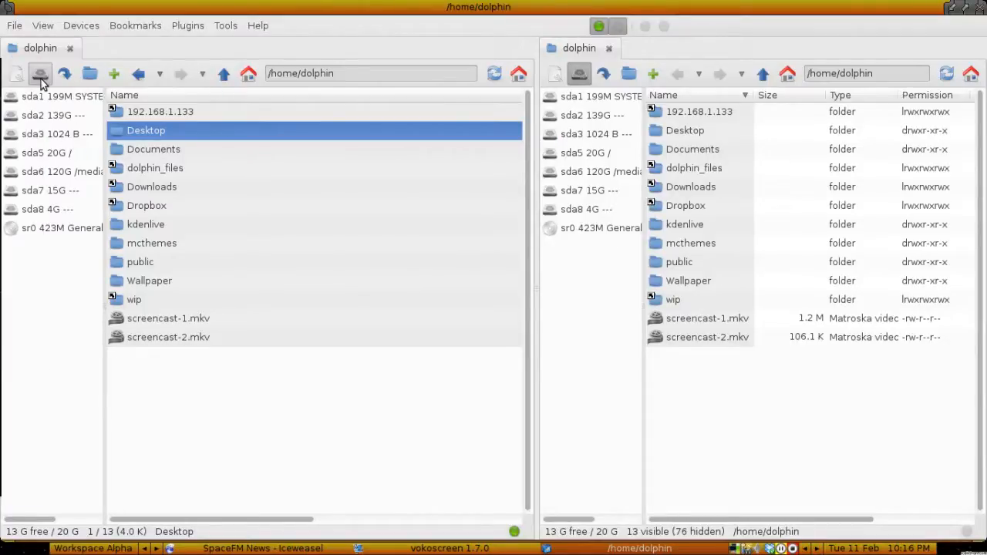
click(39, 73)
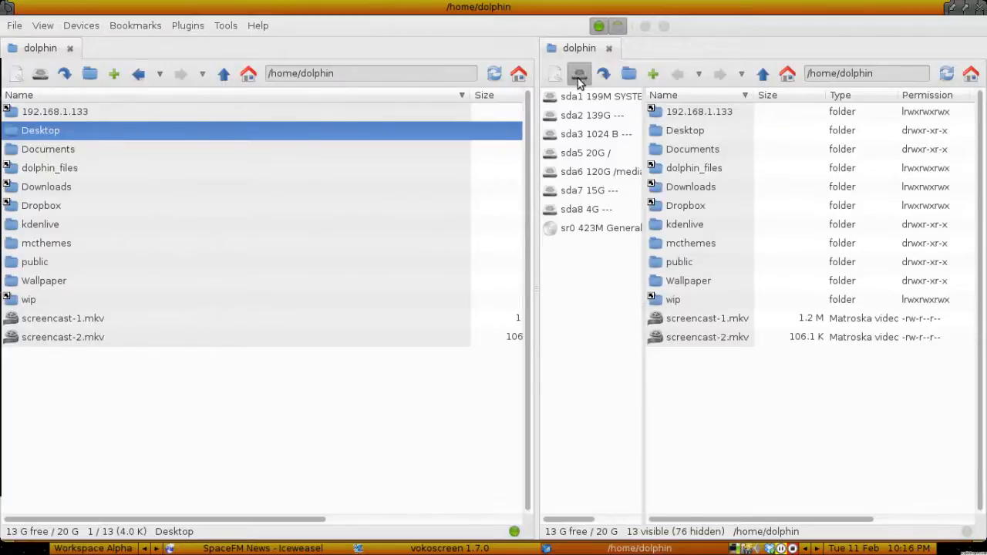
click(579, 73)
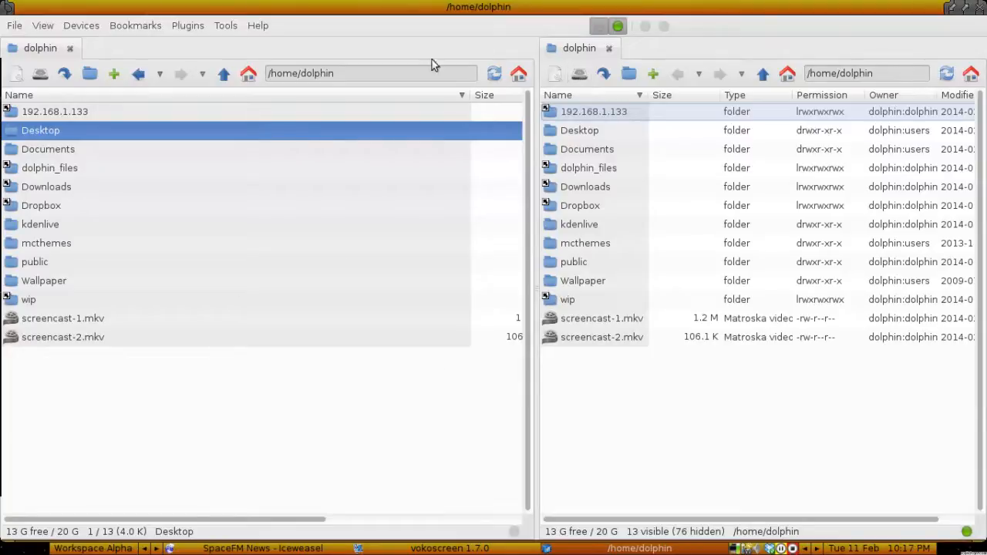
mouse_move(548, 166)
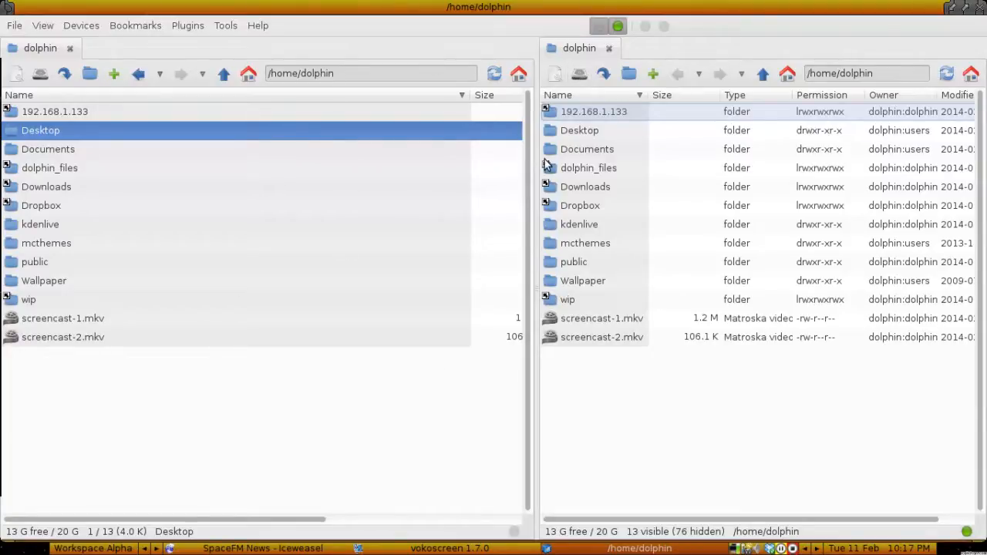
mouse_move(544, 170)
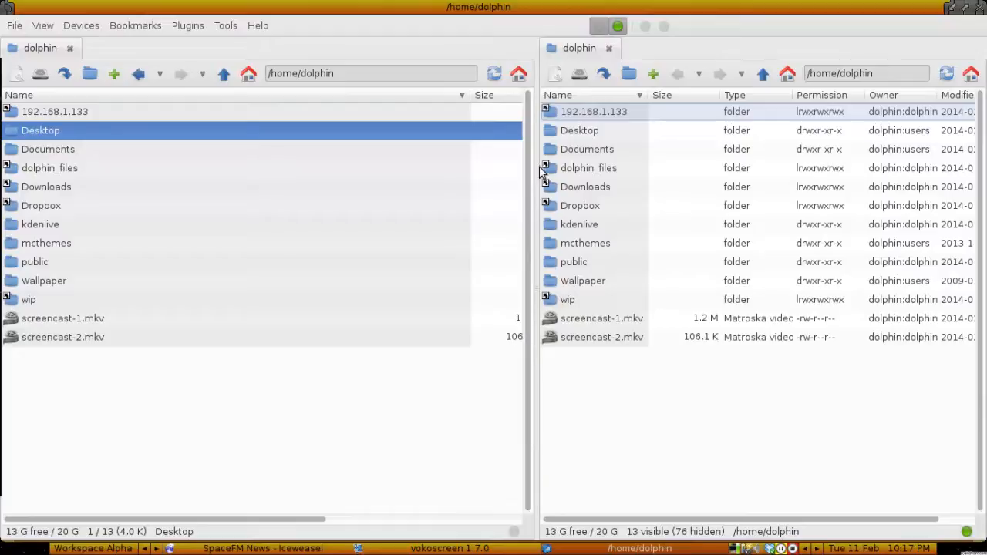
drag(533, 168, 496, 168)
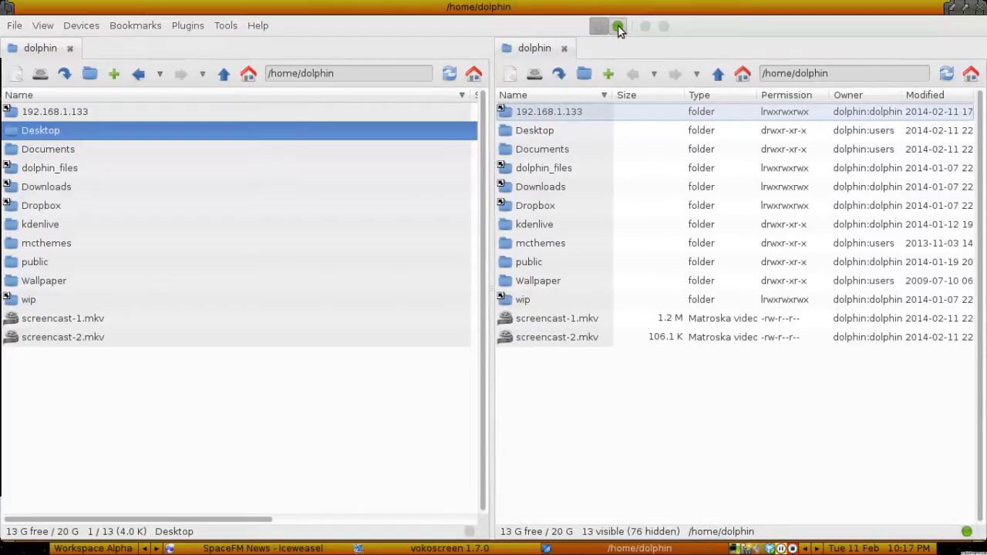
Turn off panel 2, leaving a single home-folder panel.
click(617, 26)
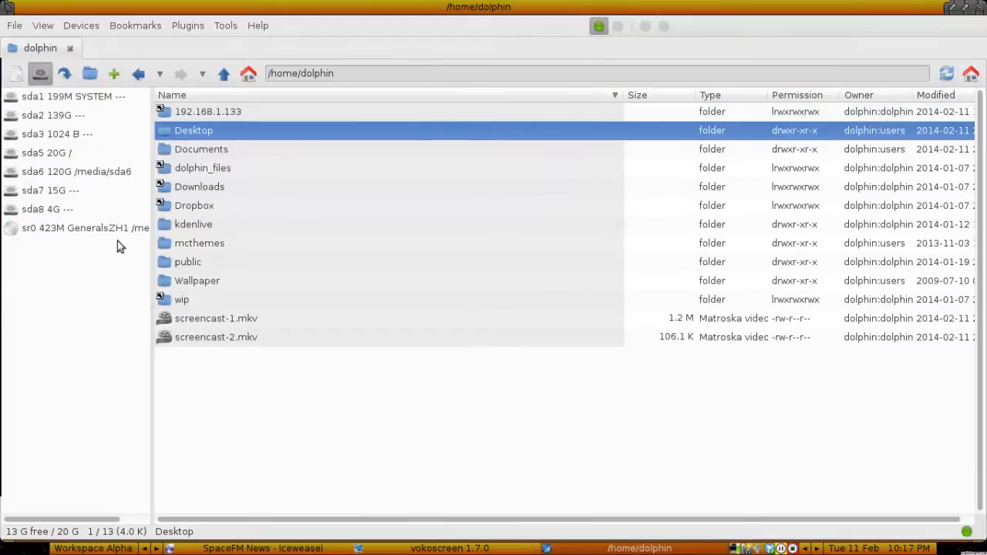
mouse_move(617, 27)
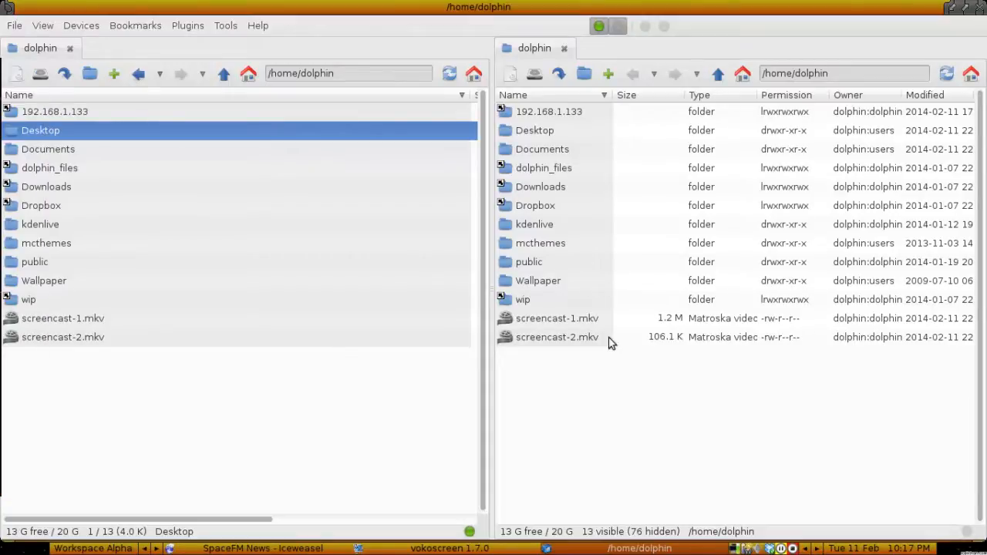
mouse_move(599, 354)
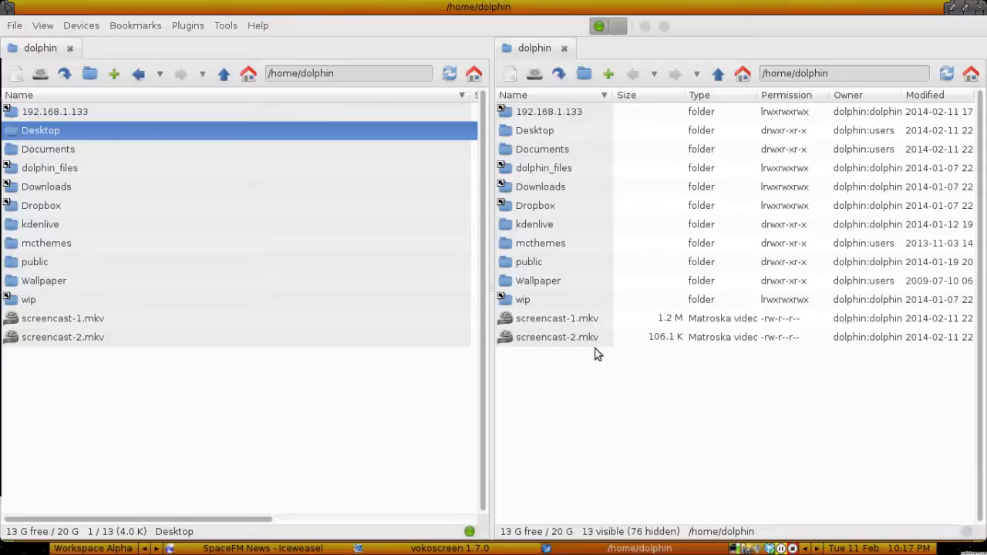
mouse_move(621, 27)
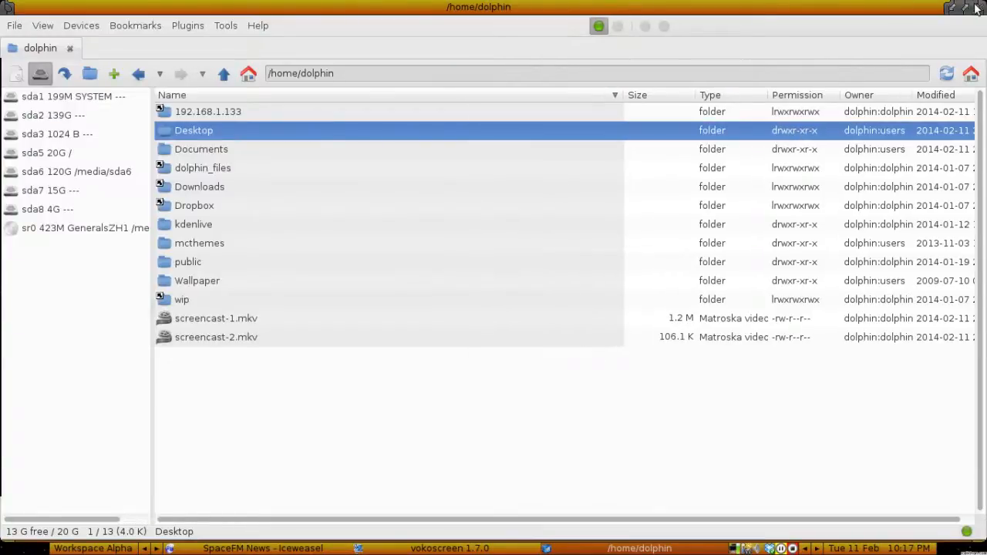
Restore the window size, open and close Bookmarks, and select the kdenlive folder.
click(962, 8)
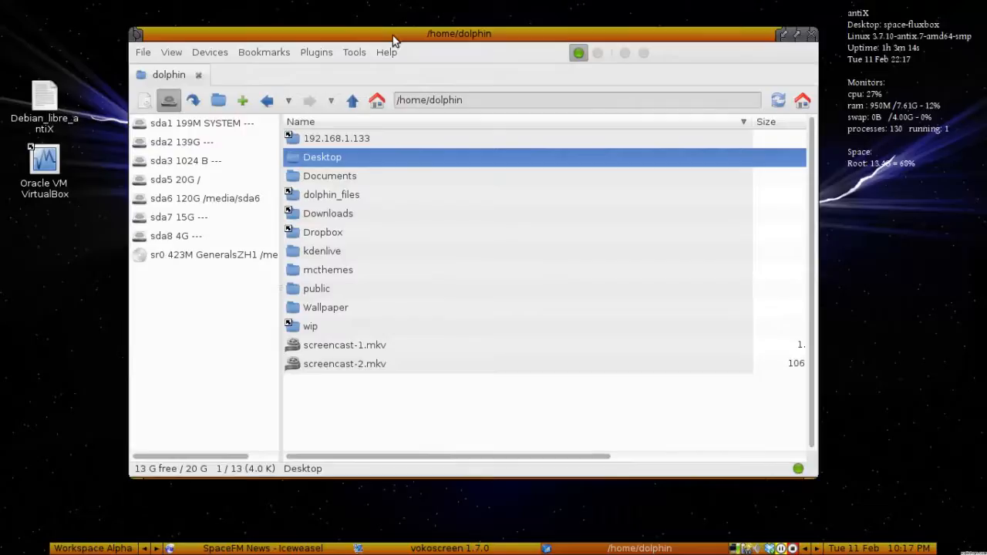
mouse_move(476, 288)
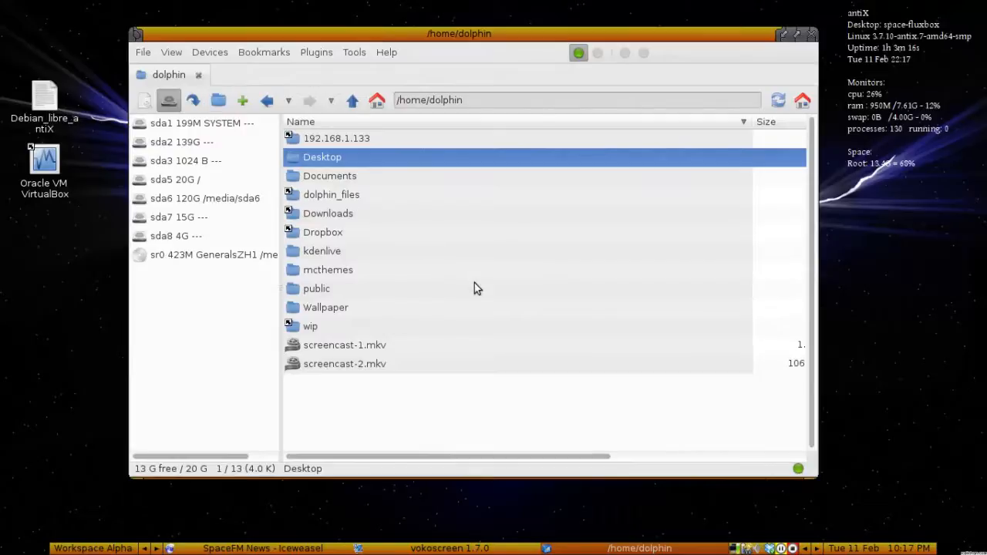
mouse_move(240, 73)
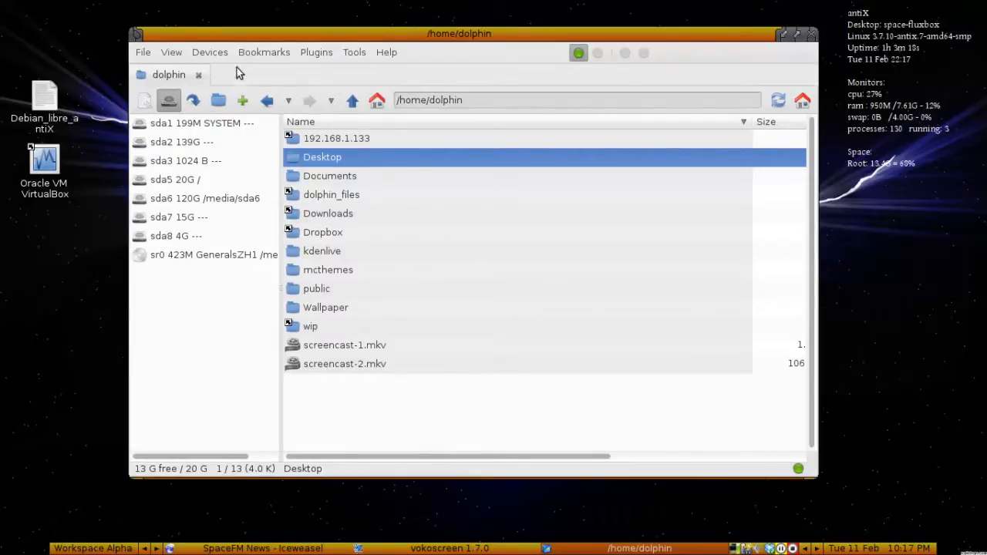
click(264, 52)
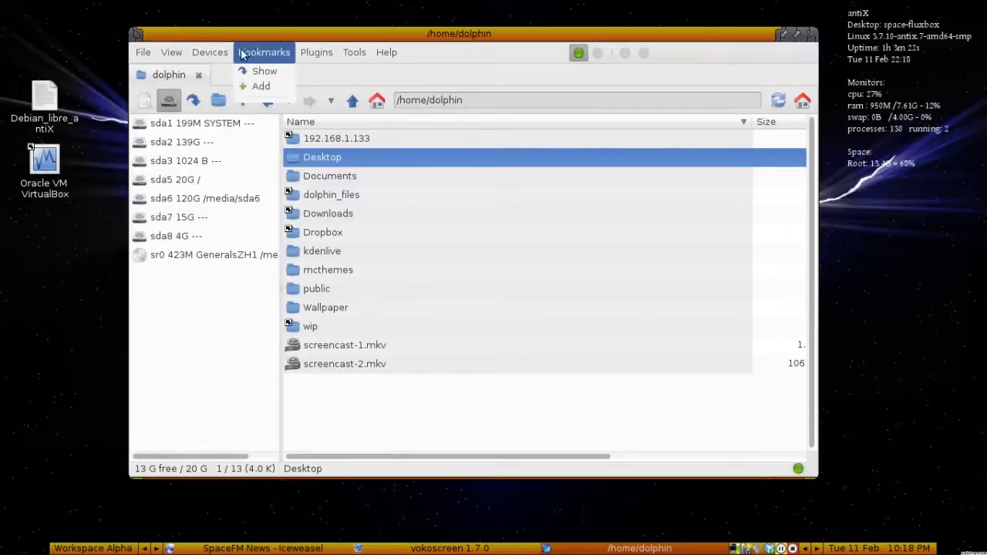
click(316, 52)
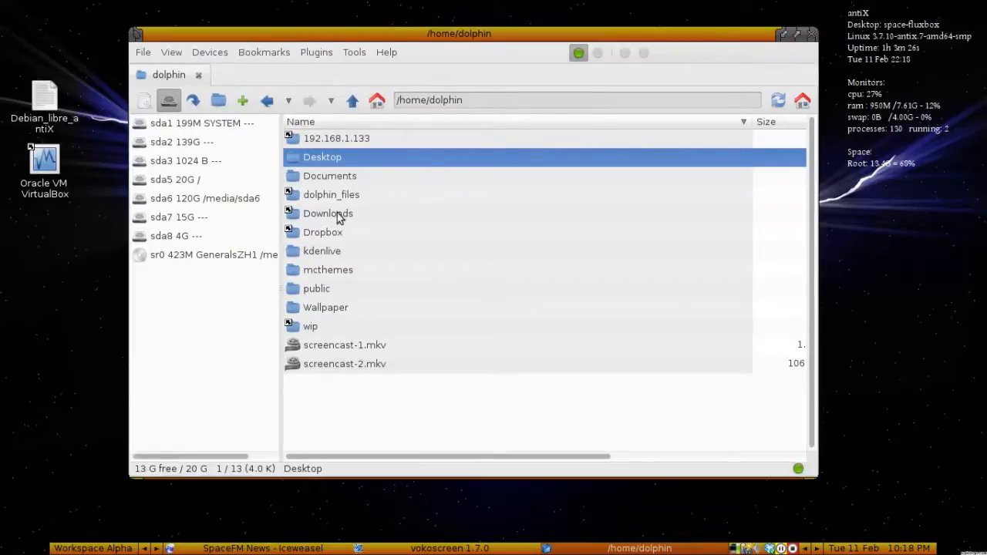
click(322, 251)
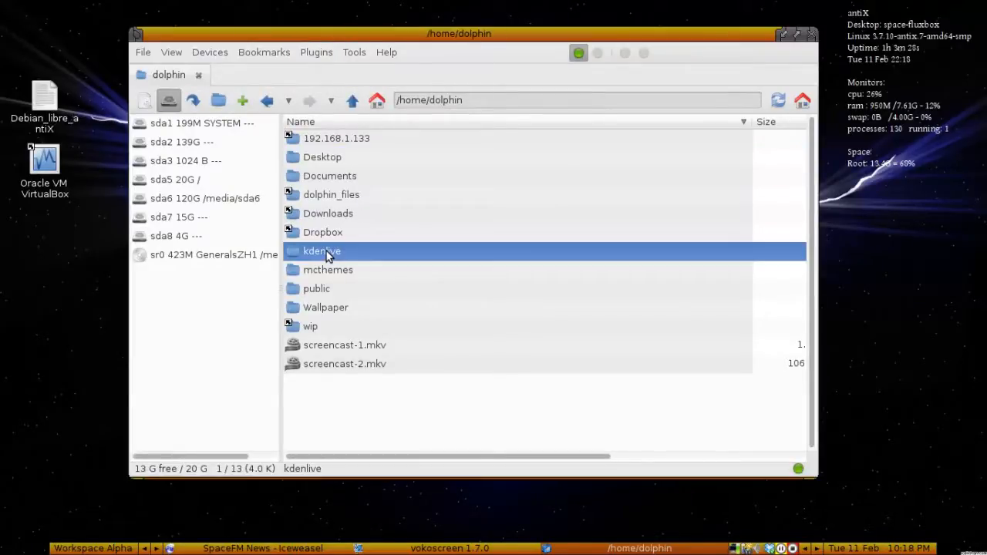
right_click(322, 251)
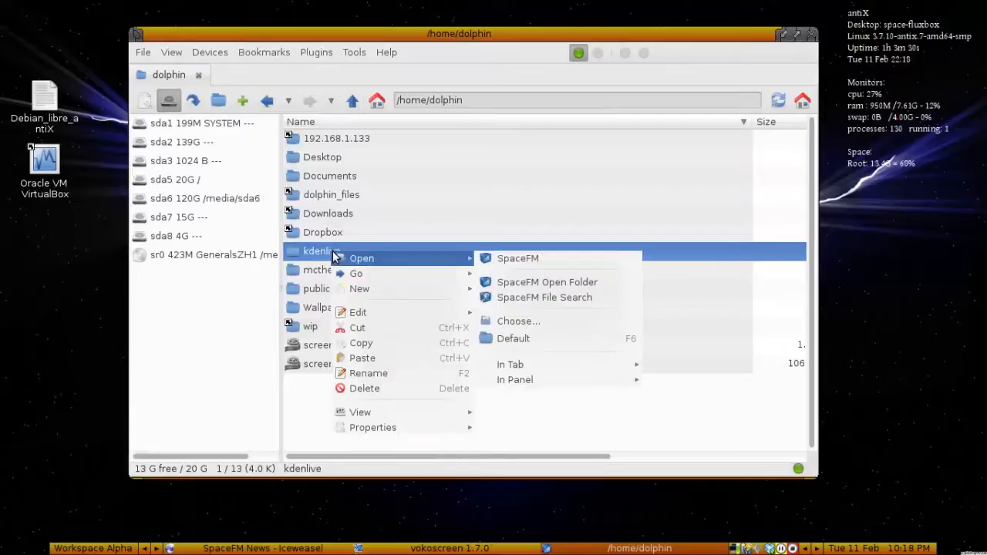
mouse_move(390, 309)
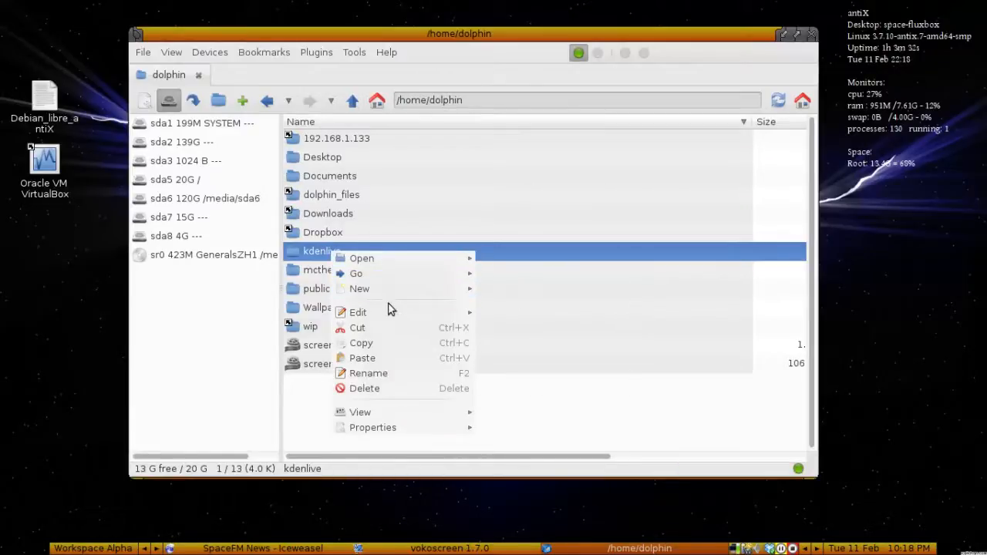
mouse_move(370, 313)
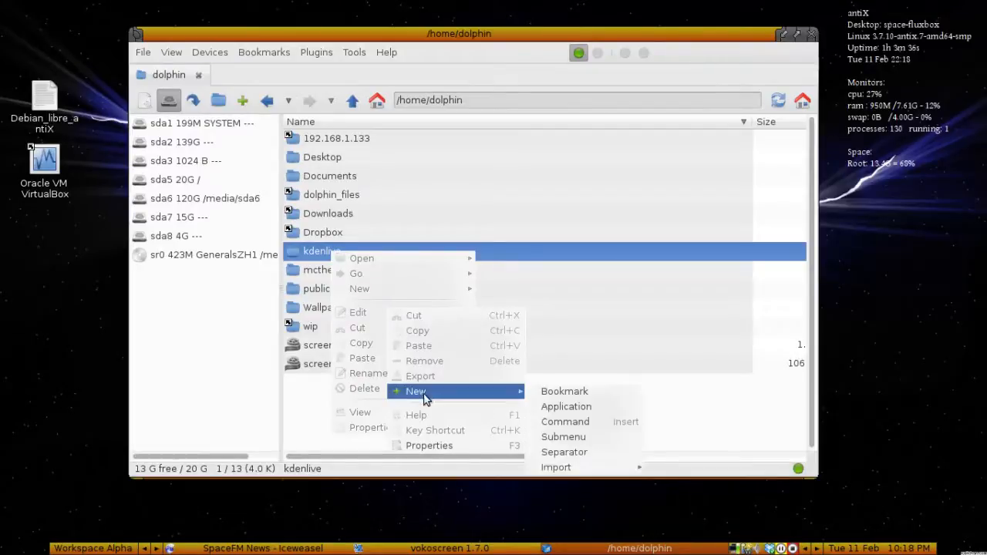
mouse_move(432, 347)
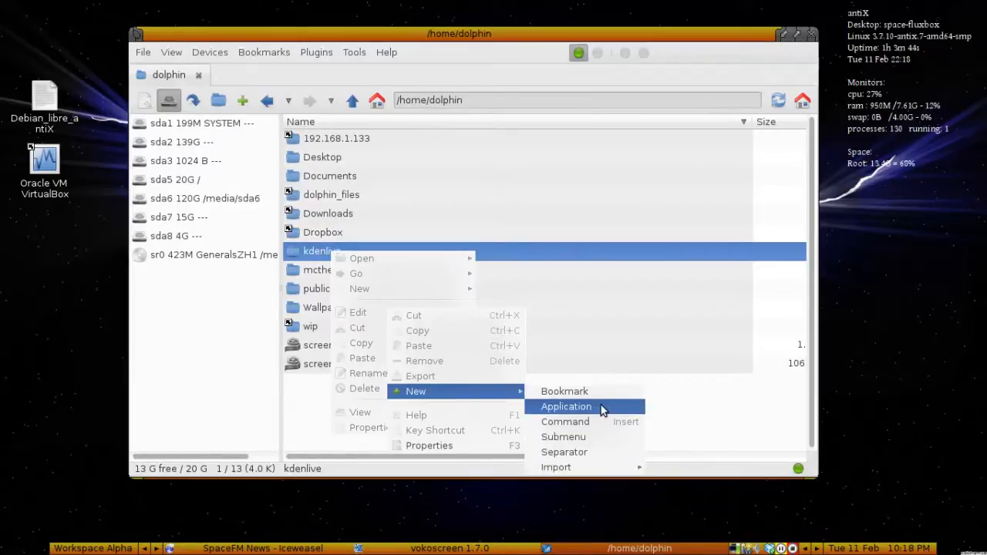
mouse_move(563, 437)
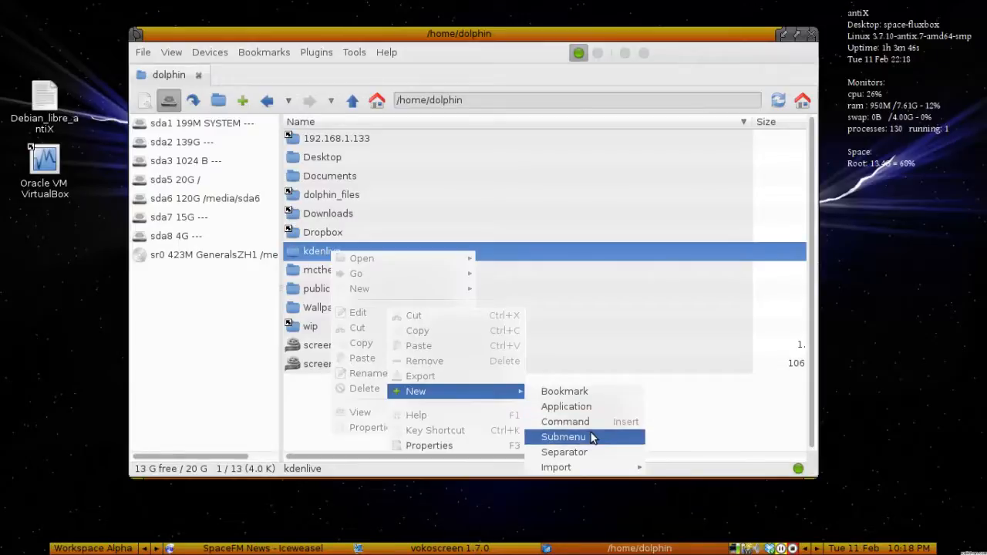
mouse_move(585, 438)
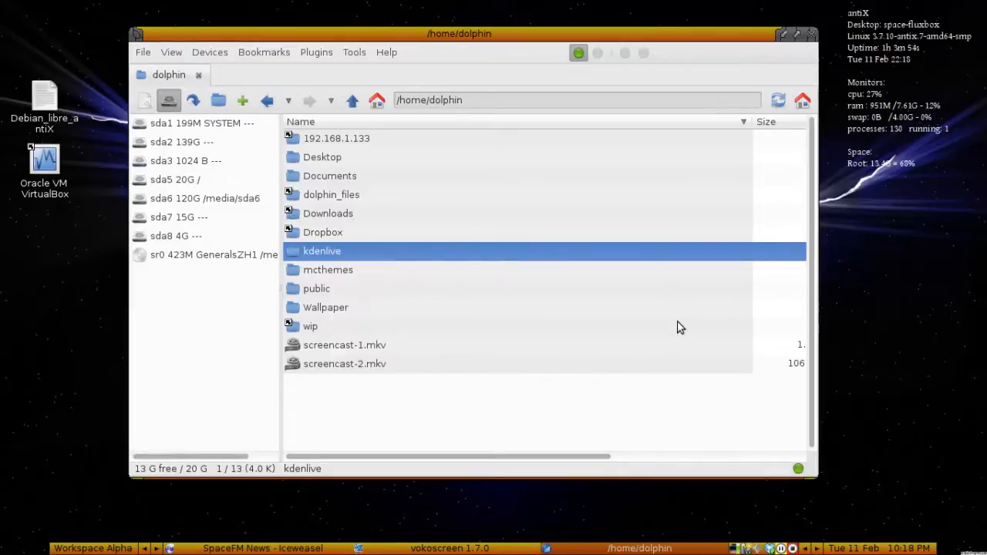
mouse_move(267, 549)
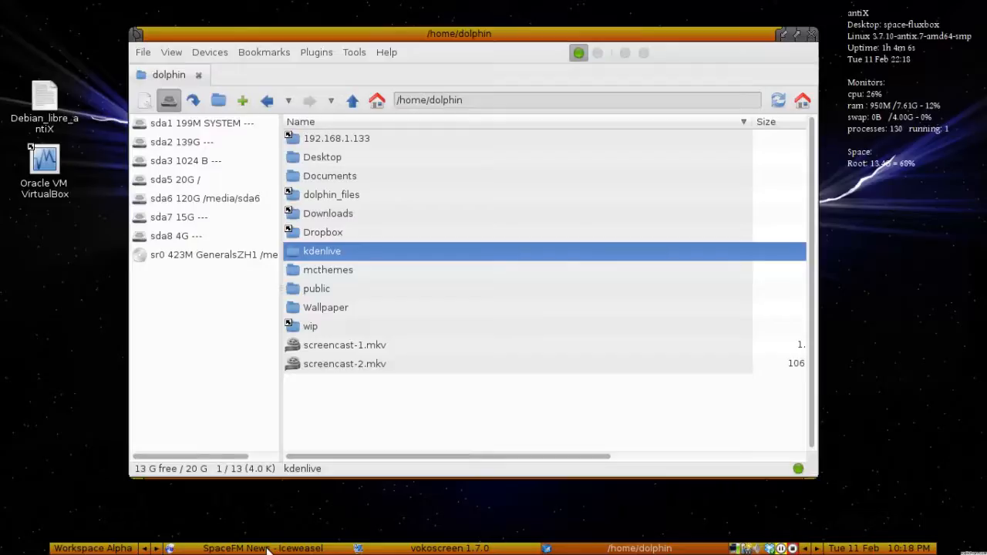
mouse_move(224, 345)
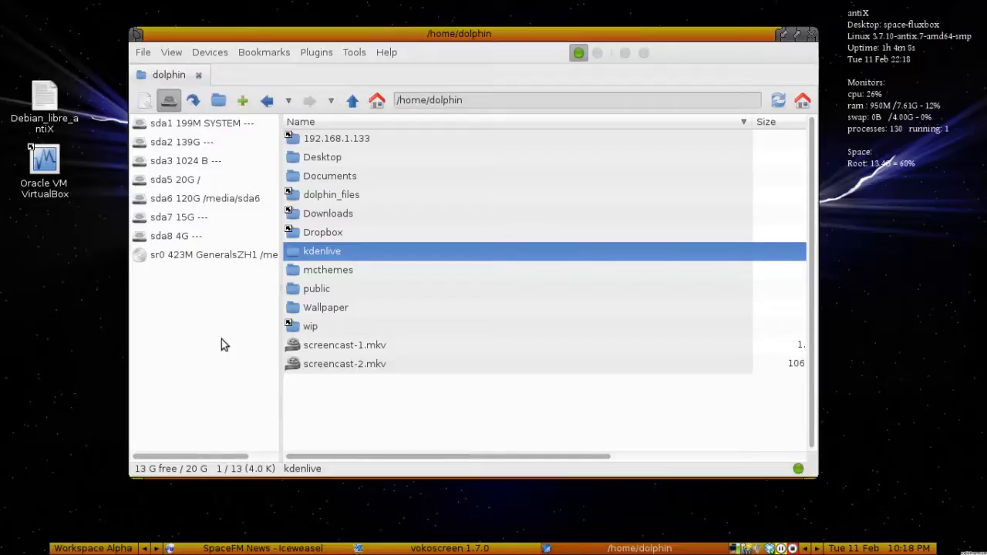
mouse_move(157, 330)
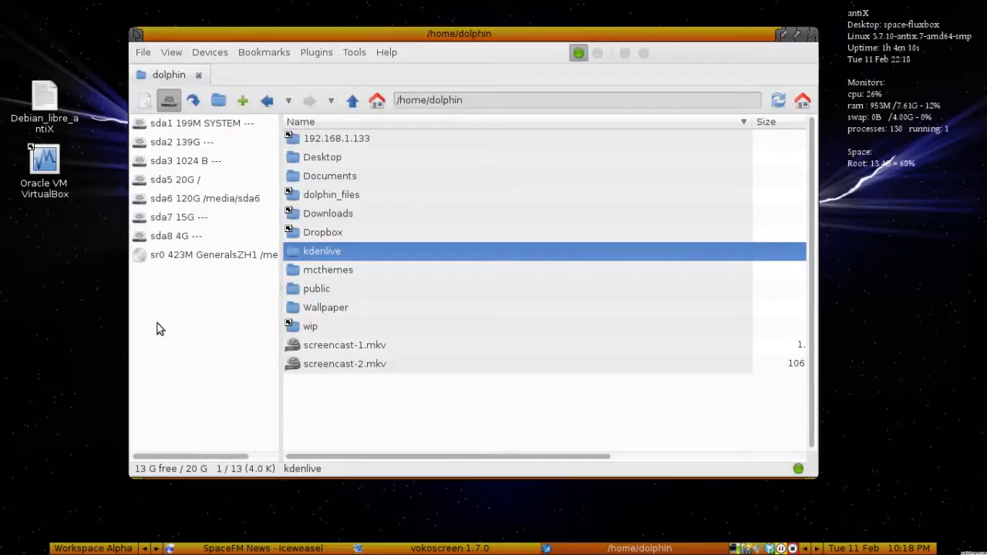
right_click(157, 330)
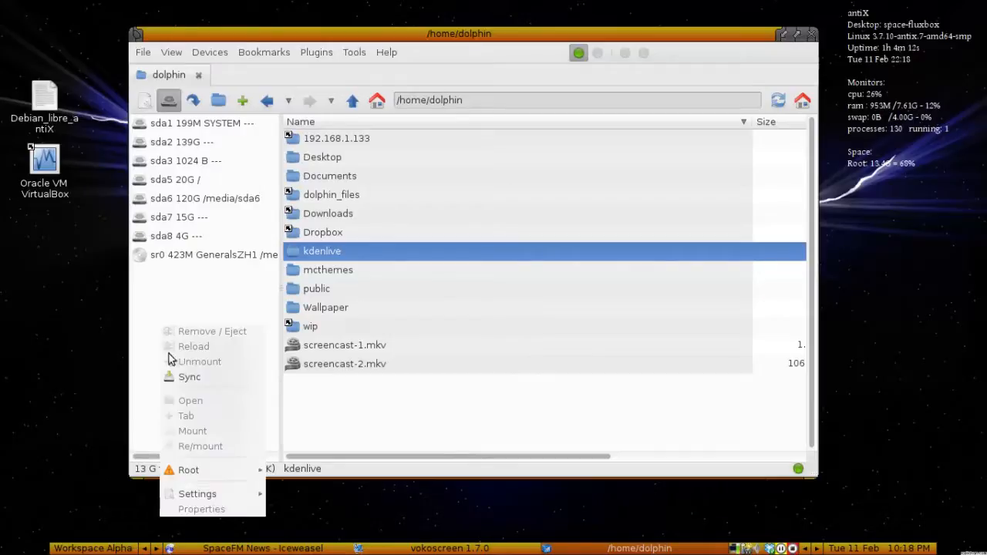
click(188, 470)
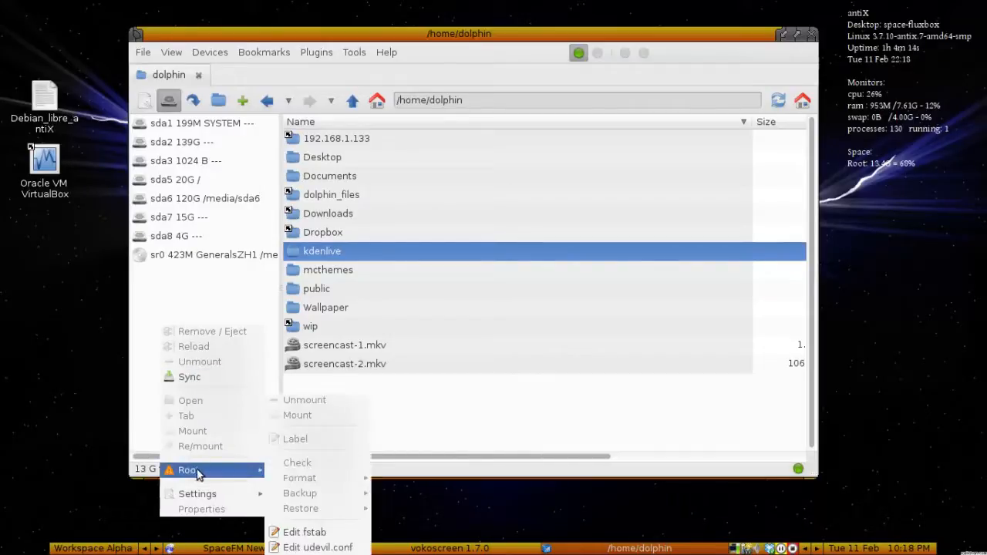
mouse_move(214, 297)
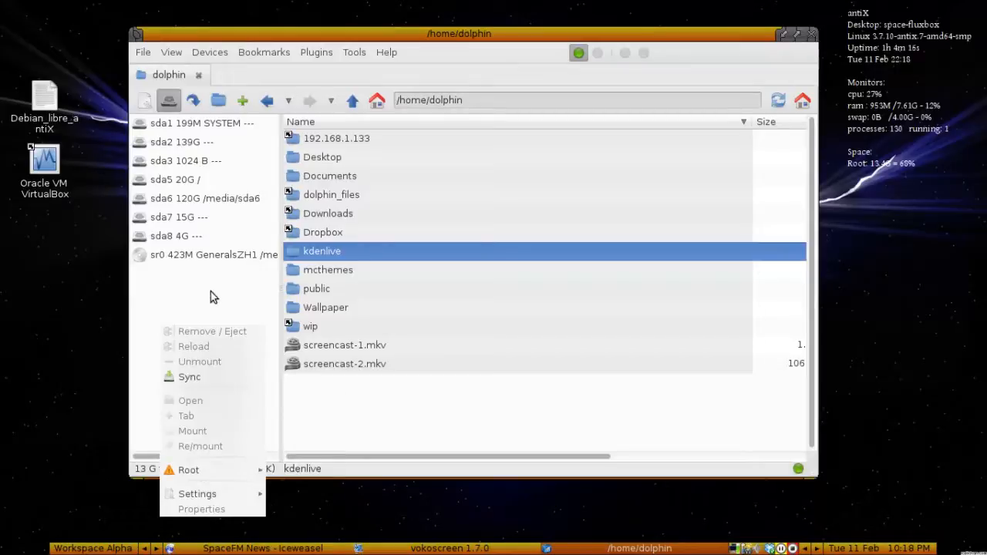
click(336, 282)
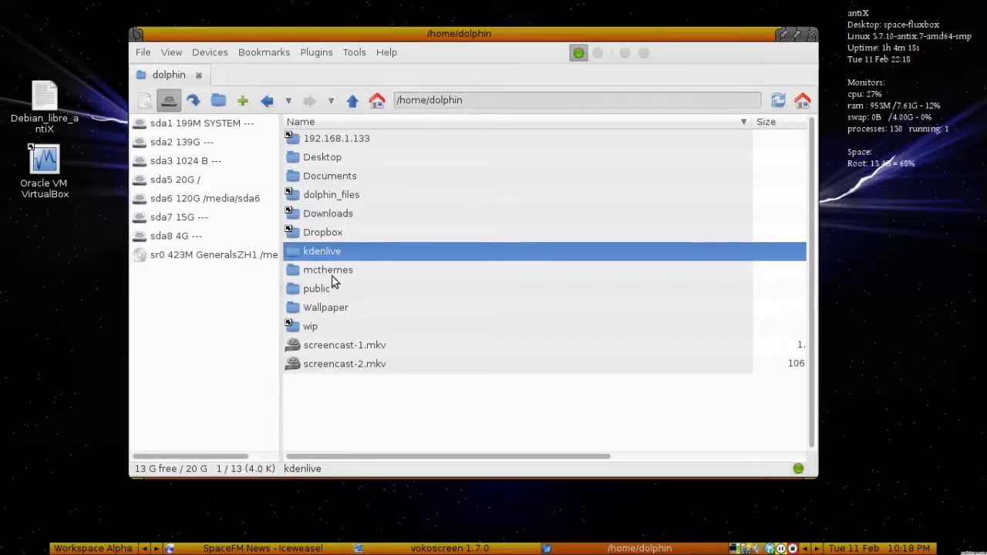
right_click(328, 269)
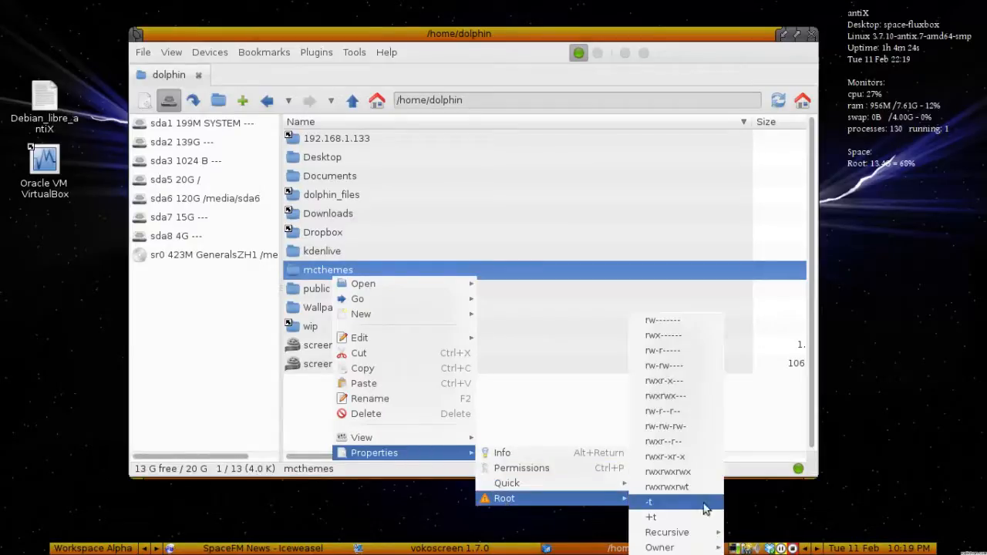
mouse_move(677, 411)
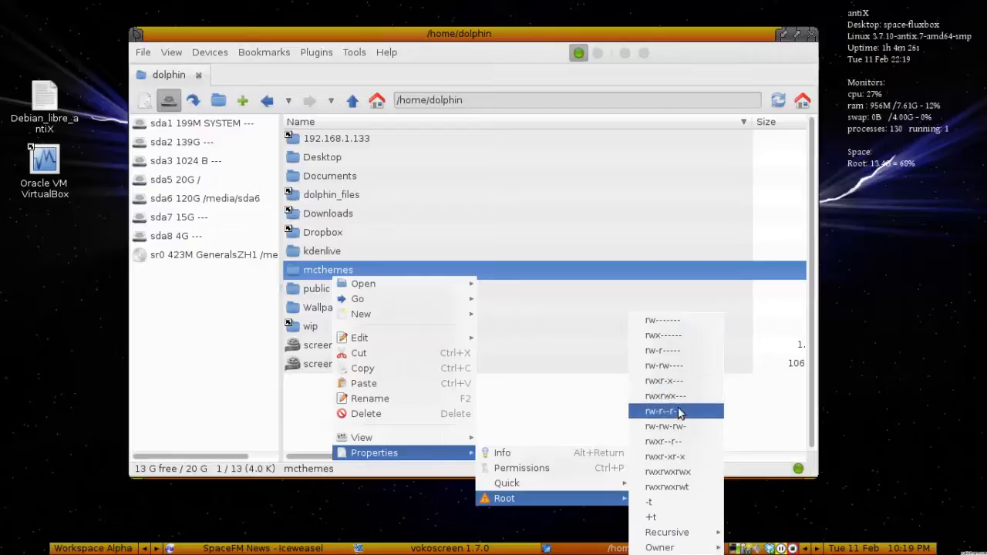
mouse_move(679, 396)
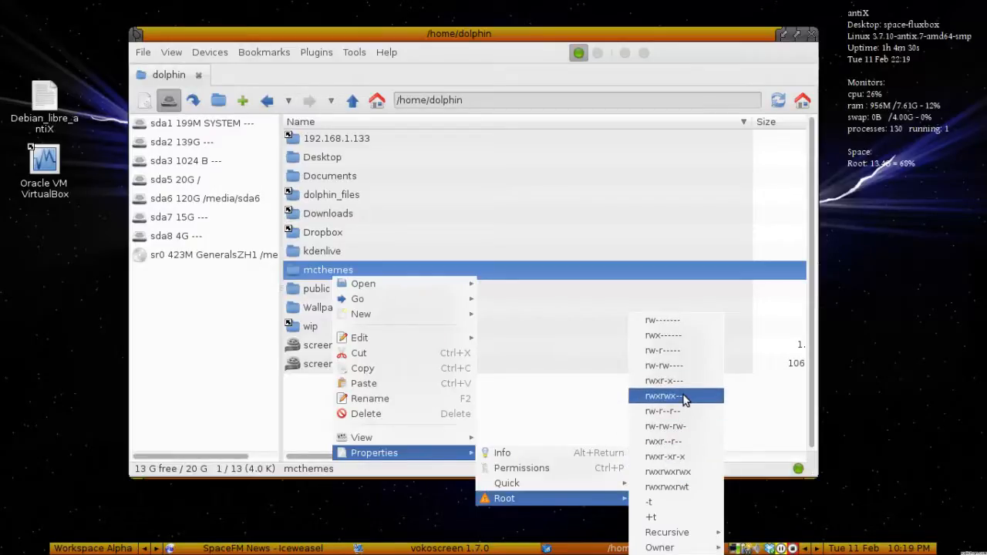
mouse_move(675, 427)
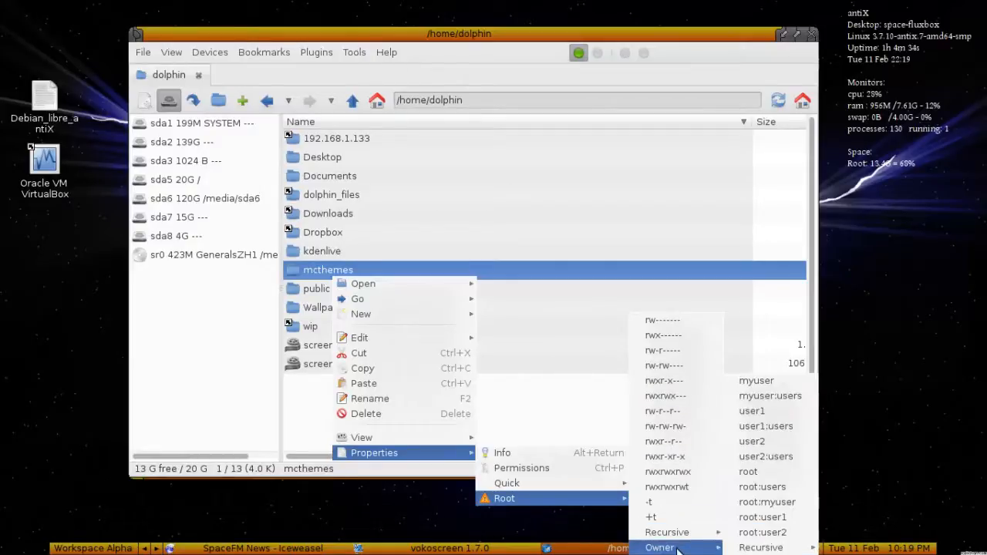
mouse_move(752, 411)
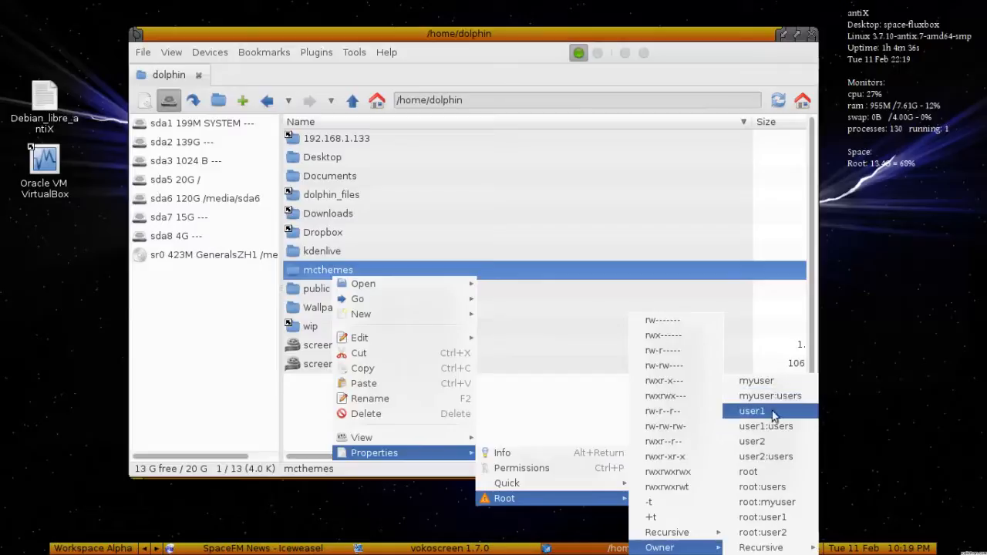
mouse_move(762, 487)
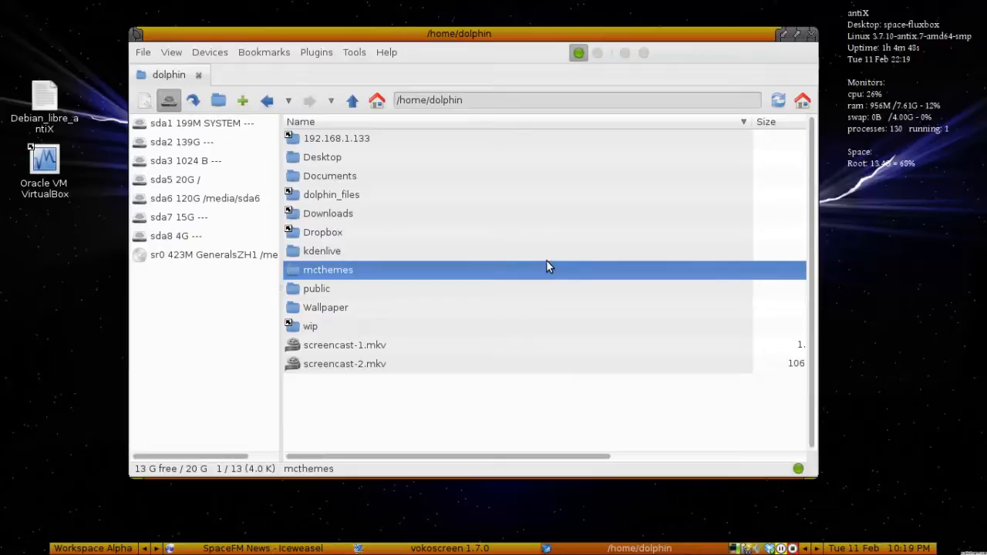
mouse_move(581, 370)
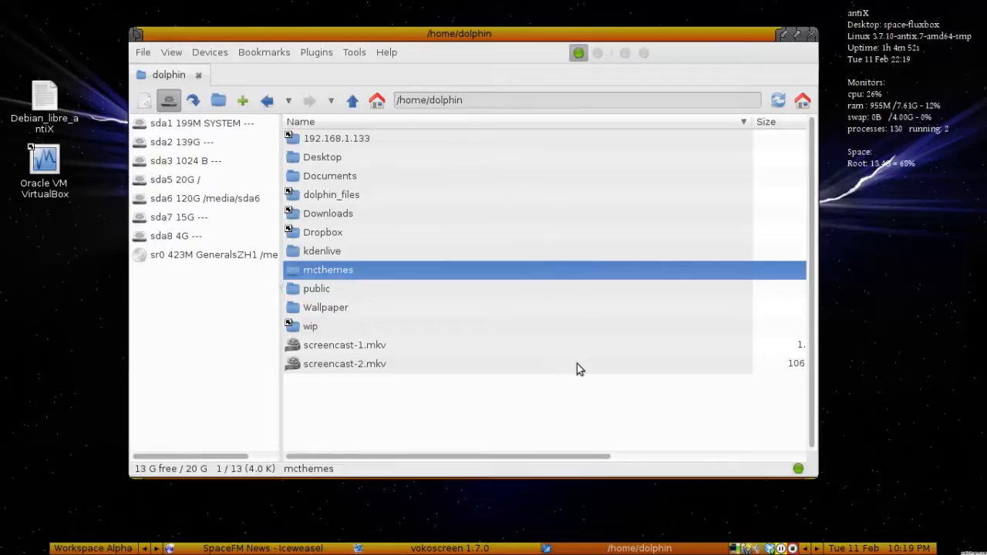
mouse_move(240, 299)
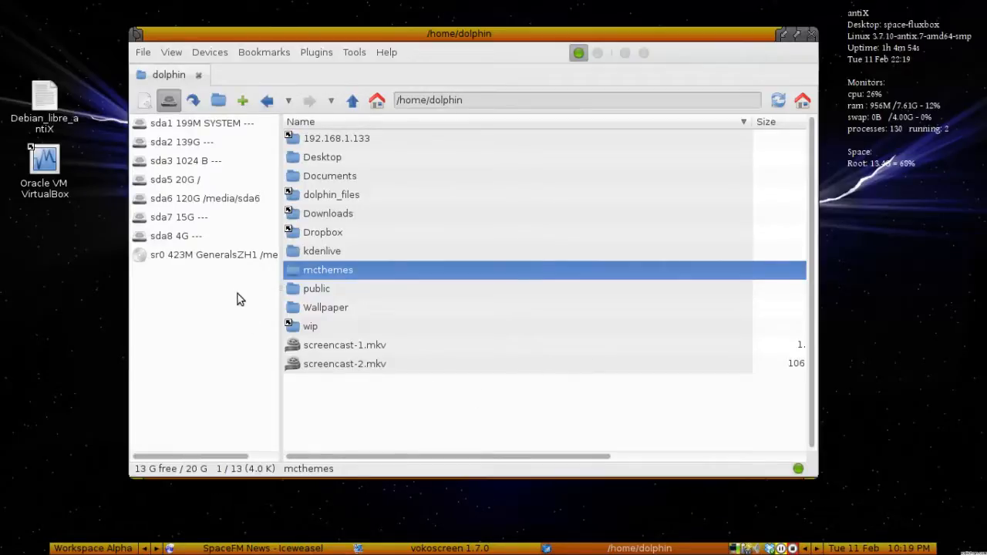
mouse_move(323, 253)
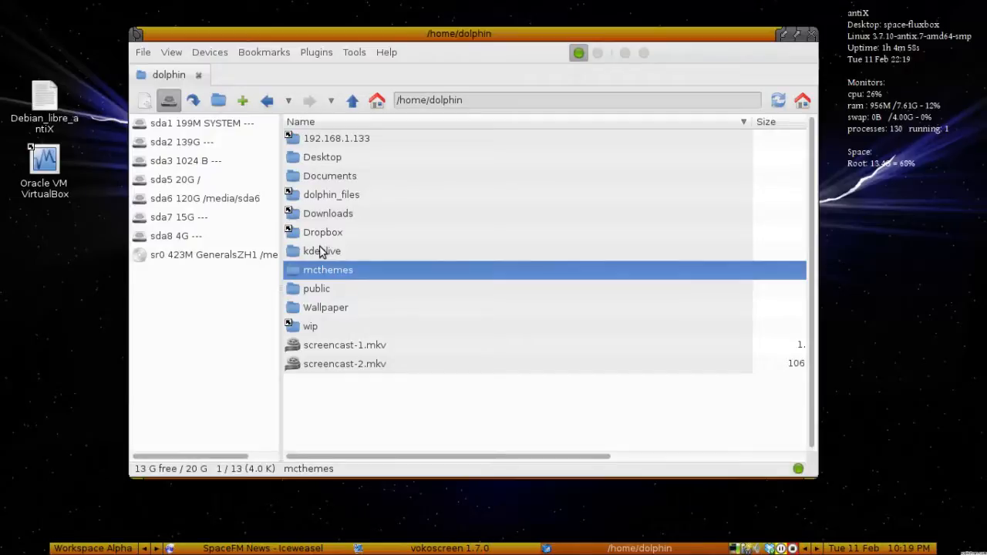
mouse_move(222, 65)
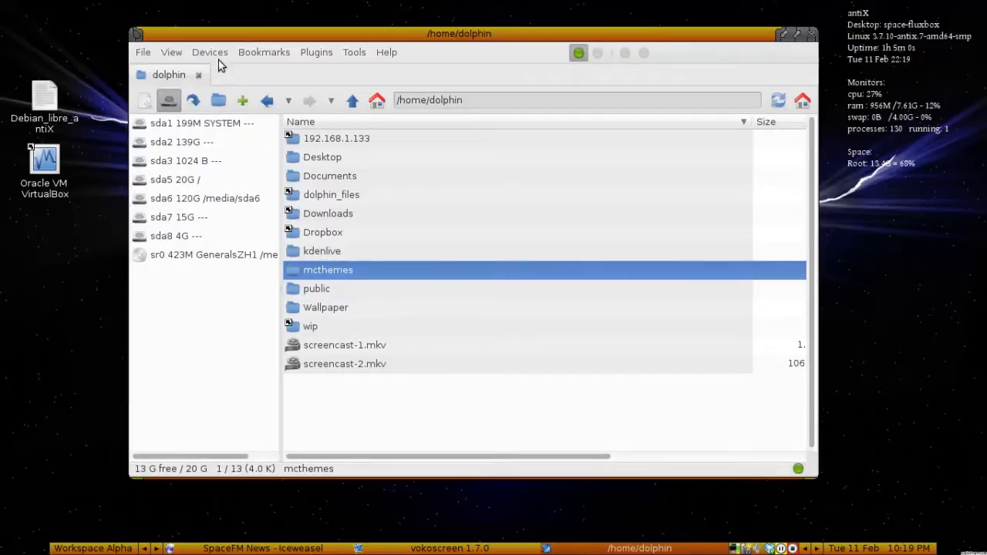
Open the device actions menu again, then dismiss it.
click(209, 51)
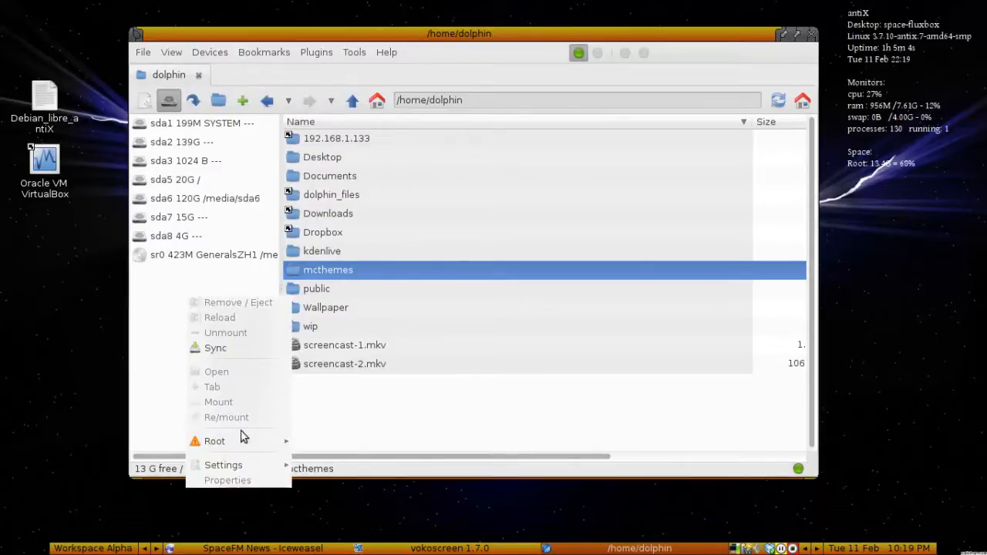
mouse_move(139, 301)
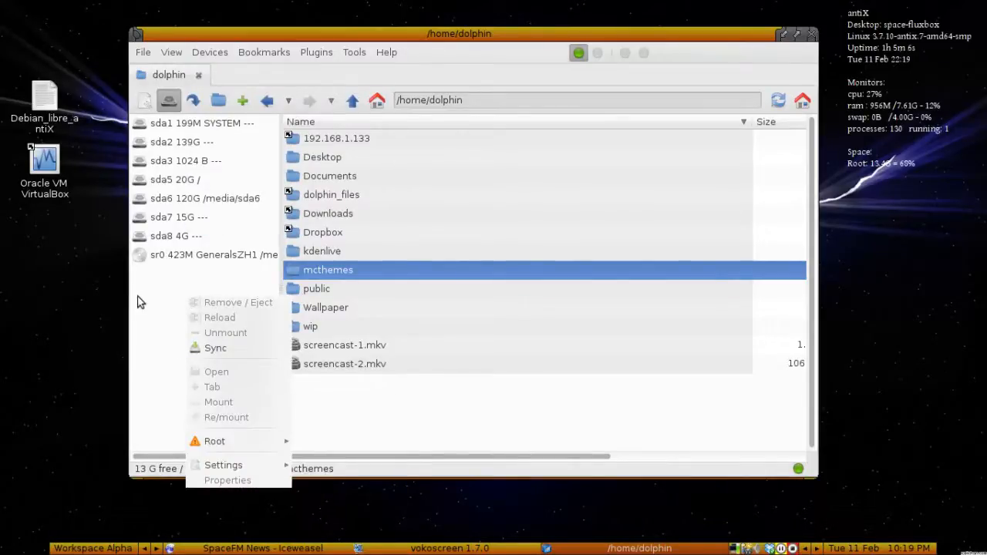
click(166, 291)
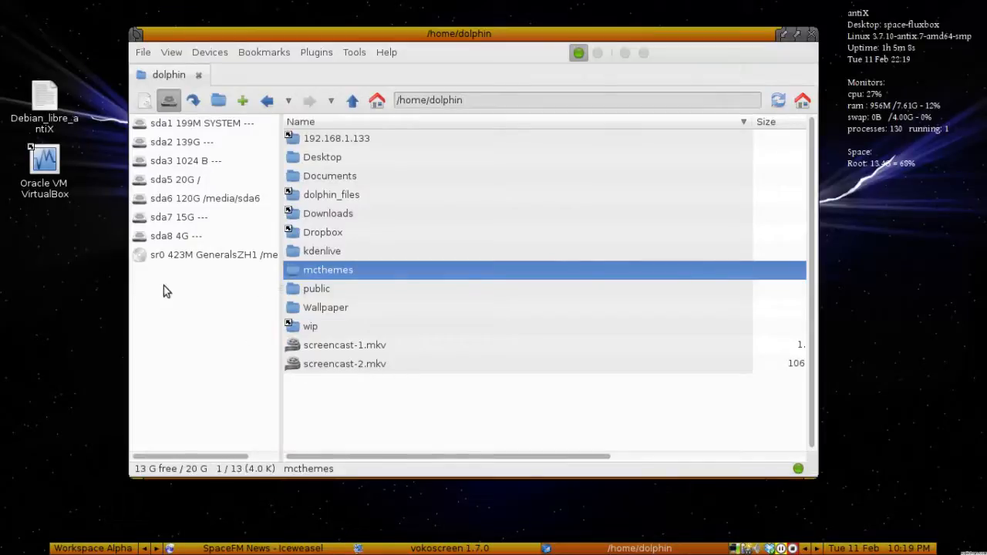
mouse_move(241, 245)
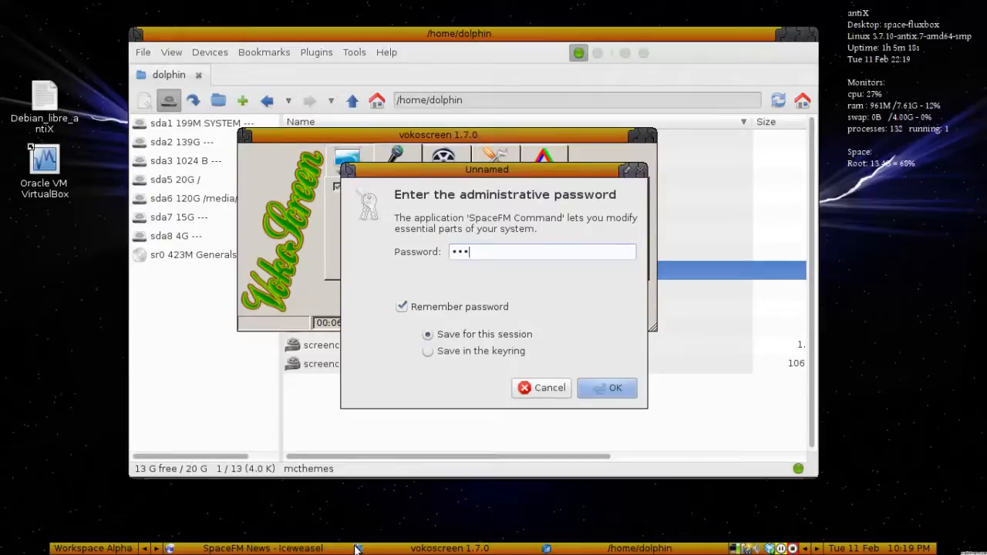
Confirm the admin password and scroll udevil.conf down to the allowed_groups settings.
click(615, 387)
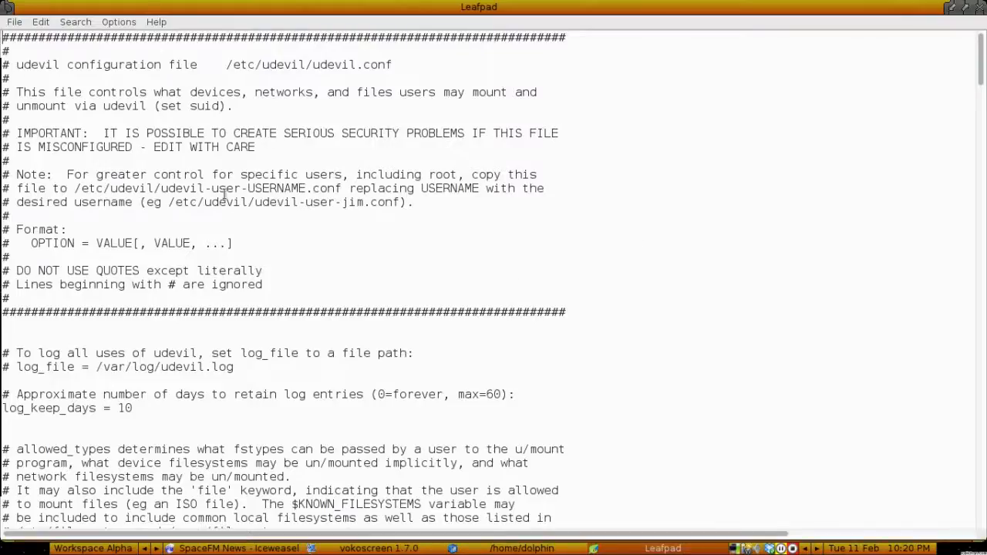
scroll(down, 3)
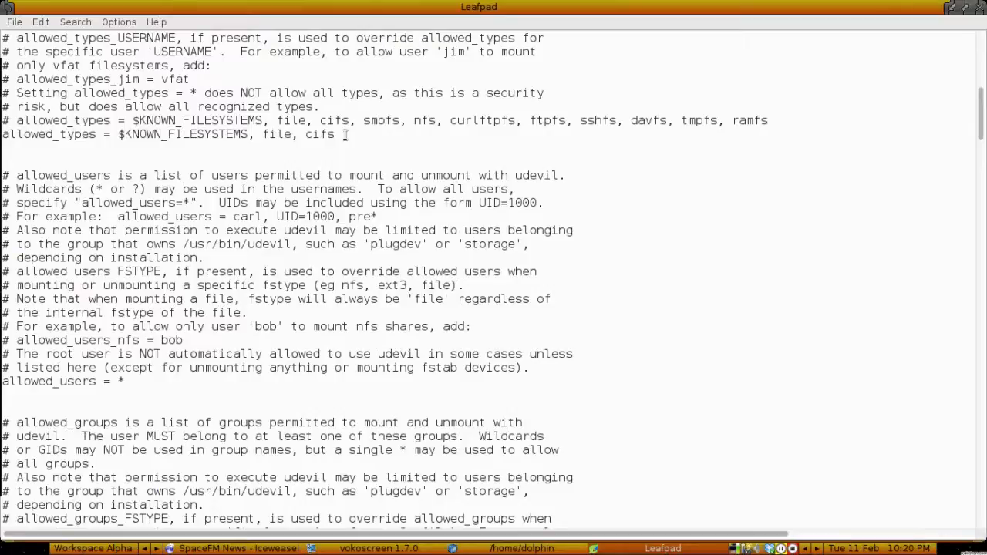
scroll(down, 3)
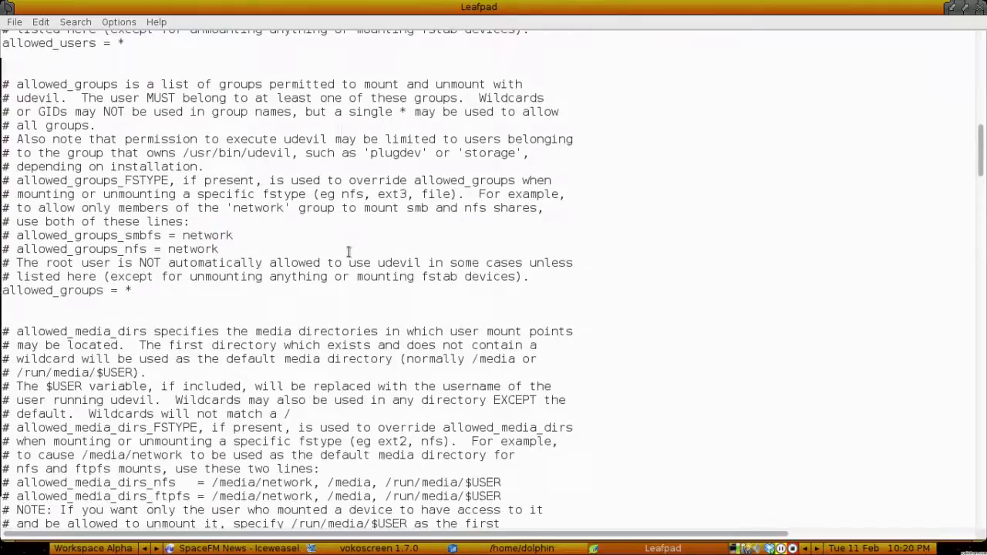
mouse_move(974, 97)
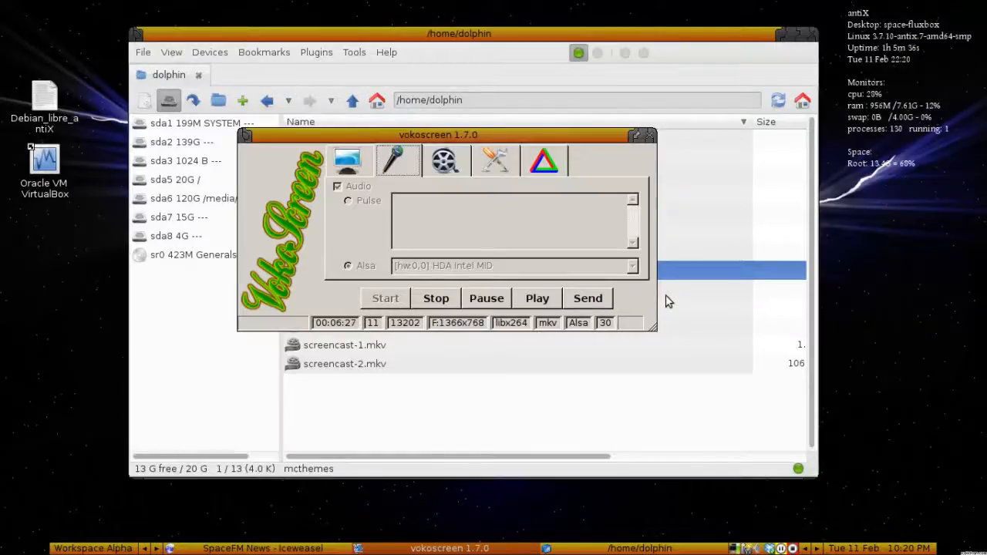
mouse_move(633, 177)
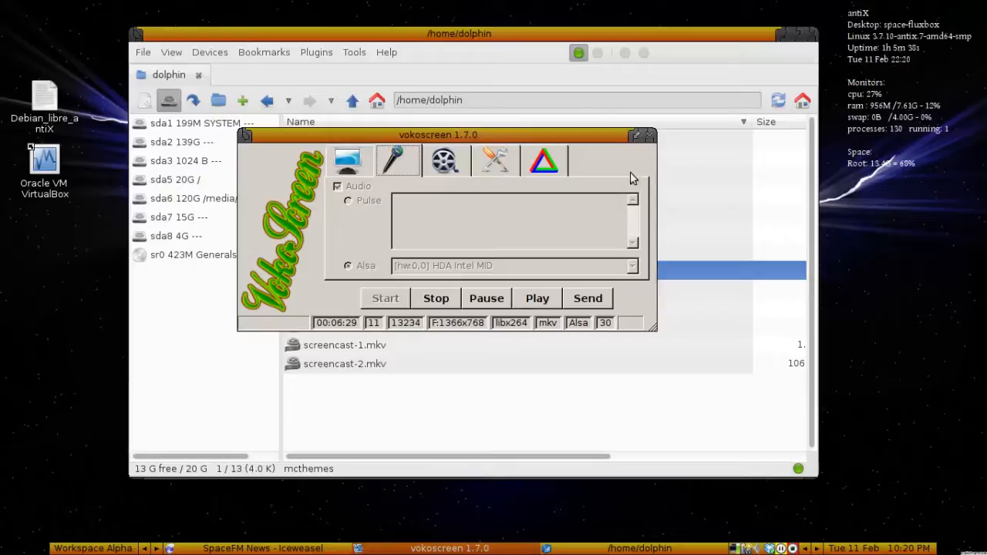
Enter smb://192.168.1.133/media in the location bar to mount and browse the share.
click(651, 135)
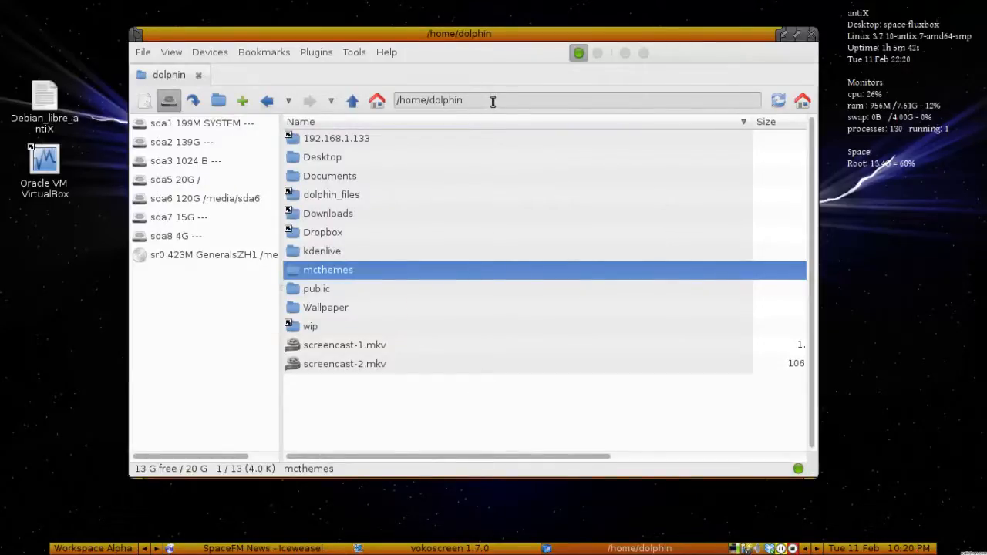
text(s)
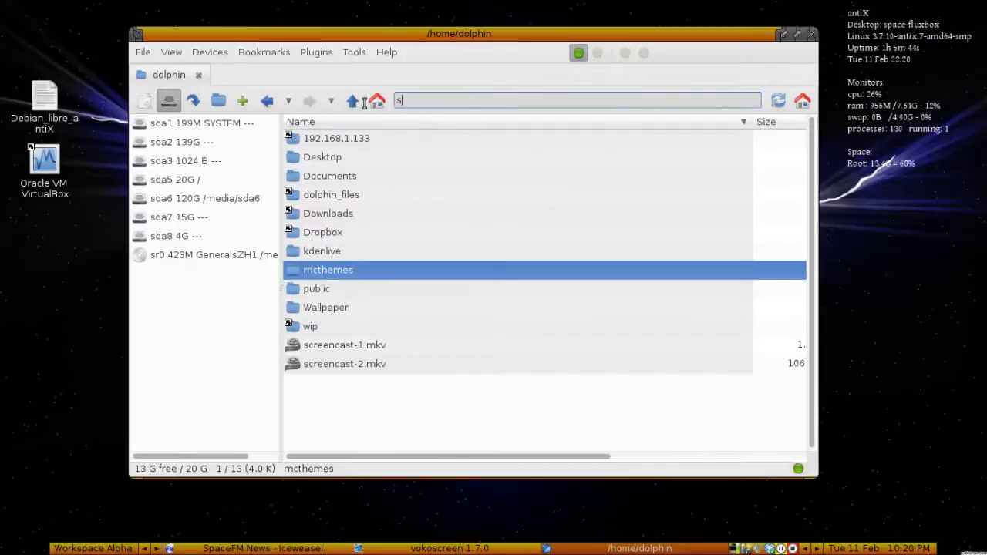
text(mb://192.168)
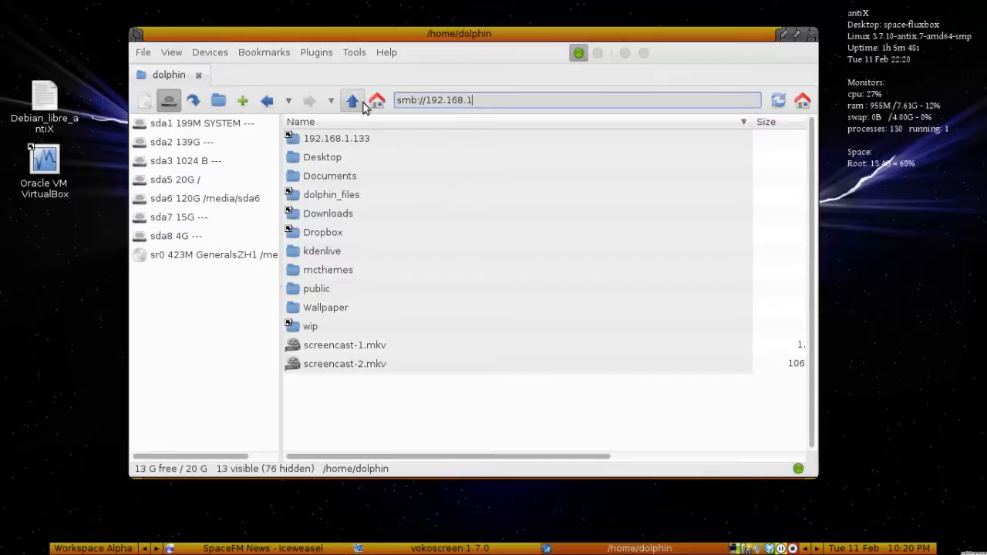
text(.133/medi)
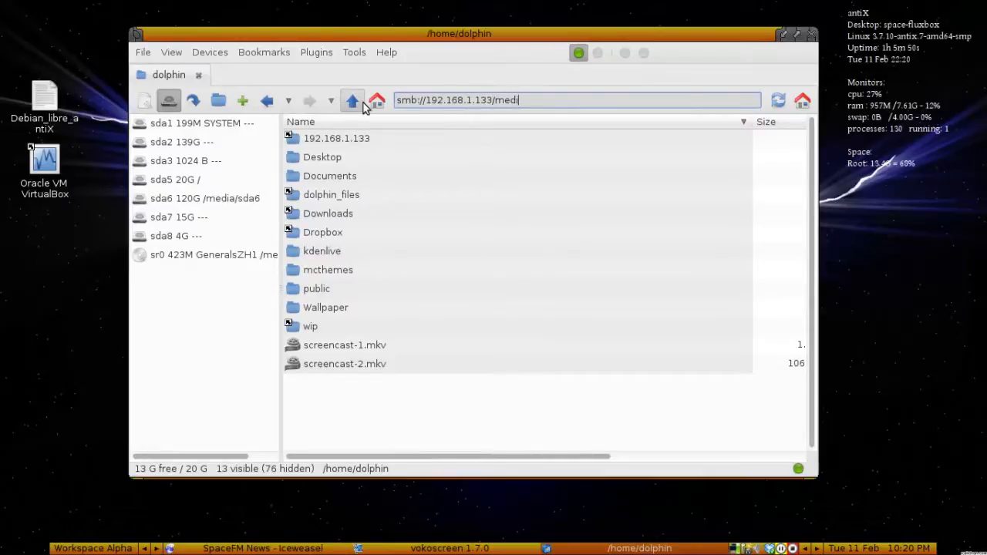
key(Return)
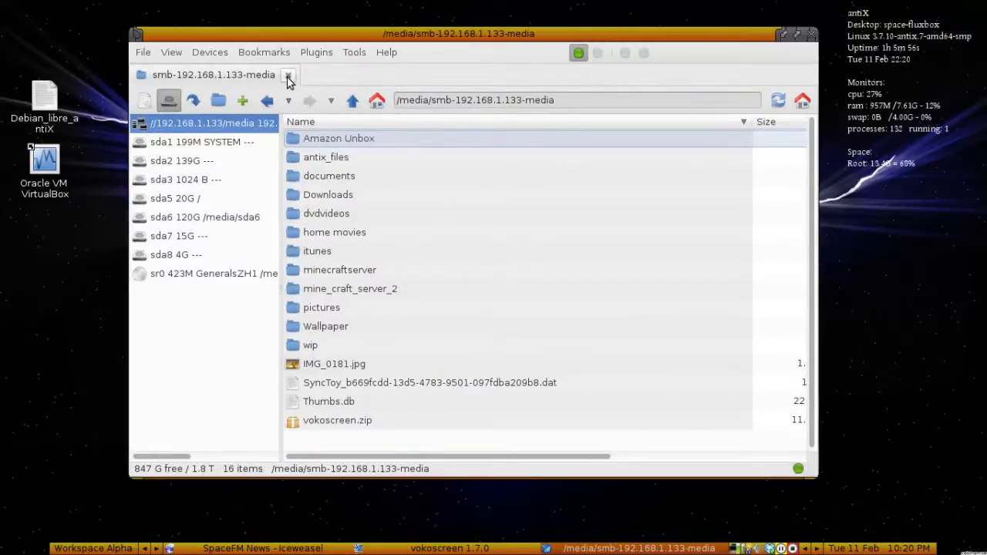
Close the share tab, unmount the 192.168.1.133 share, and create a command named Connectshares.
click(288, 75)
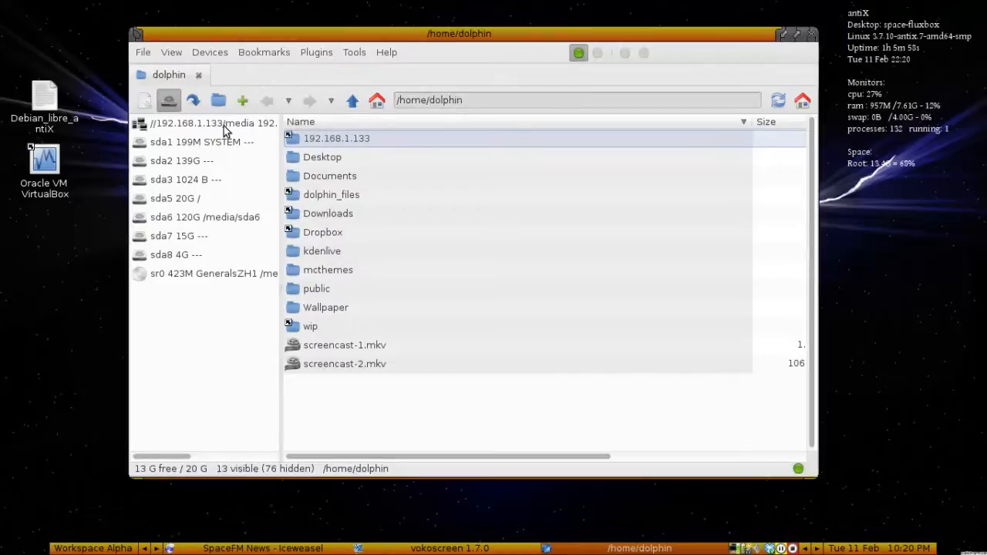
right_click(213, 122)
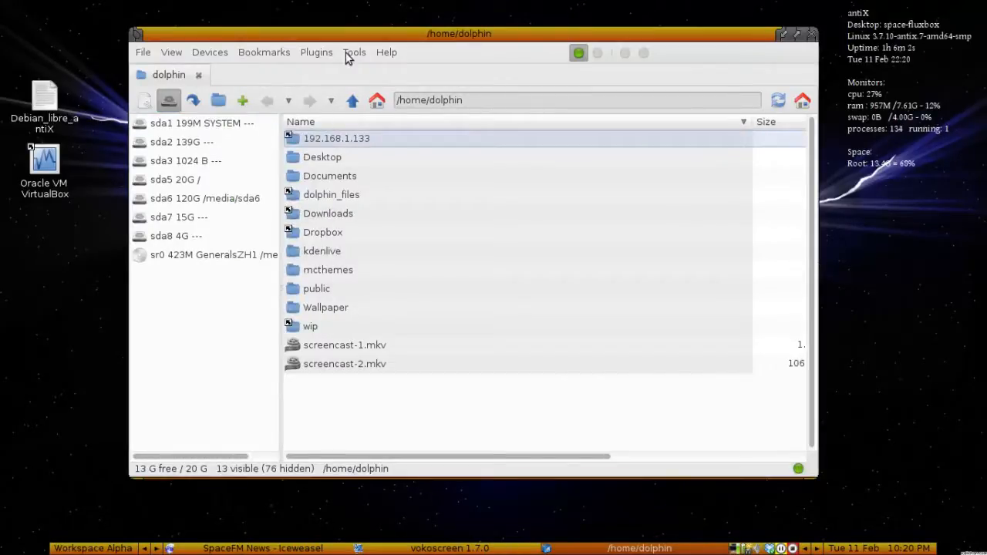
click(354, 52)
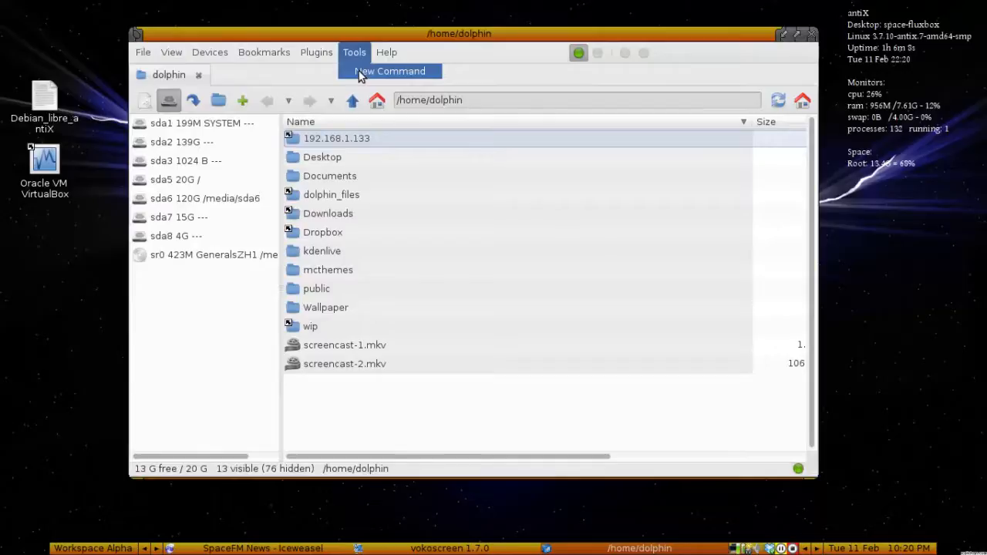
click(390, 71)
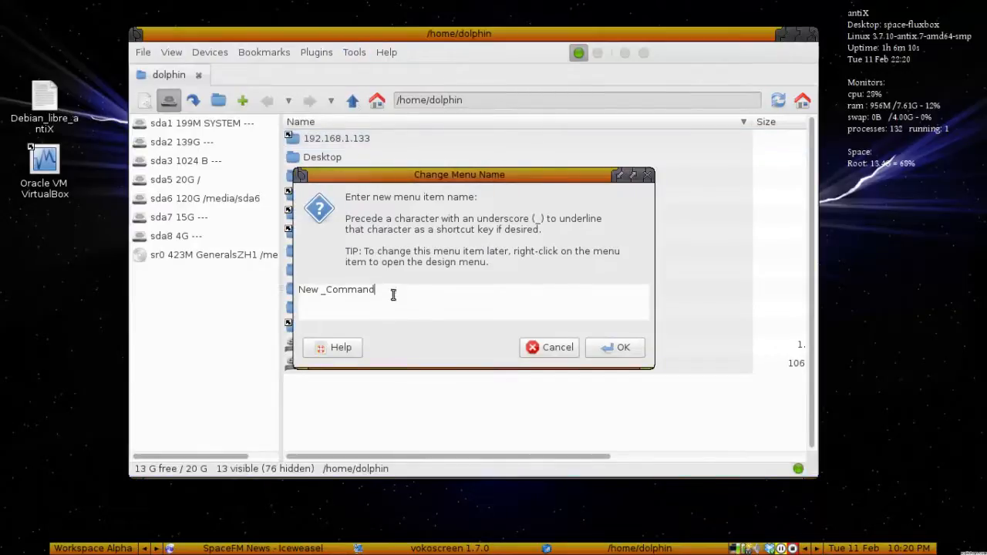
text(Co)
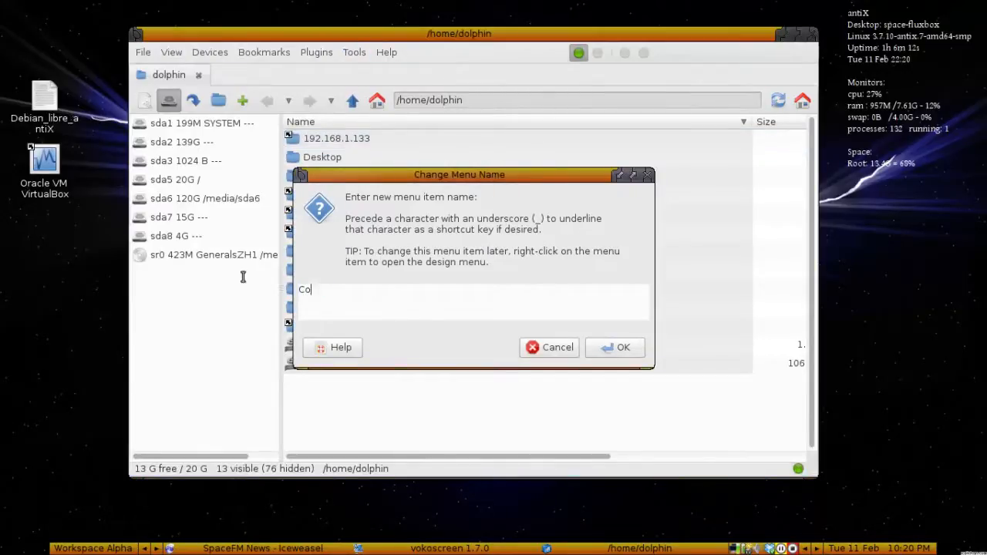
text(nnectsh)
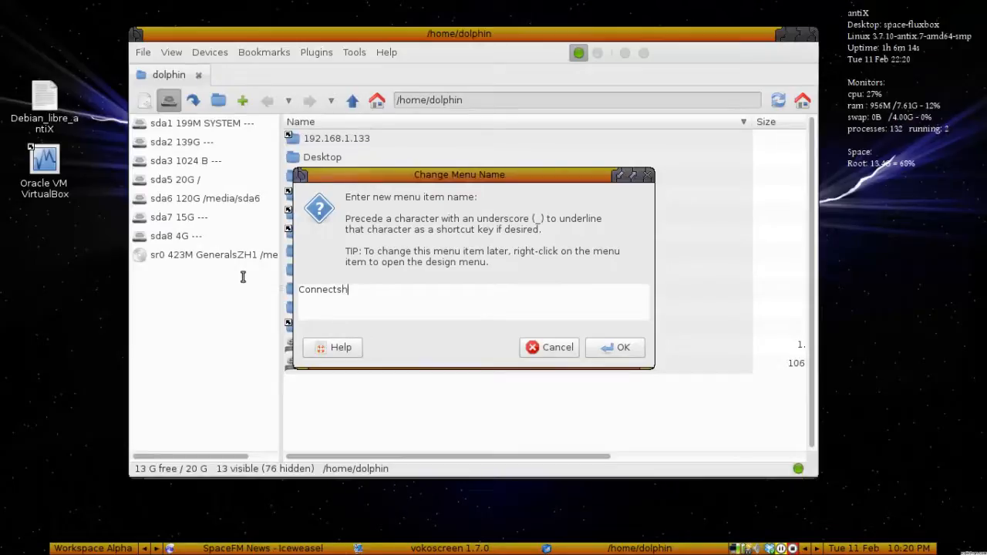
text(ares)
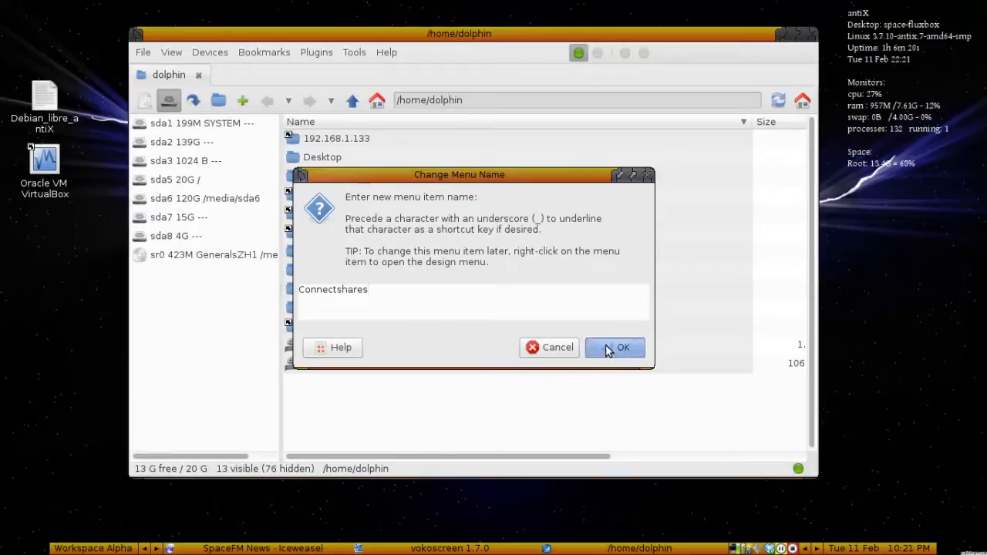
click(615, 348)
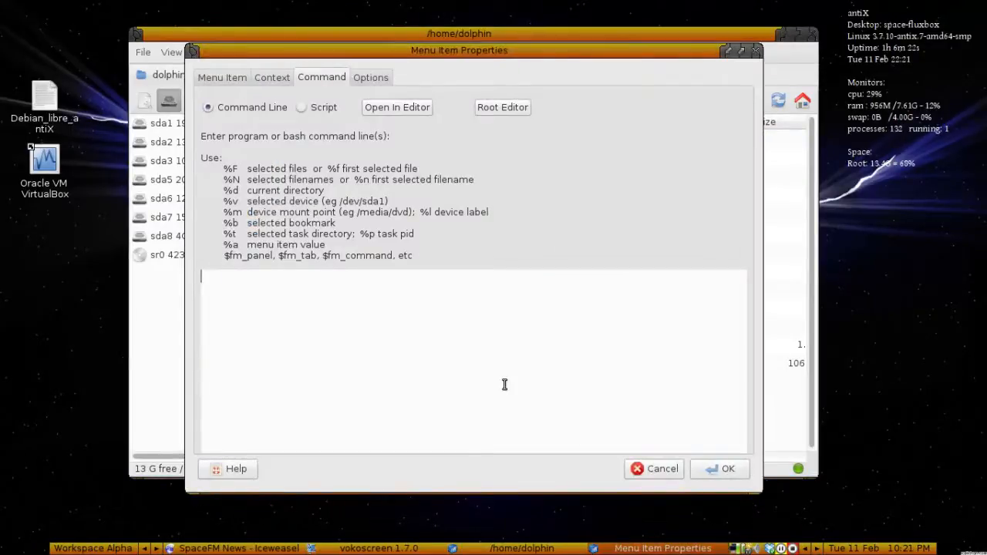
Save 'connectshares' as the command line, run it, and open the mounted 192.168.1.133 share.
text(connects)
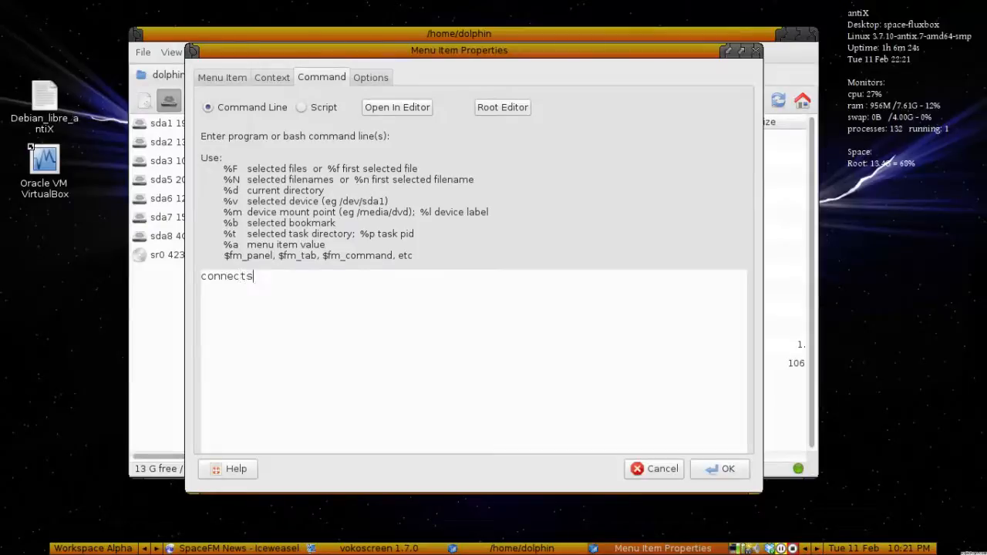
text(hares)
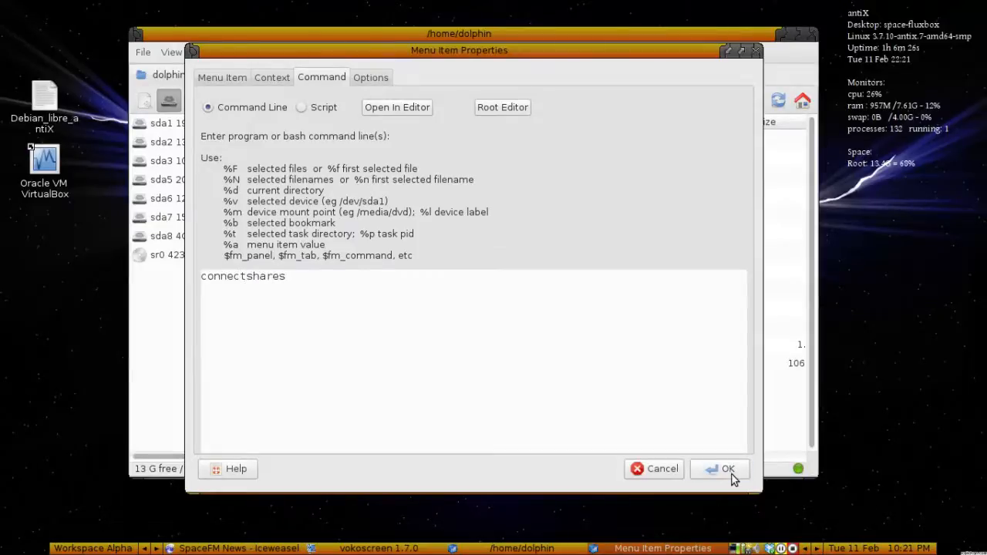
click(719, 469)
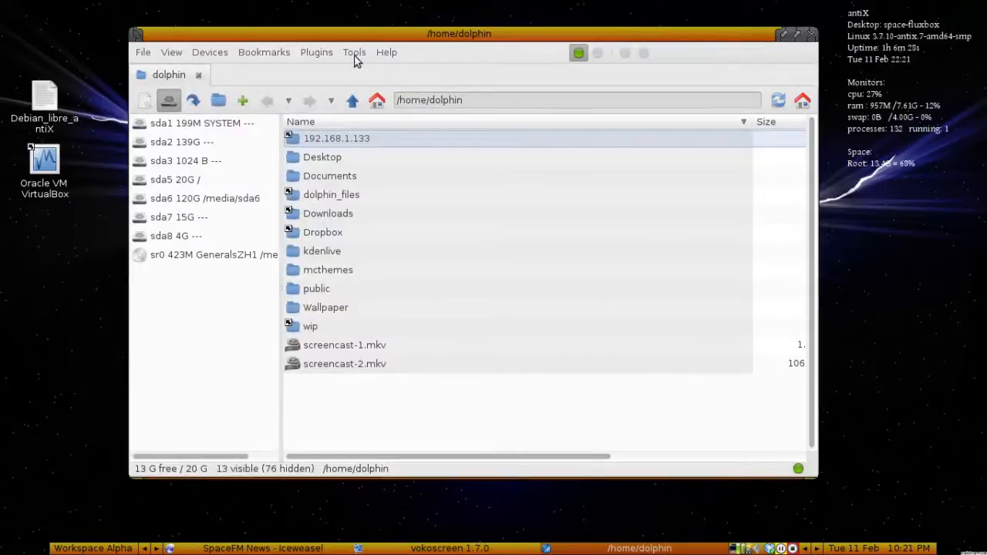
mouse_move(364, 73)
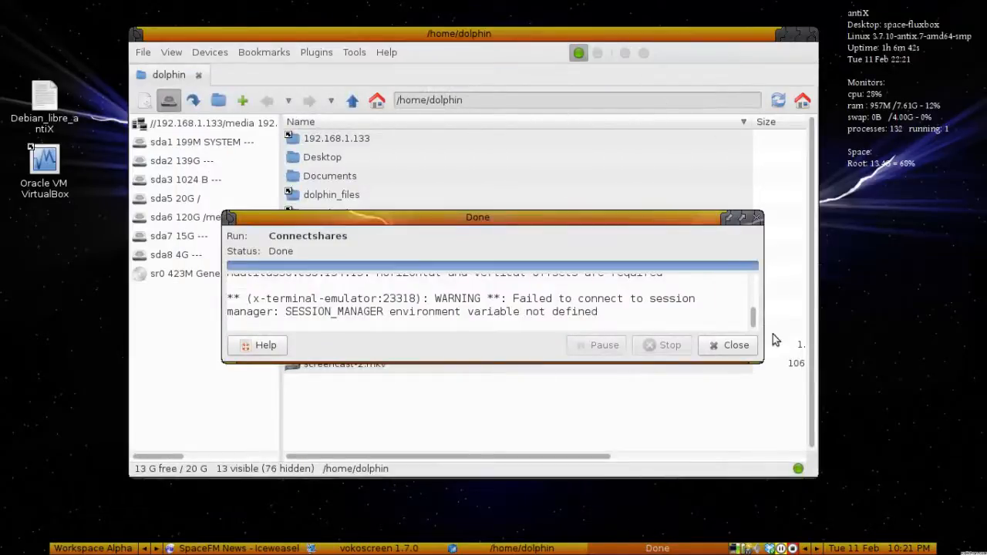
click(727, 345)
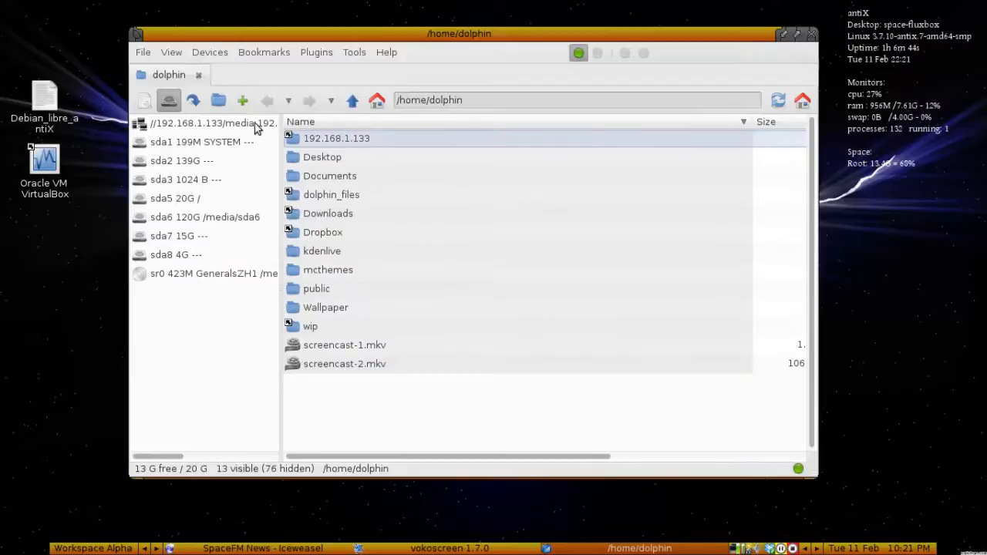
double_click(336, 138)
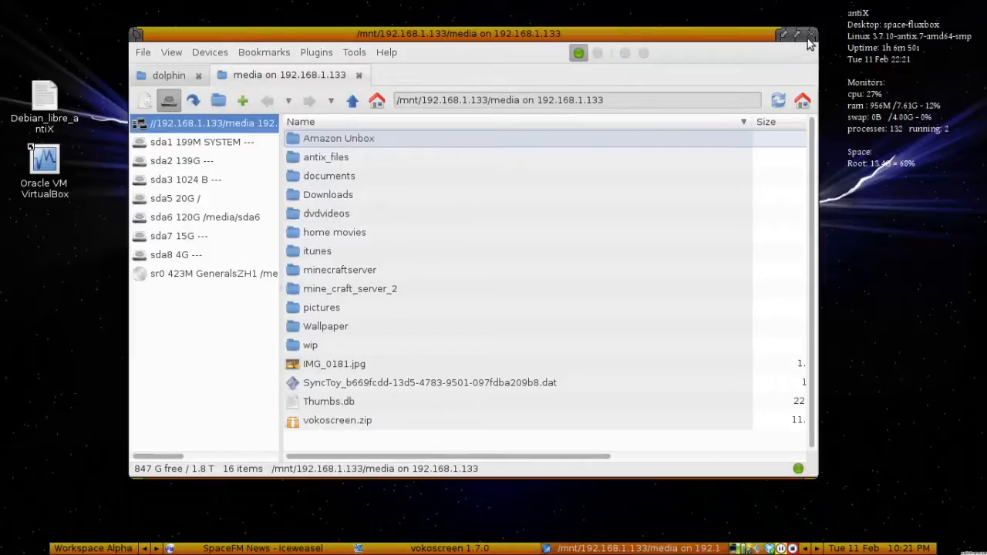
mouse_move(747, 47)
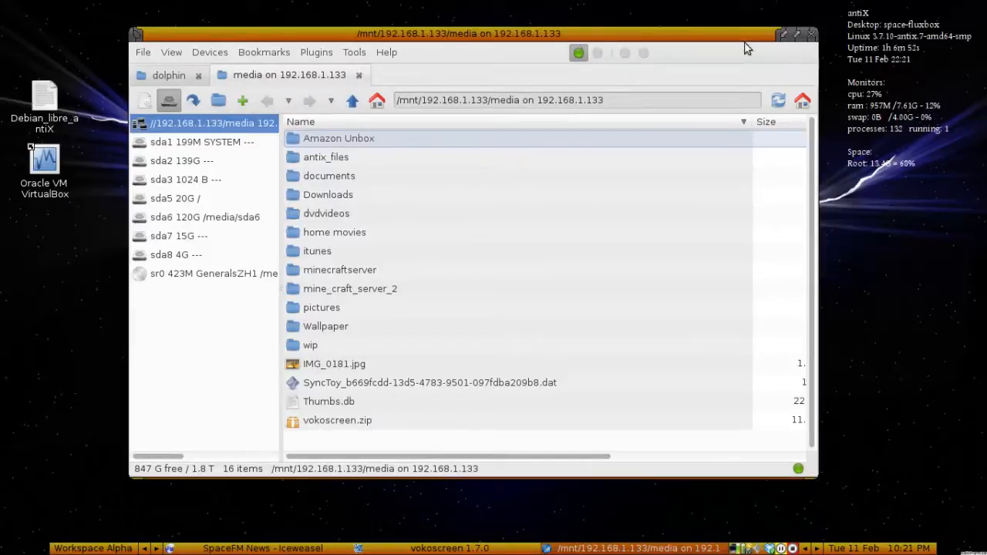
Close the file manager and rearrange the VirtualBox and Debian_libre_antiX desktop icons.
click(812, 34)
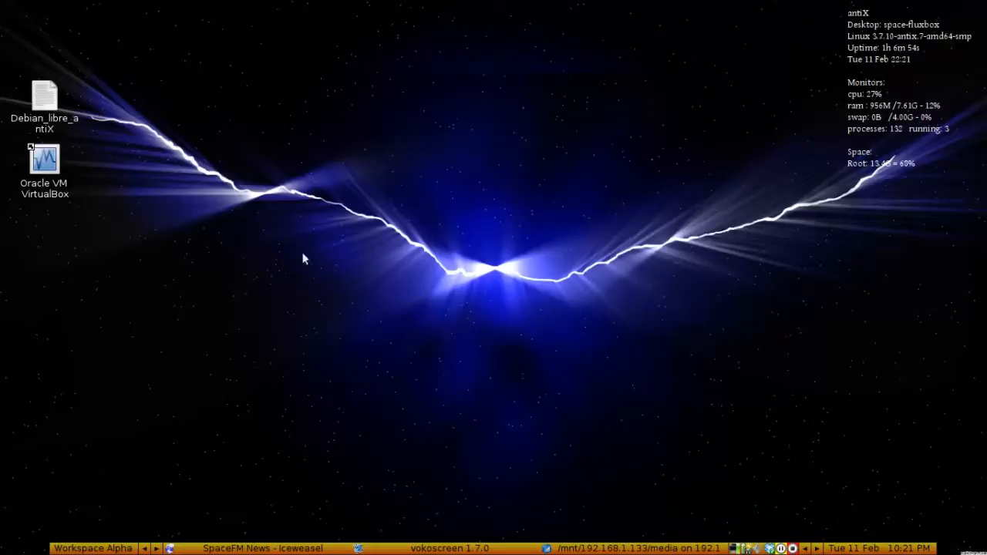
click(44, 160)
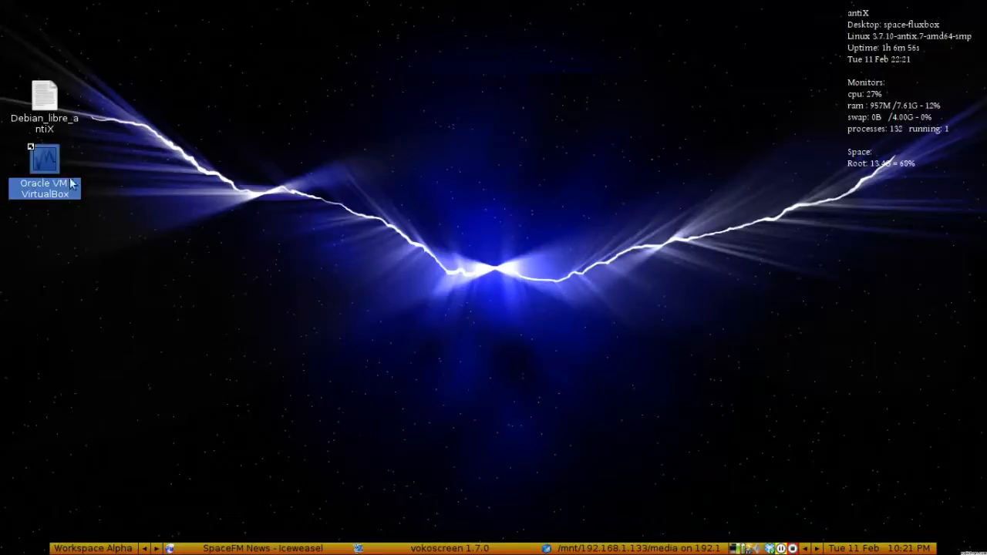
drag(44, 169, 449, 169)
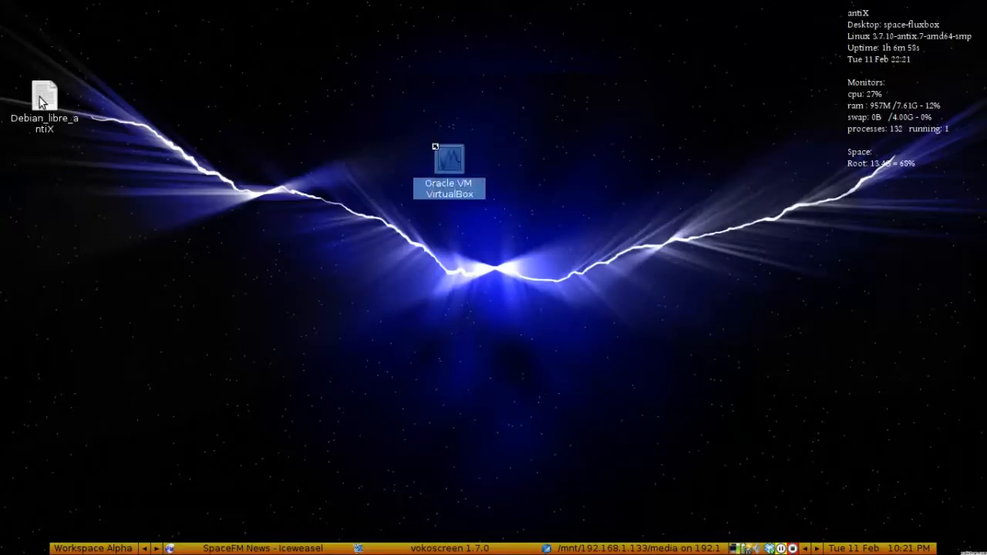
drag(44, 97, 287, 297)
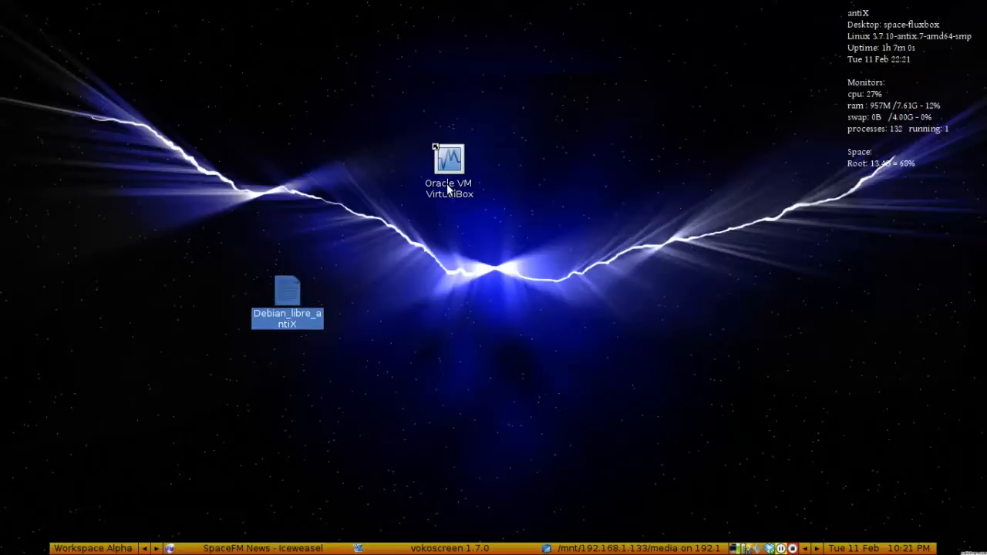
click(448, 159)
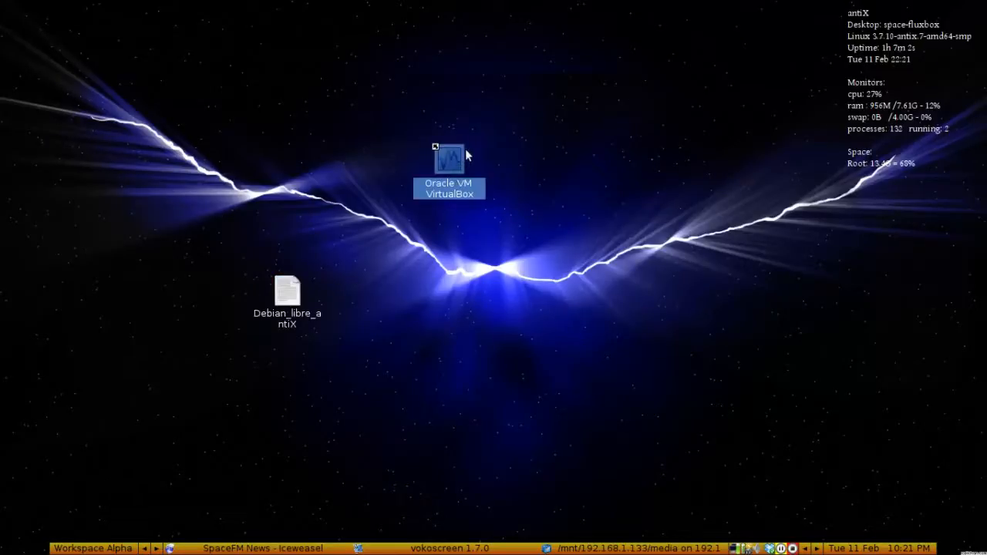
drag(449, 158, 692, 30)
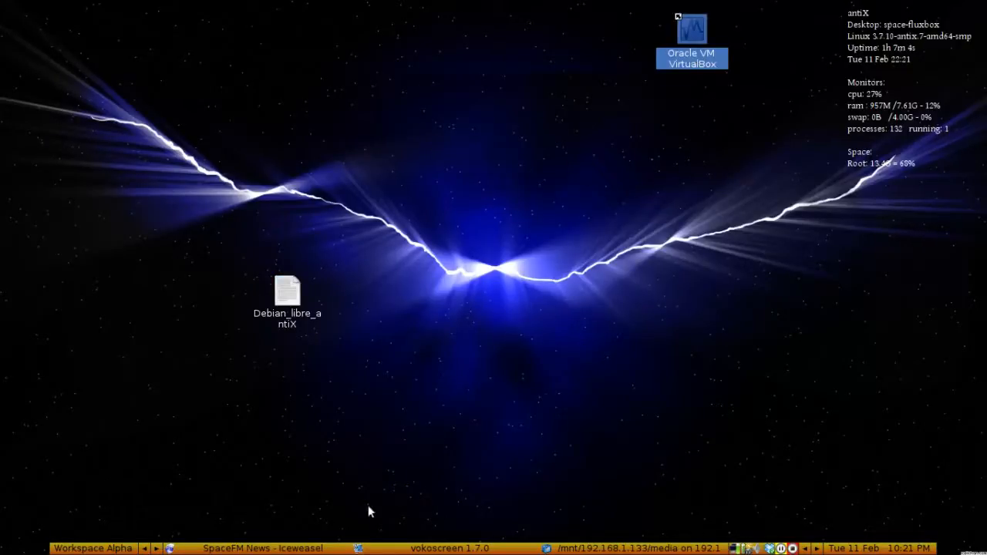
mouse_move(606, 546)
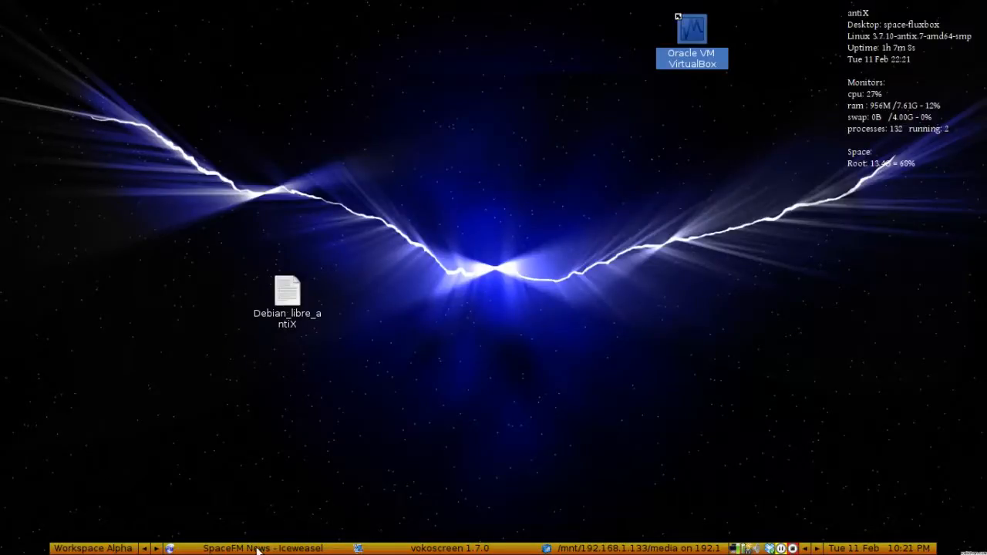
Bring back the SpaceFM News browser window, scrolled up to the 0.9.3 release notes.
click(262, 549)
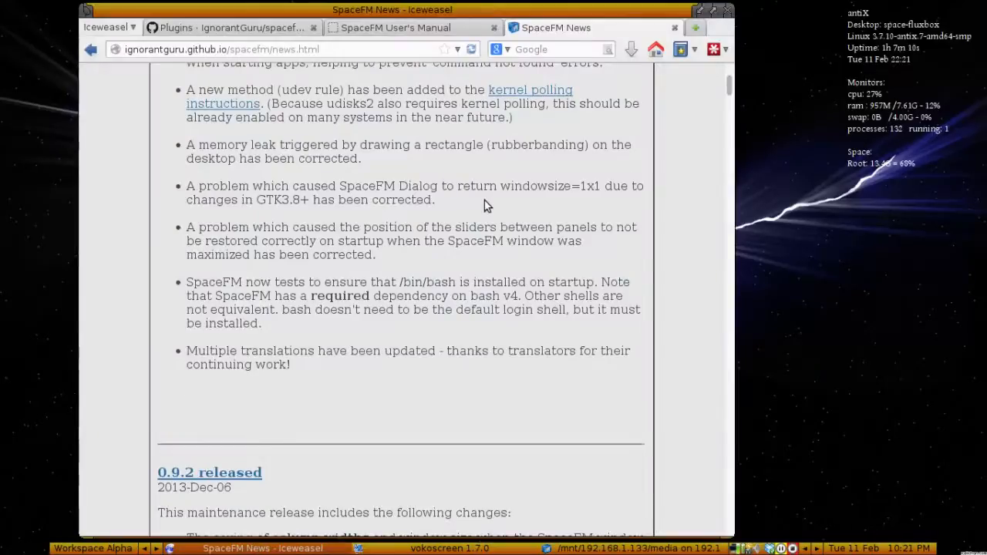
scroll(up, 3)
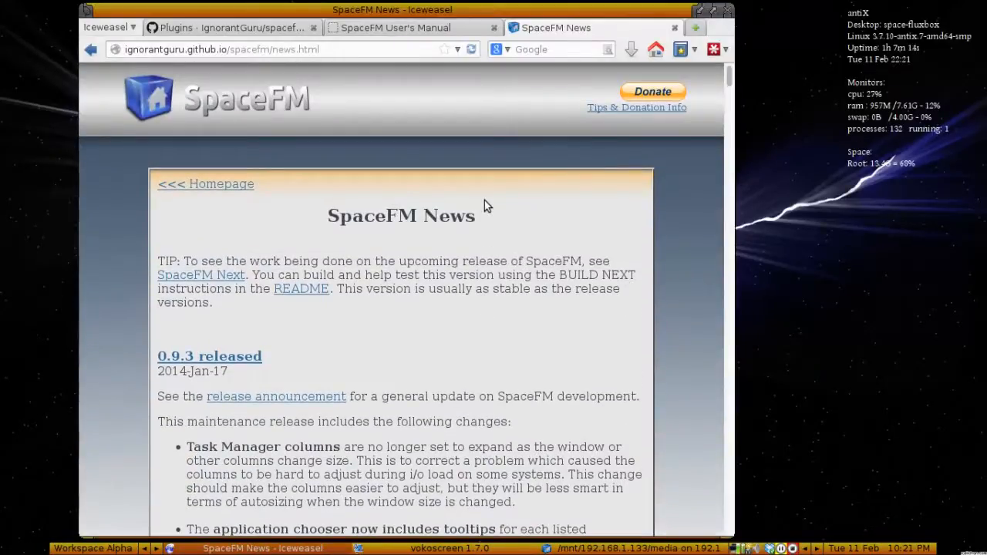
mouse_move(355, 65)
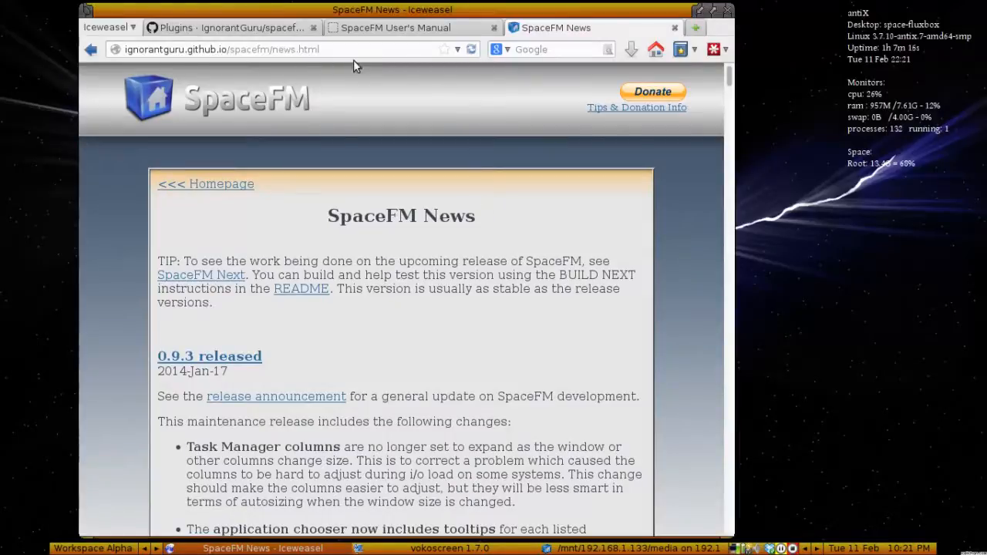
mouse_move(402, 237)
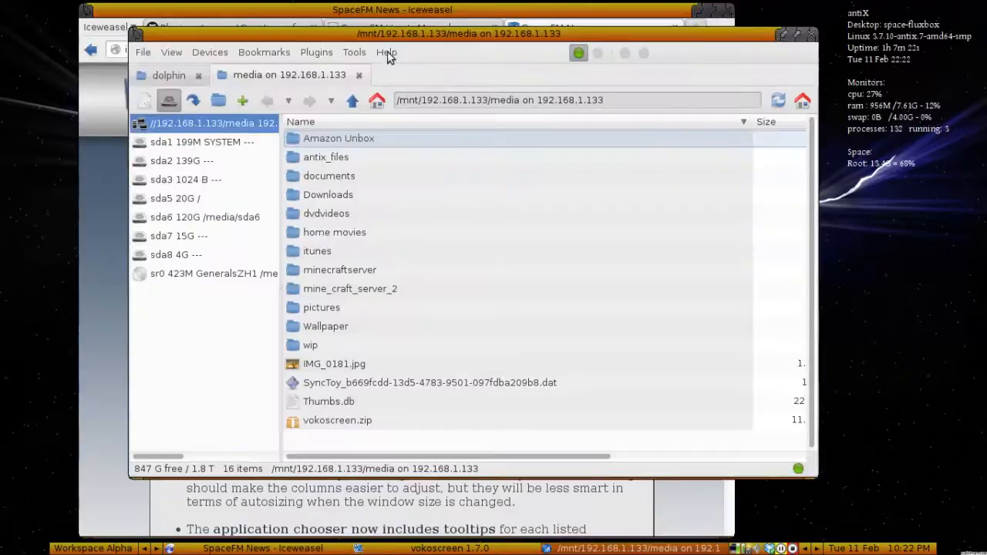
Open and dismiss the Help menu, minimize SpaceFM, and scroll into the 0.9.3 changes.
click(386, 51)
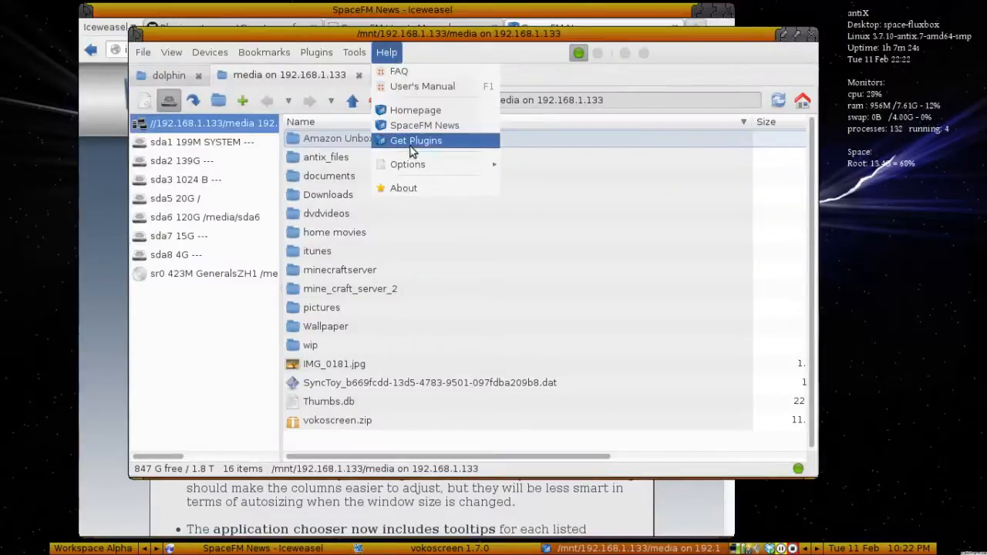
mouse_move(424, 125)
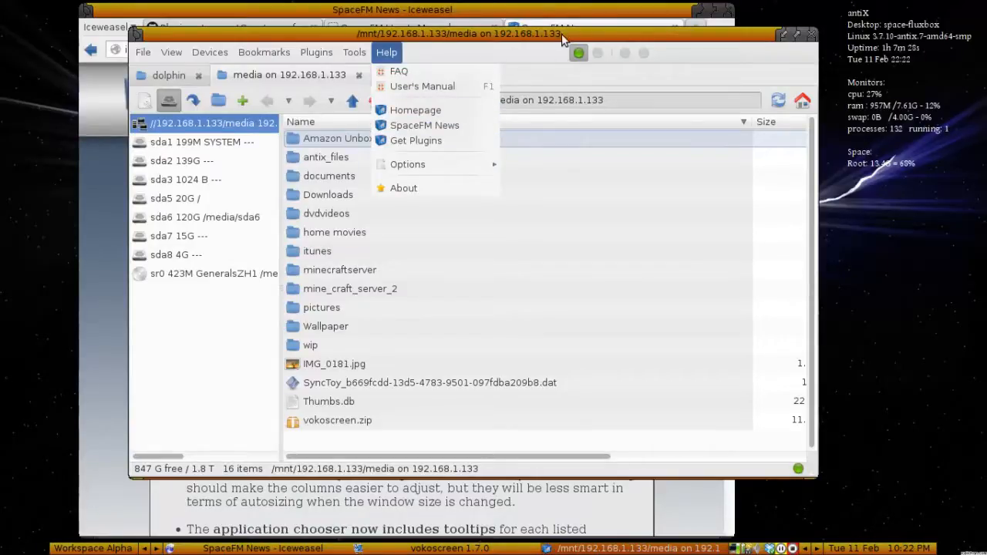
click(782, 39)
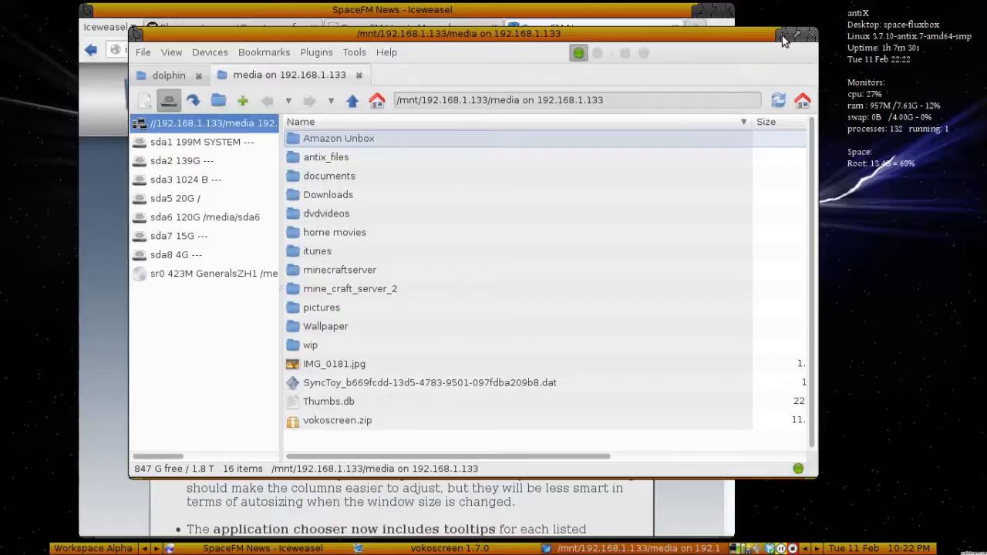
click(779, 36)
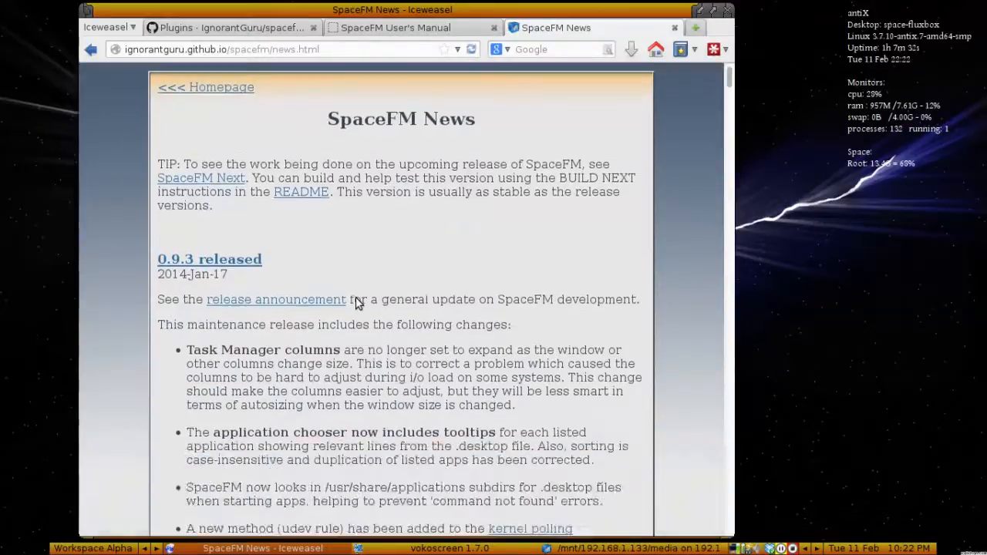
scroll(down, 3)
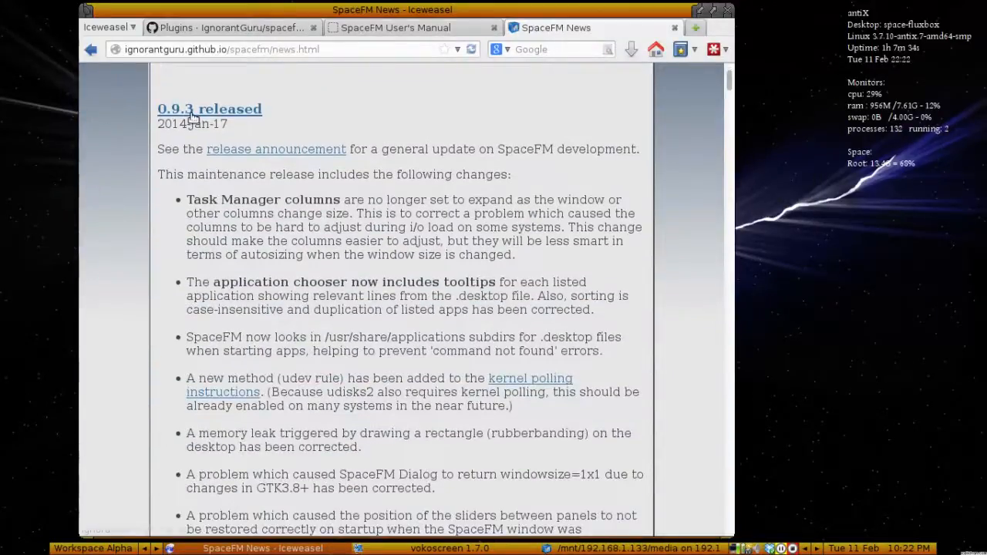
mouse_move(521, 324)
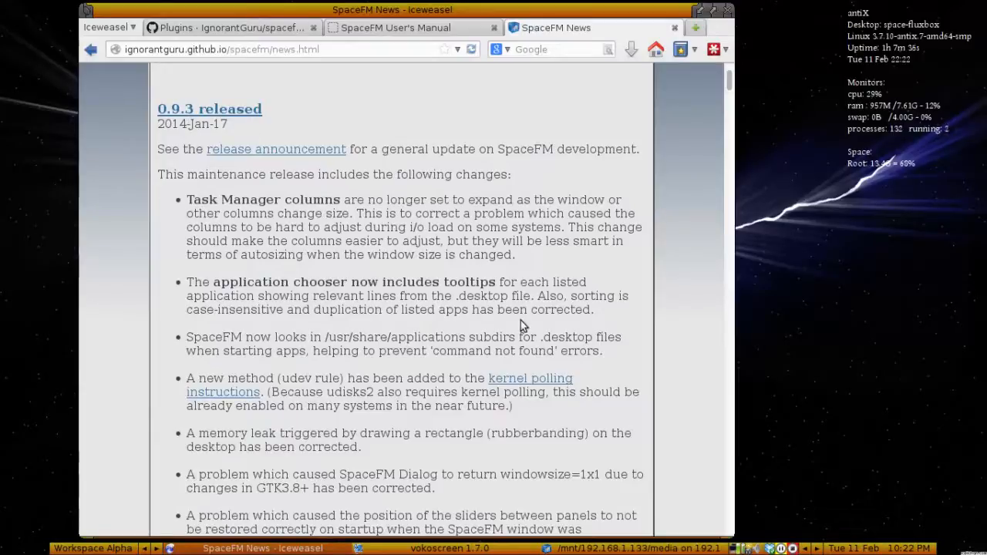
Switch to the SpaceFM User's Manual tab and scroll through its table of contents.
scroll(up, 3)
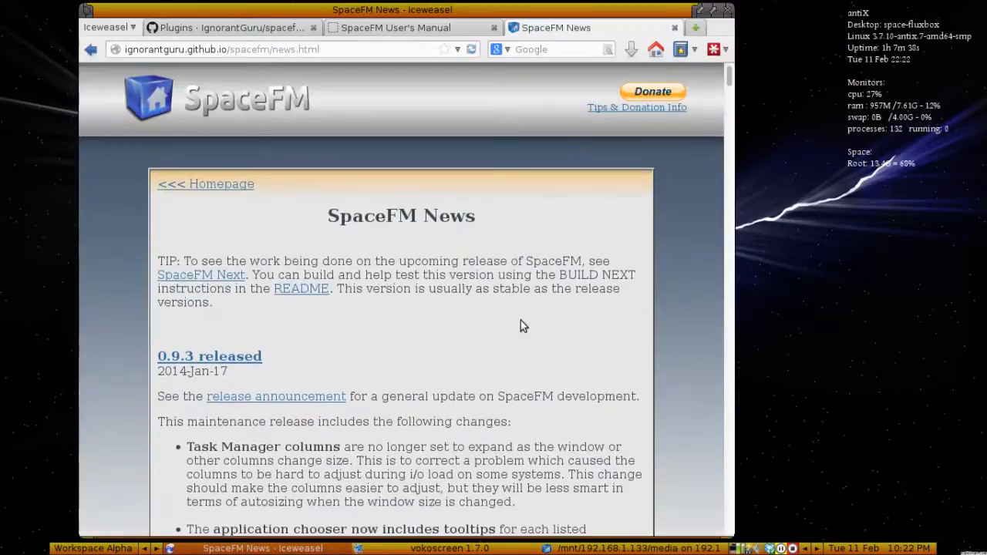
click(396, 27)
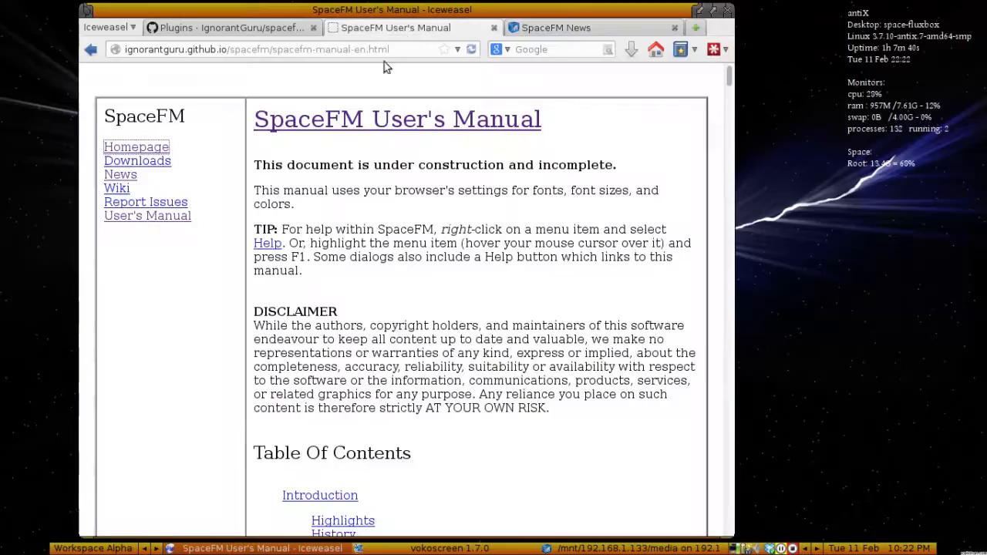
scroll(down, 3)
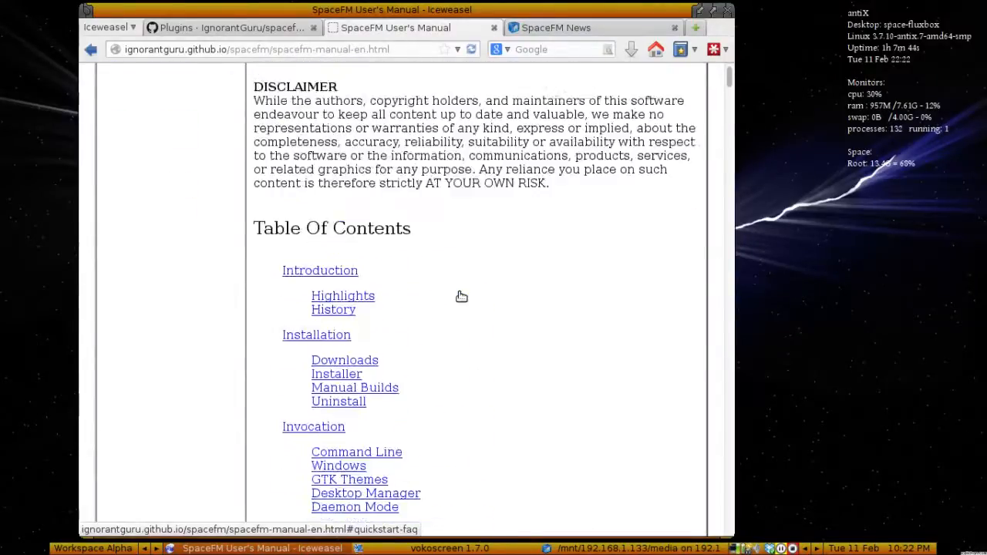
scroll(up, 3)
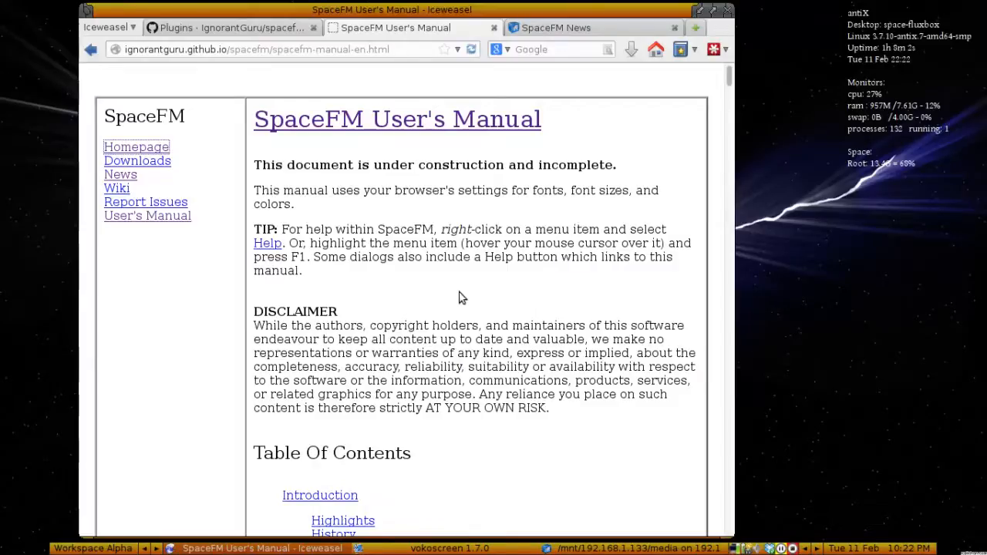
scroll(down, 3)
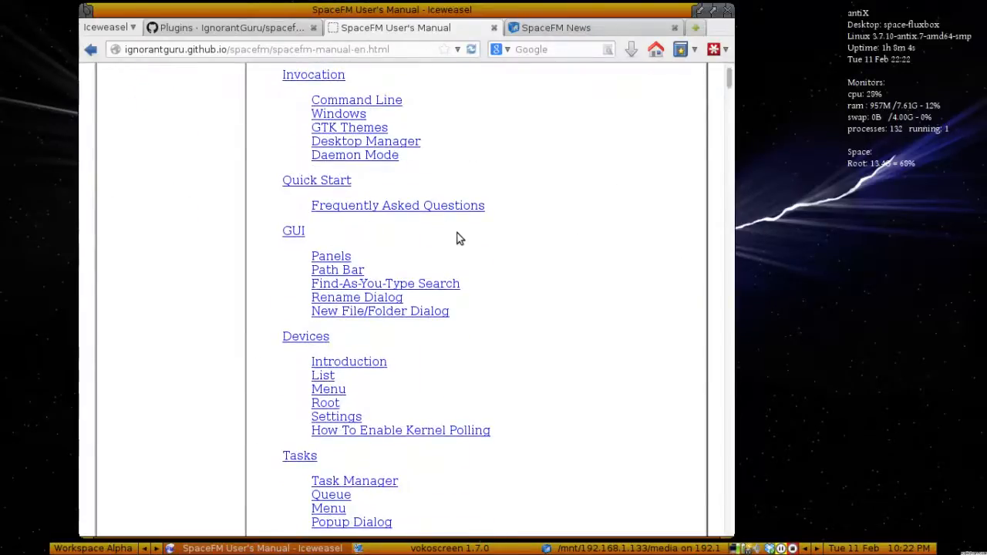
scroll(up, 3)
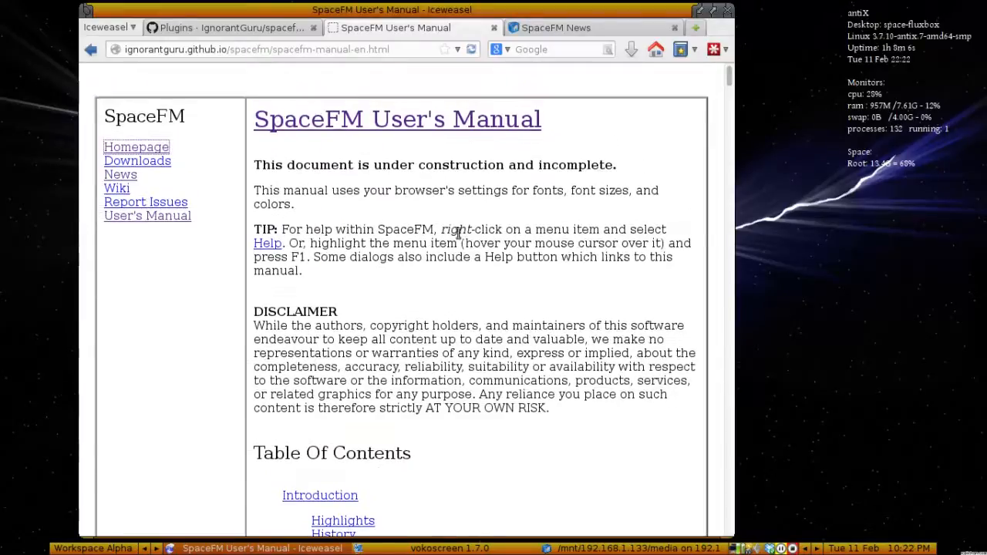
mouse_move(399, 372)
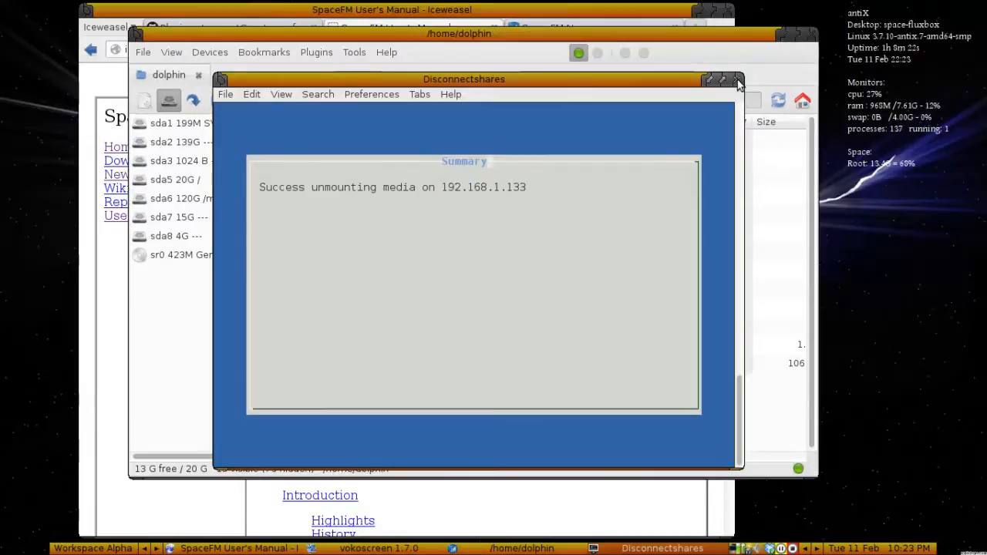
Close the Disconnectshares unmount success summary.
click(738, 79)
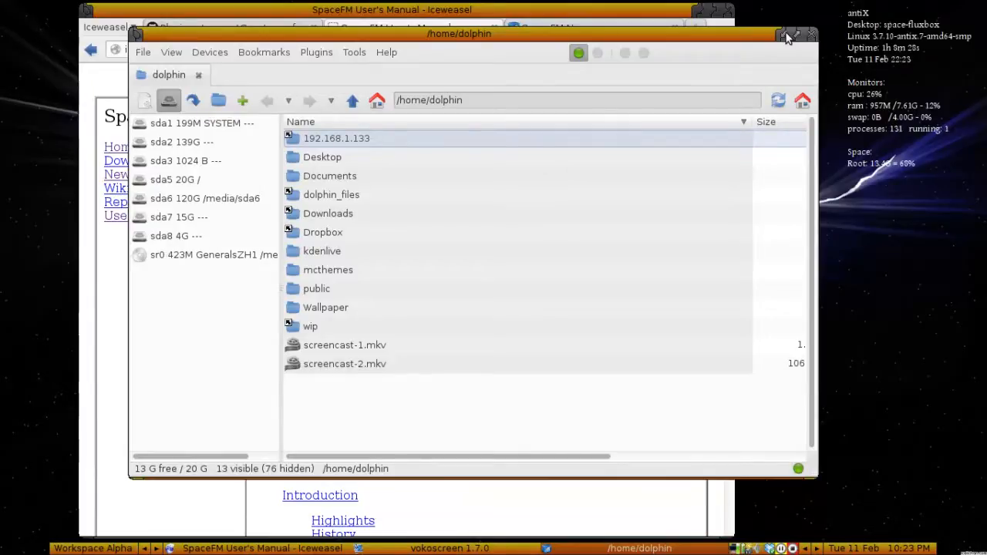
mouse_move(486, 99)
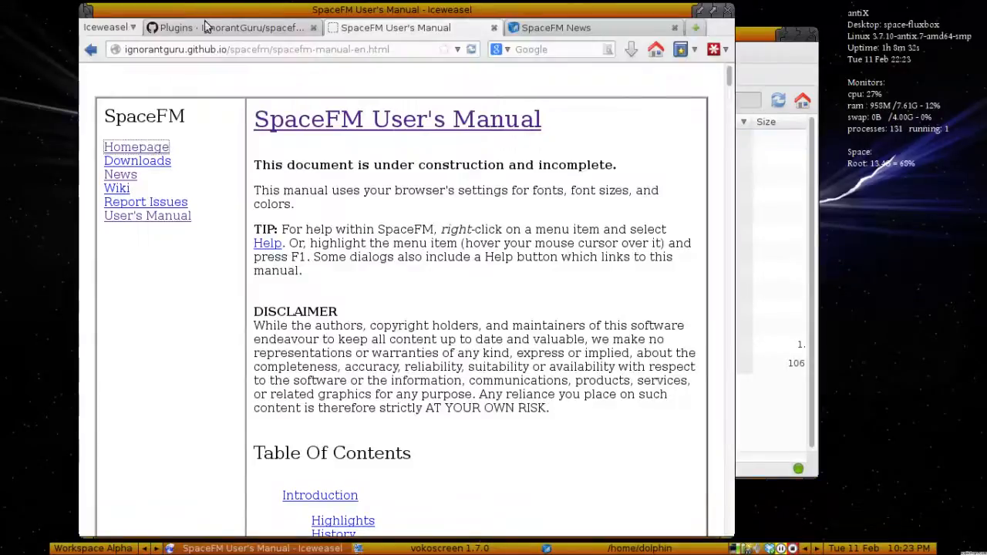
Copy the MountShare Alternate Download link location from the plugins wiki page.
click(232, 28)
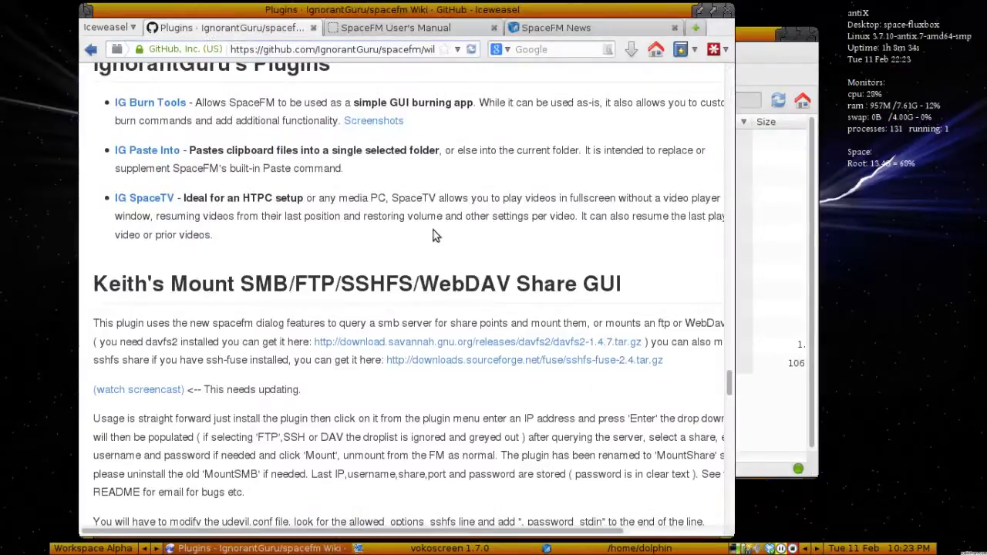
scroll(up, 3)
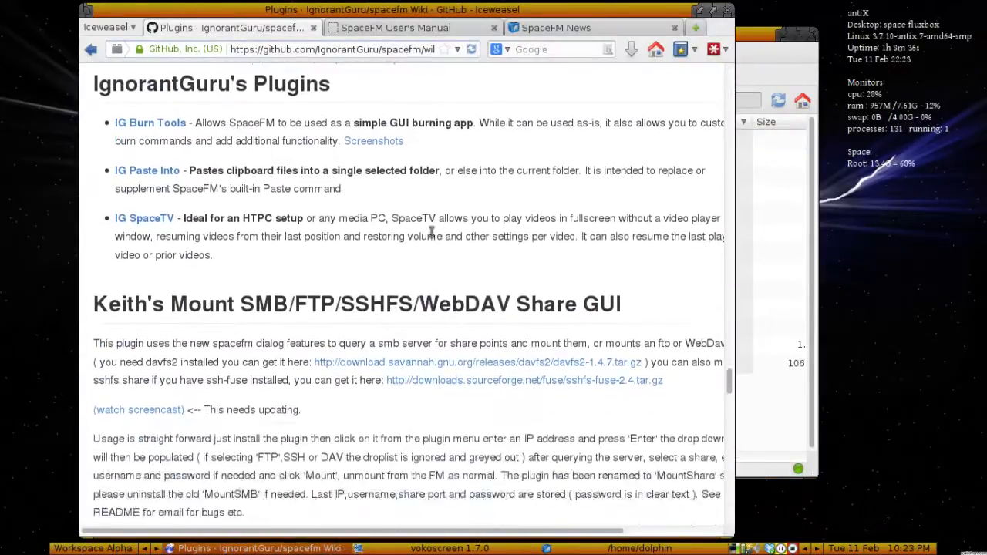
scroll(down, 3)
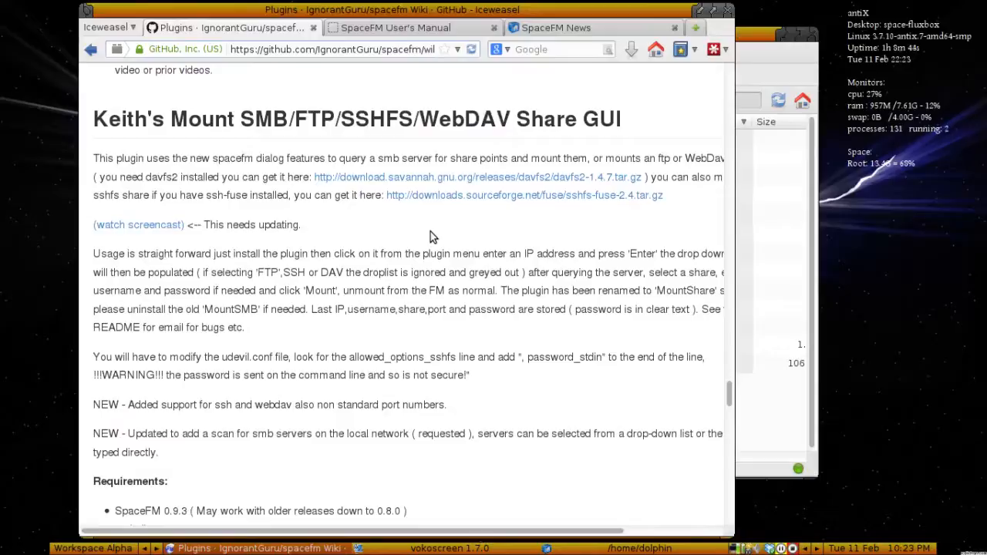
scroll(down, 3)
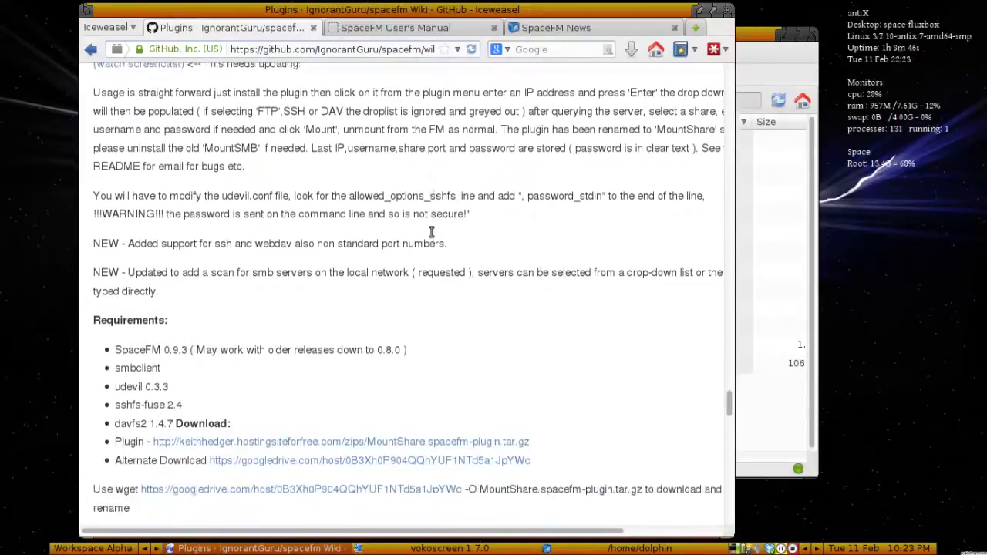
scroll(down, 3)
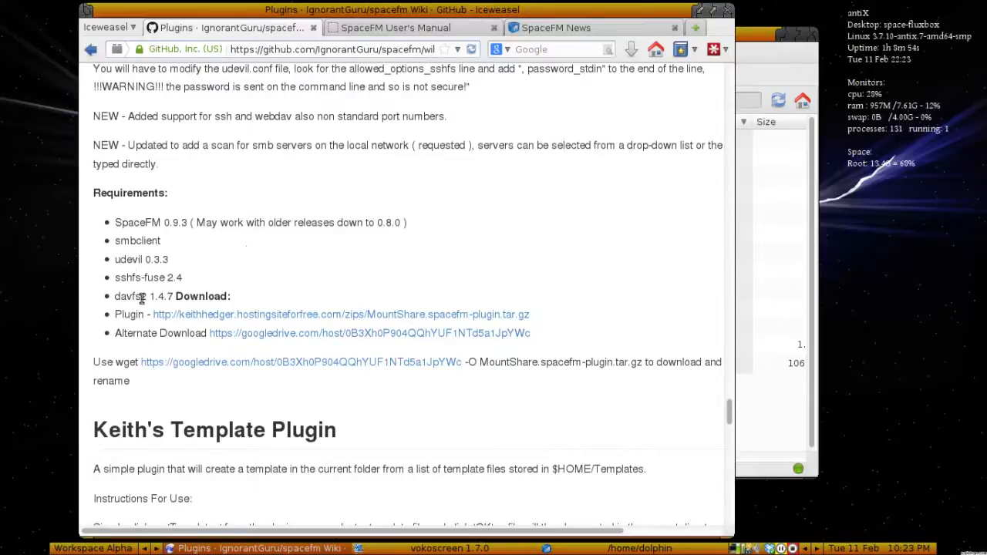
mouse_move(254, 317)
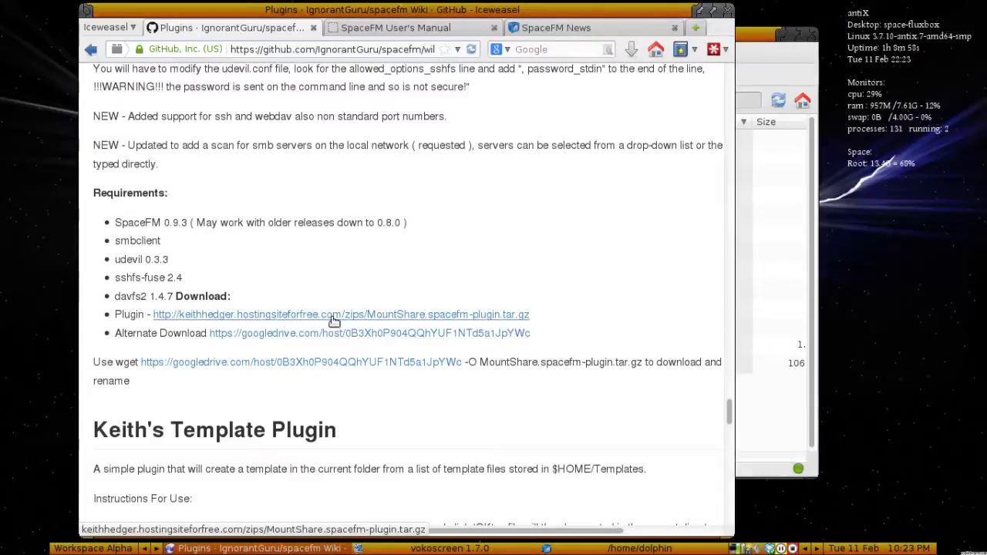
mouse_move(316, 333)
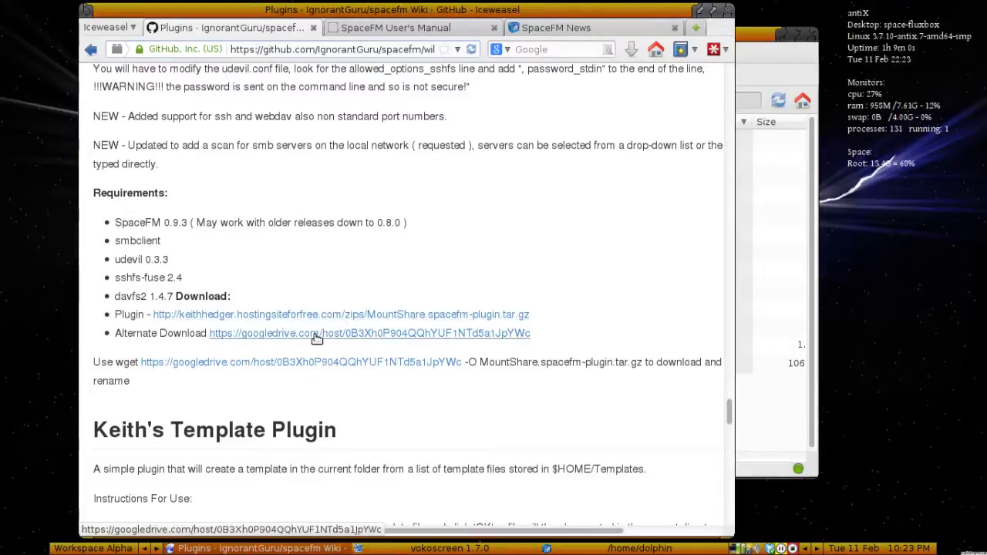
right_click(316, 333)
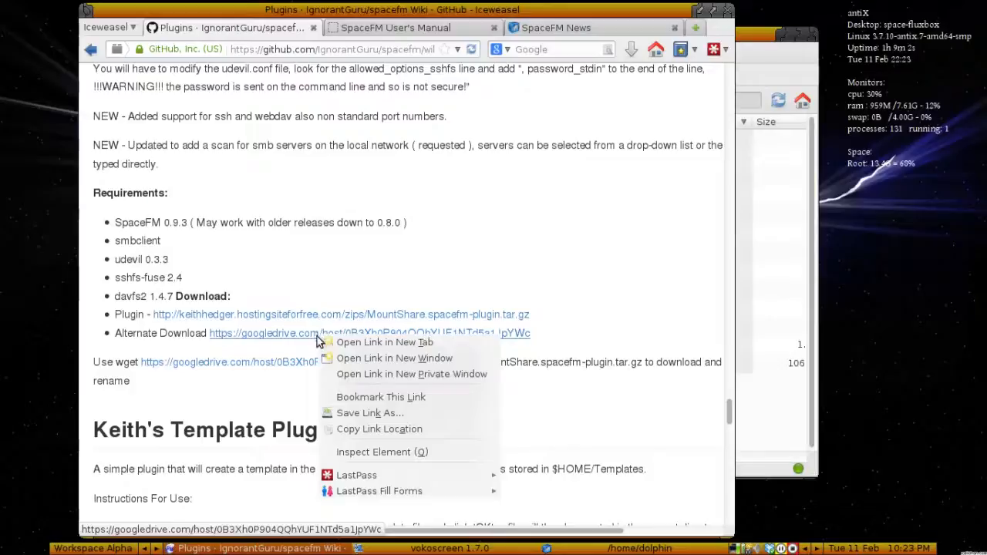
mouse_move(379, 429)
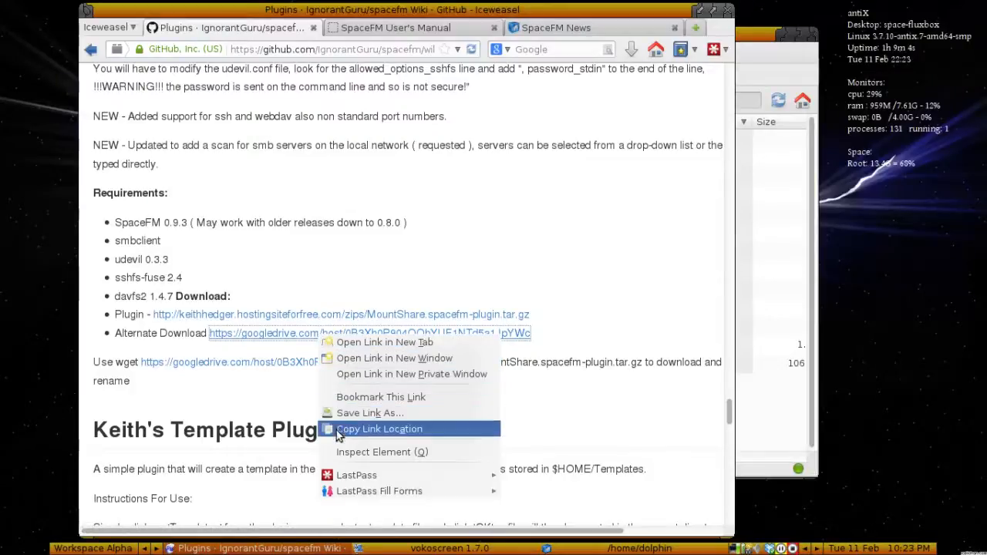
click(379, 429)
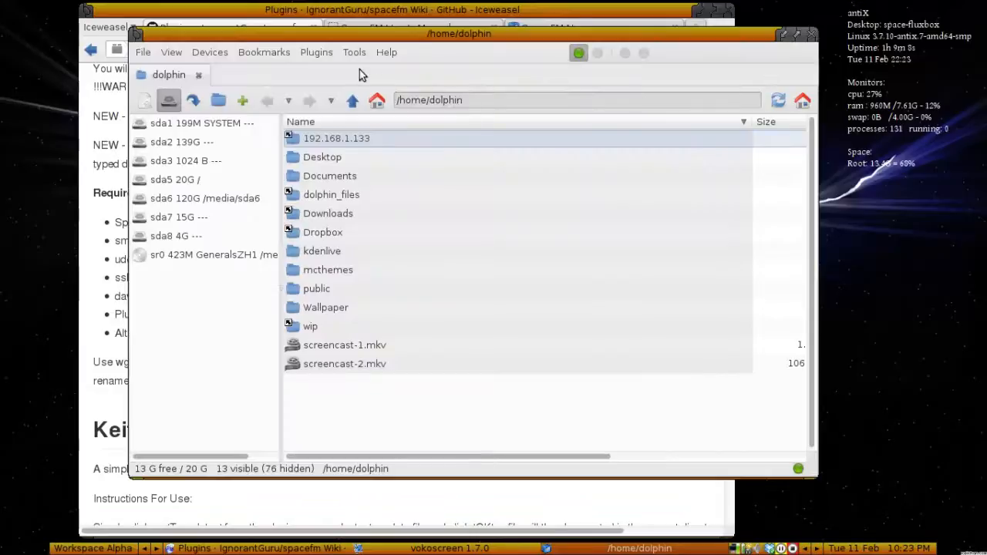
click(316, 52)
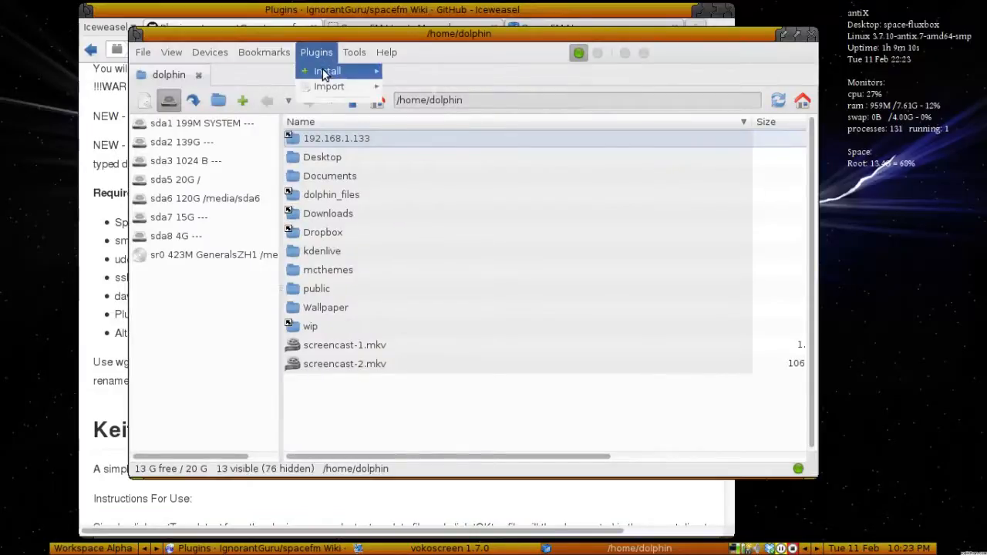
click(327, 70)
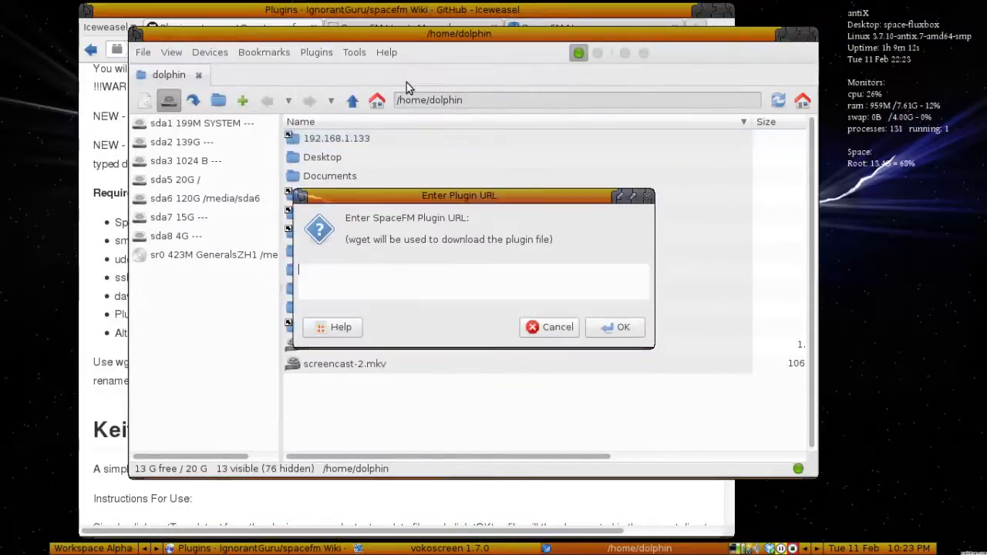
text(https://googledrive.com/host/0B3Xh0P904QQhYUF1NTd5a1JpYWc)
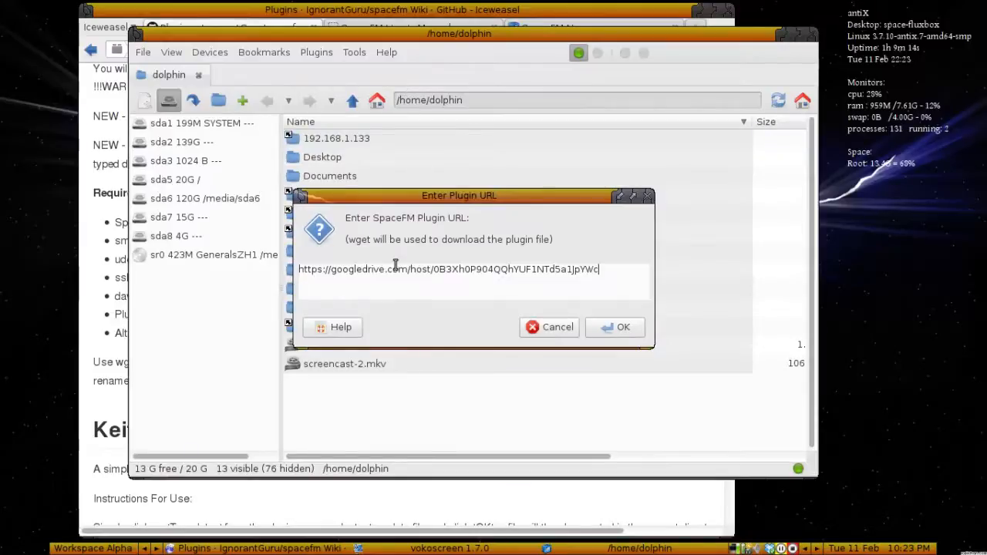
click(623, 327)
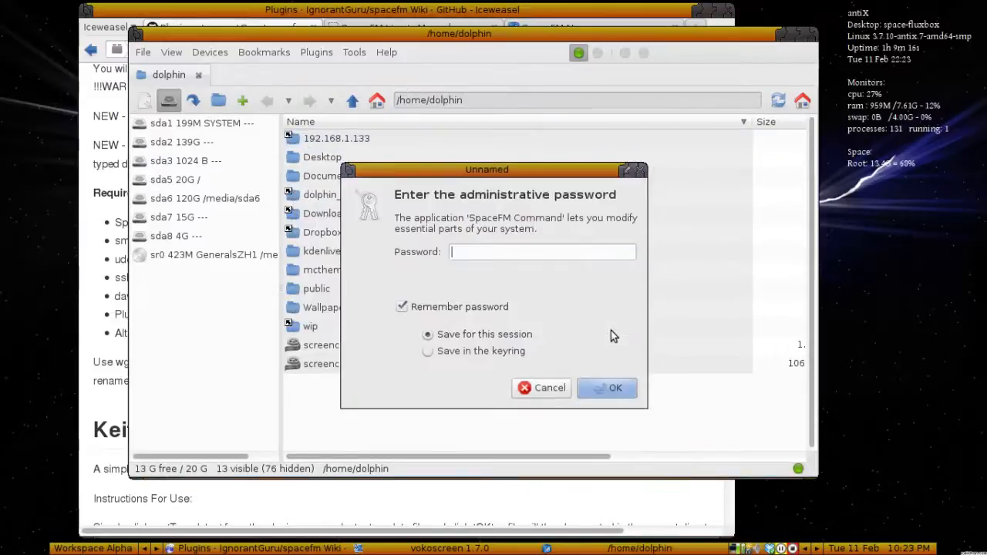
text(••••)
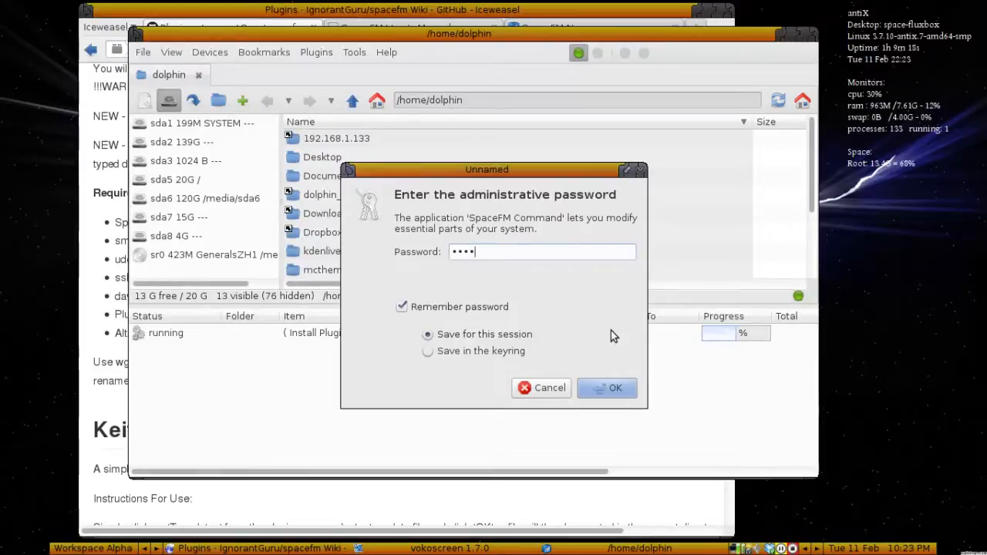
click(606, 388)
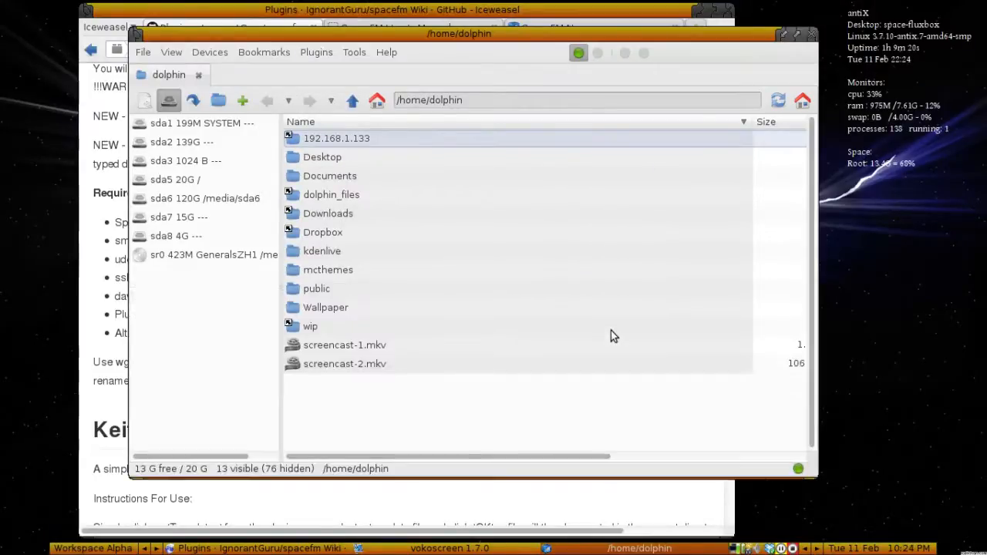
click(316, 52)
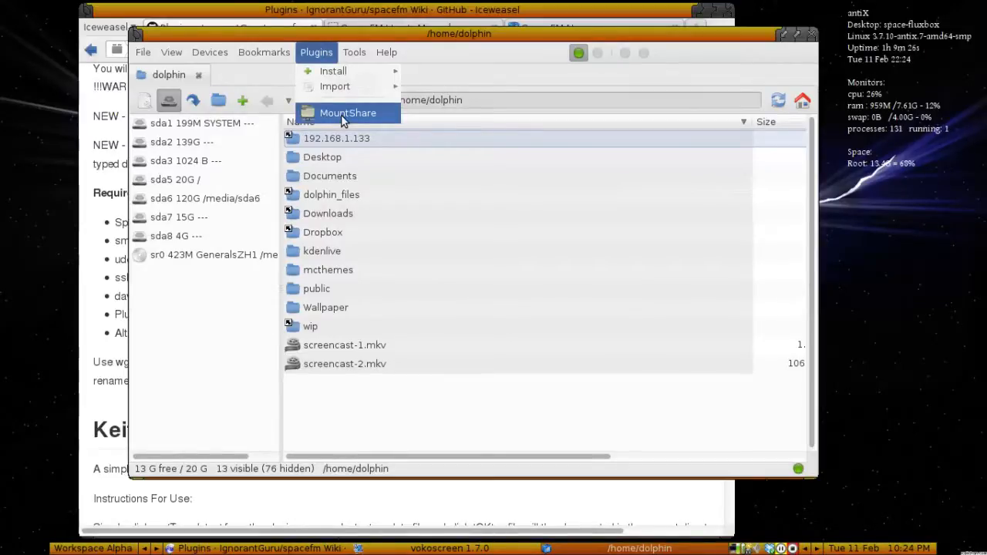
Scan the network in MountShare, pick MEDIAPC and its media share, and mount it.
click(348, 112)
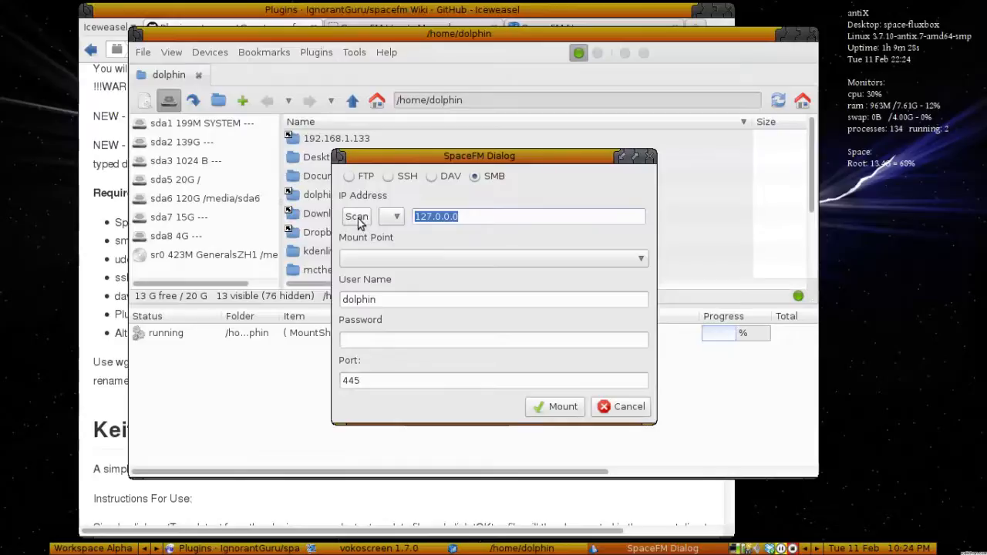
click(357, 216)
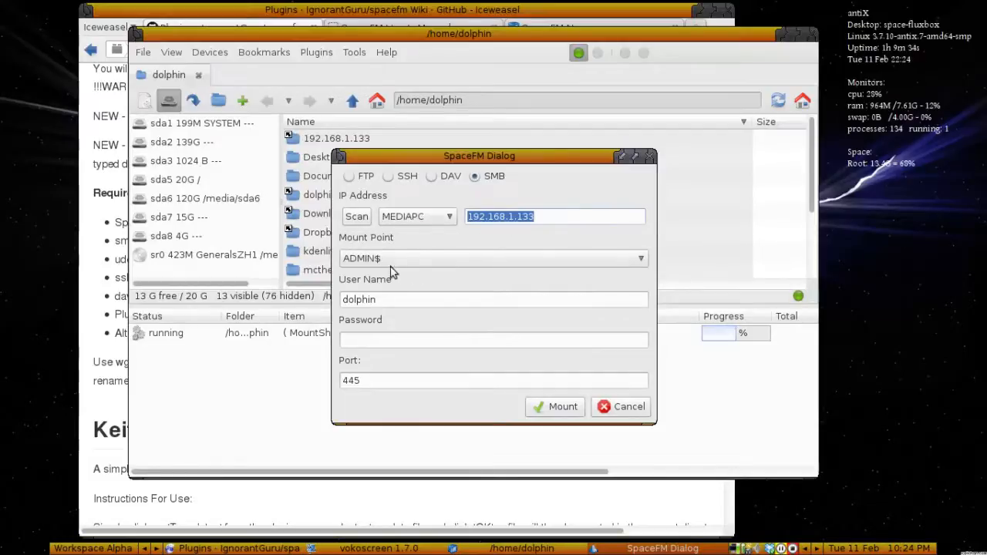
click(641, 258)
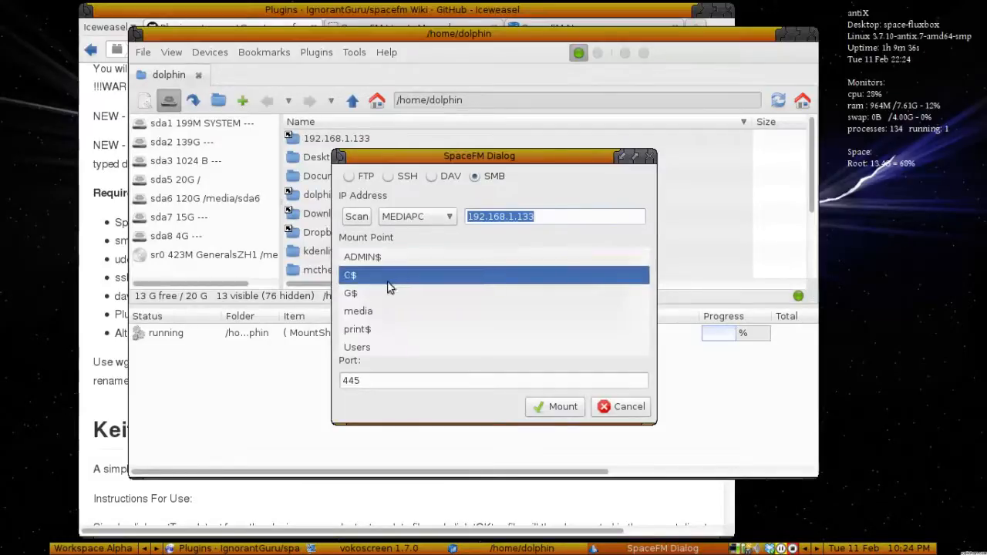
click(358, 311)
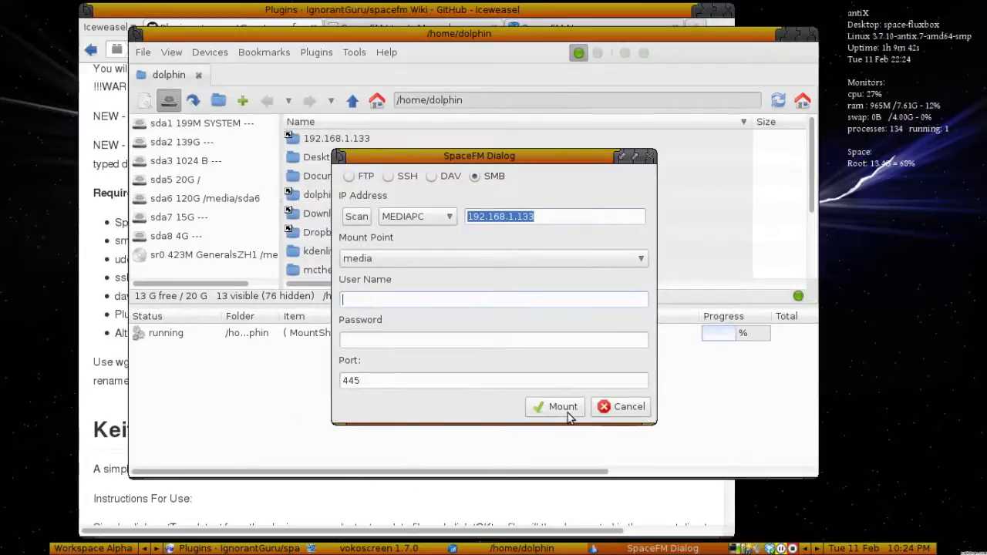
click(555, 407)
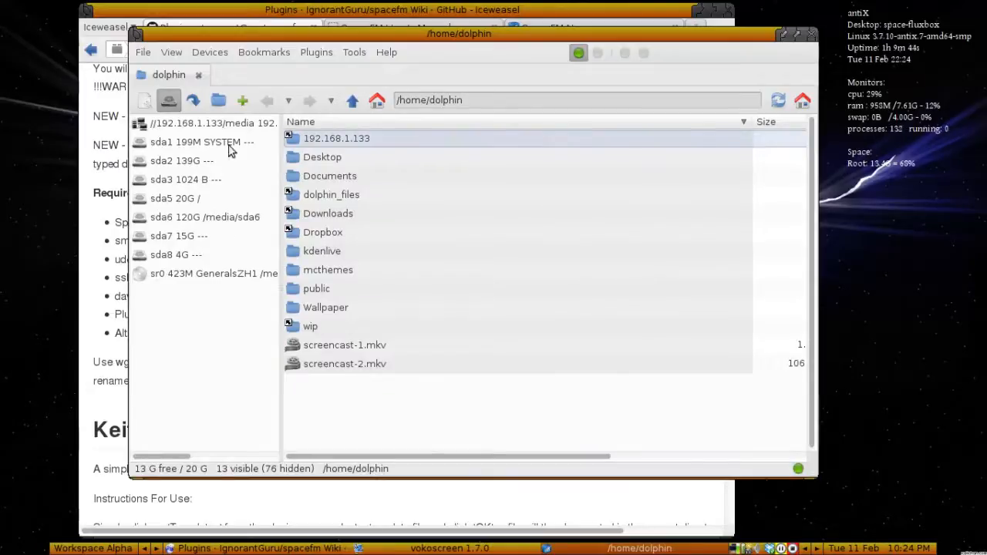
Browse the //192.168.1.133/media share, then close its tab and the SpaceFM window.
click(212, 123)
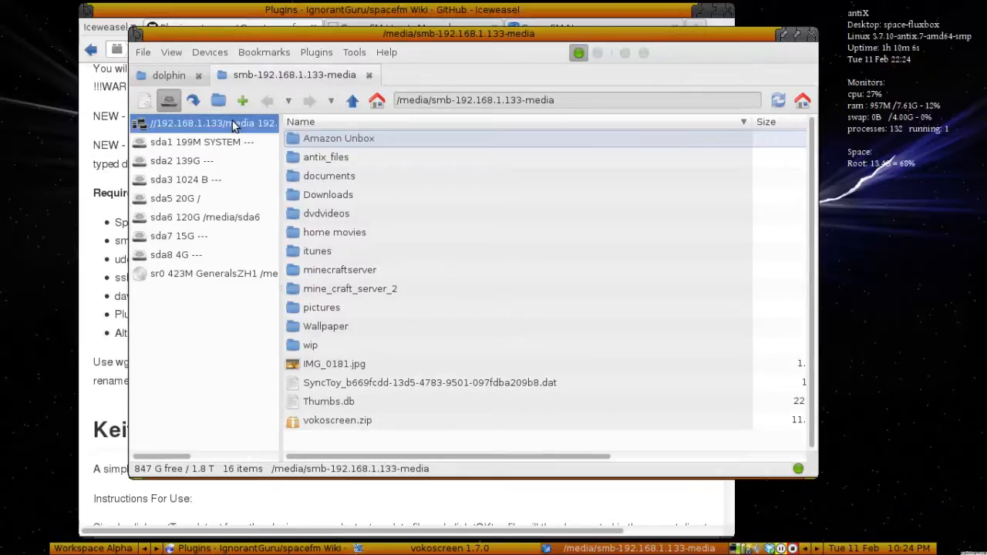
click(369, 75)
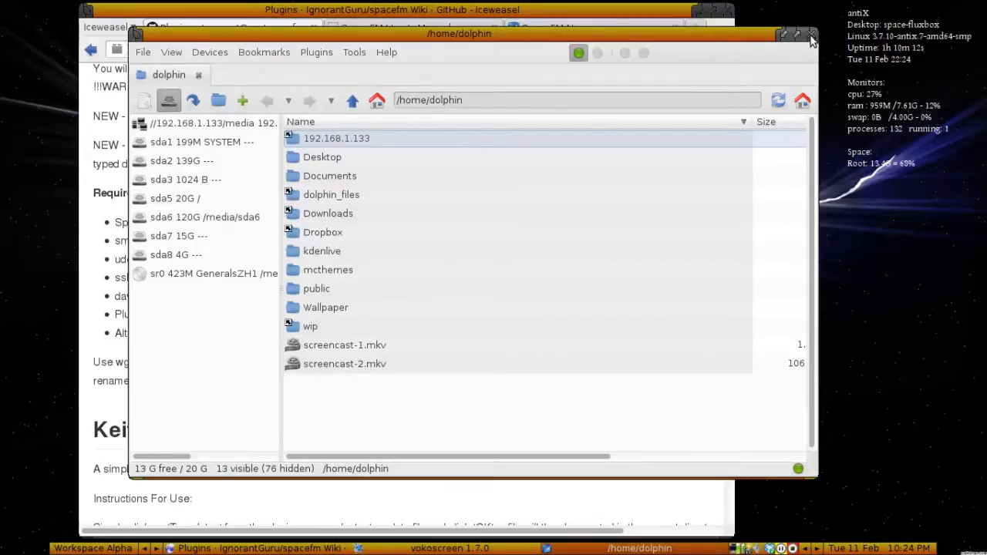
click(812, 36)
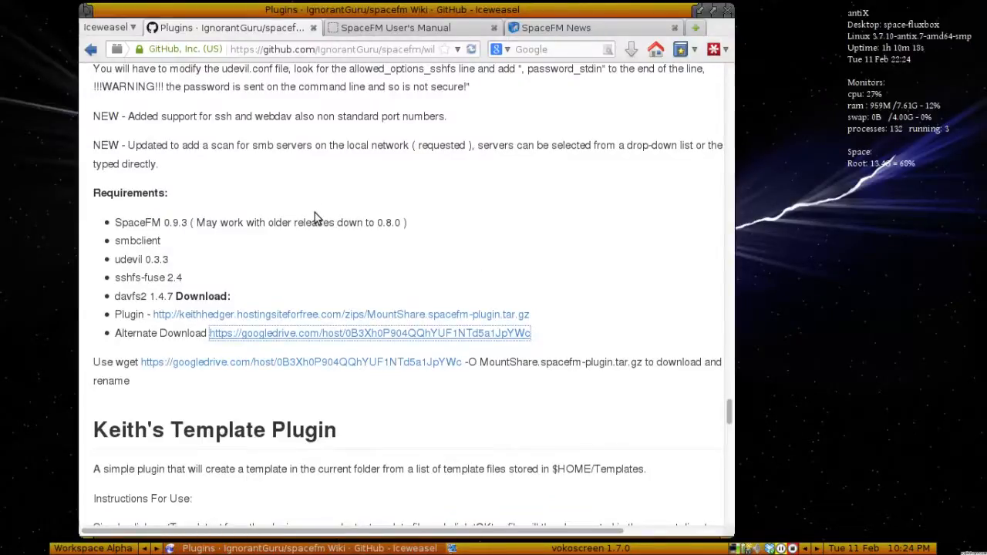
mouse_move(488, 298)
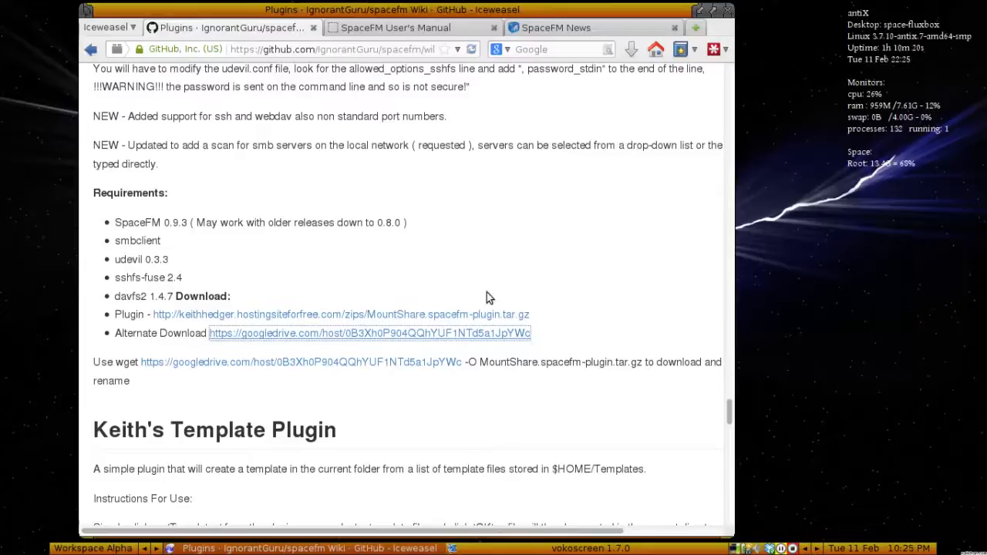
mouse_move(545, 145)
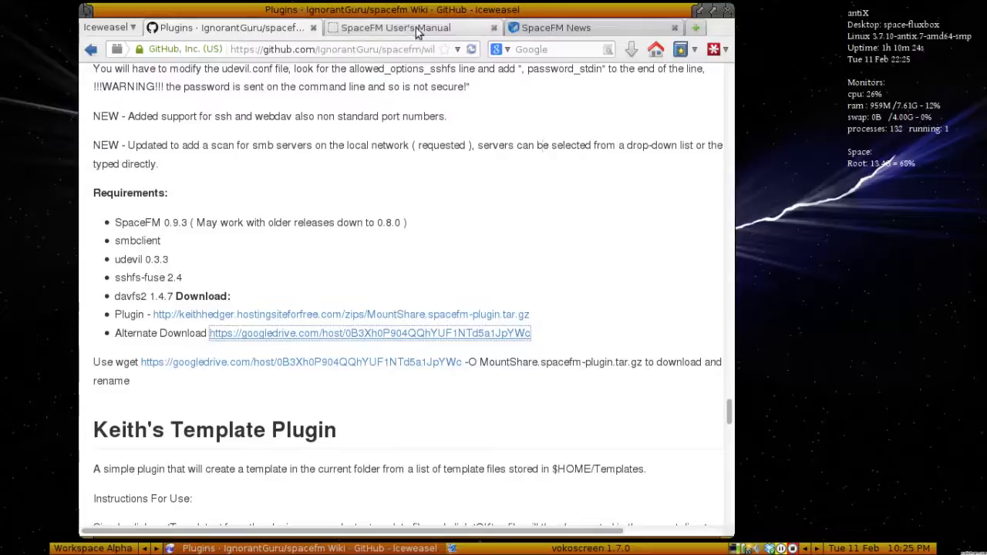
View the SpaceFM User's Manual and News tabs, then close Iceweasel.
click(393, 27)
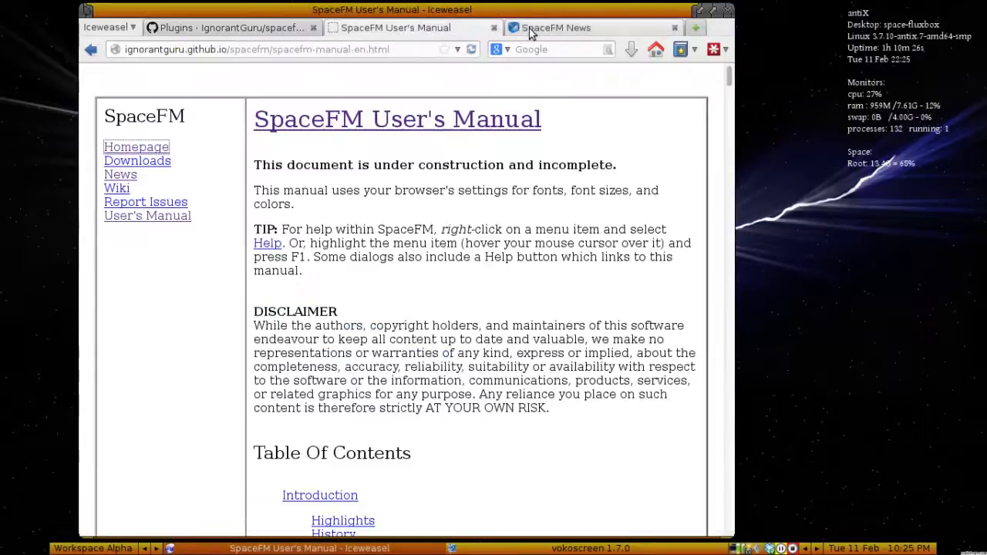
click(556, 27)
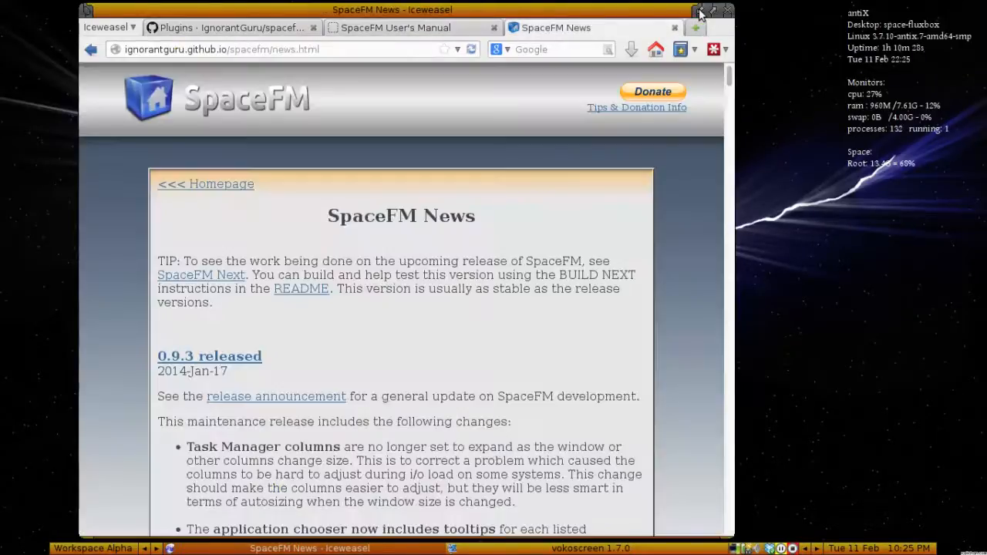
click(695, 10)
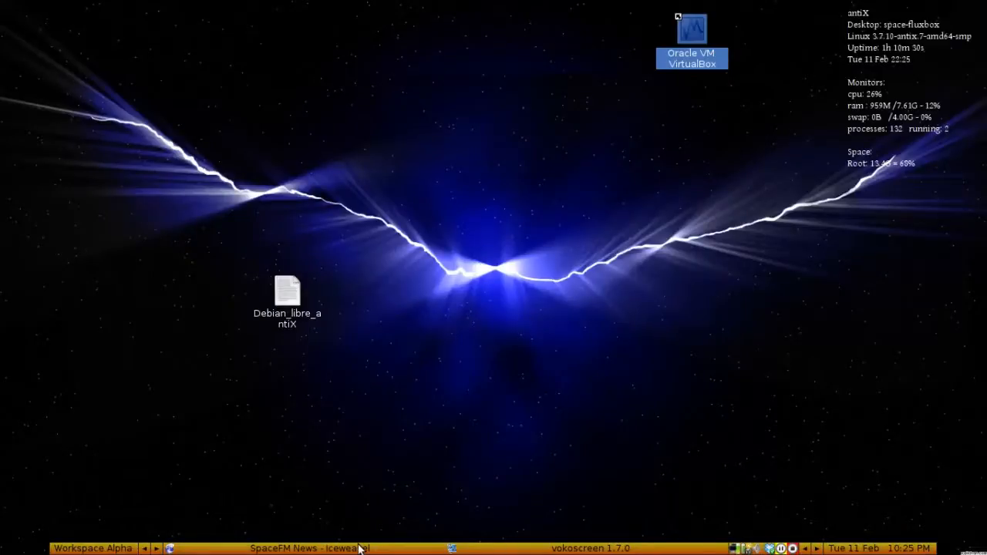
mouse_move(414, 226)
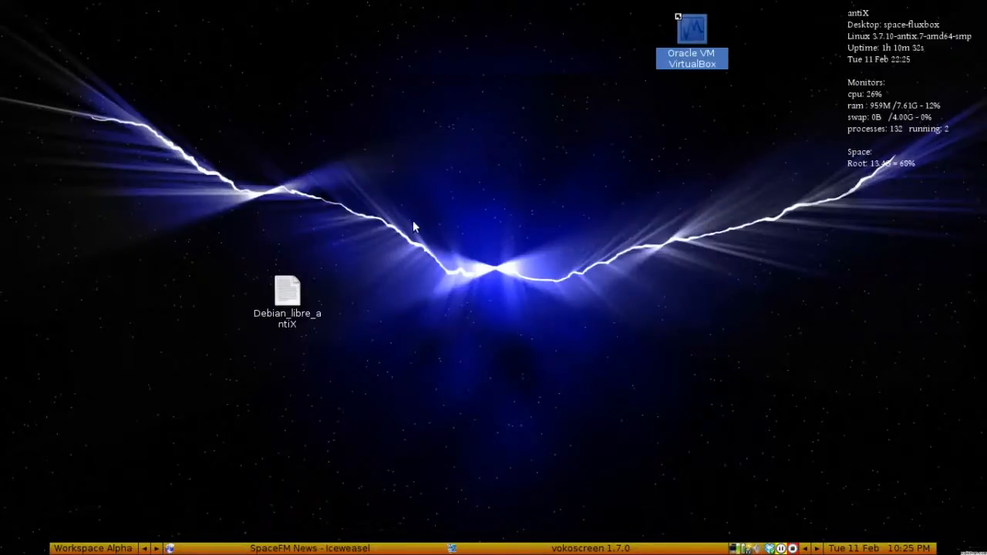